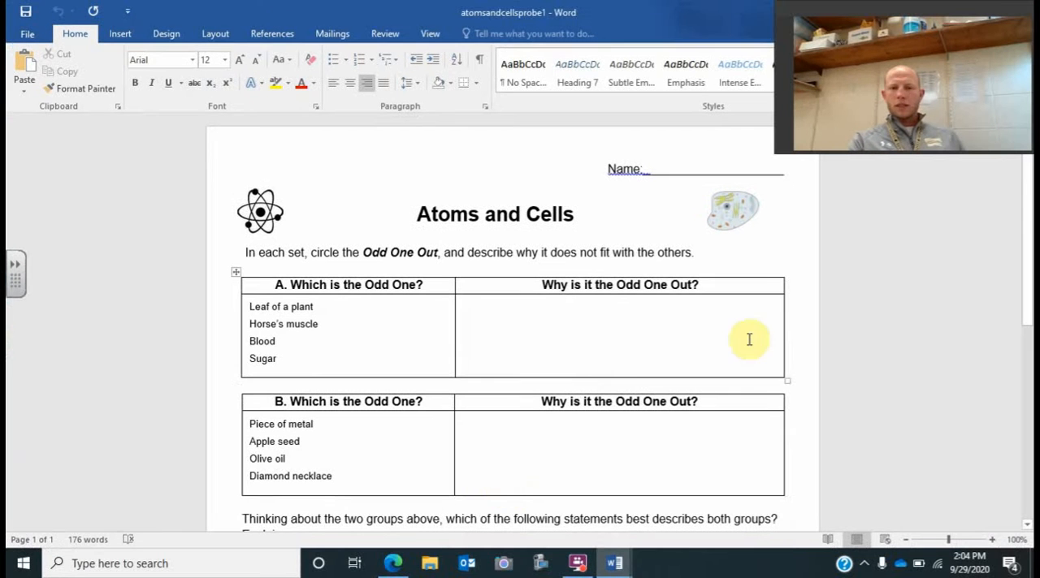
mouse_move(547, 355)
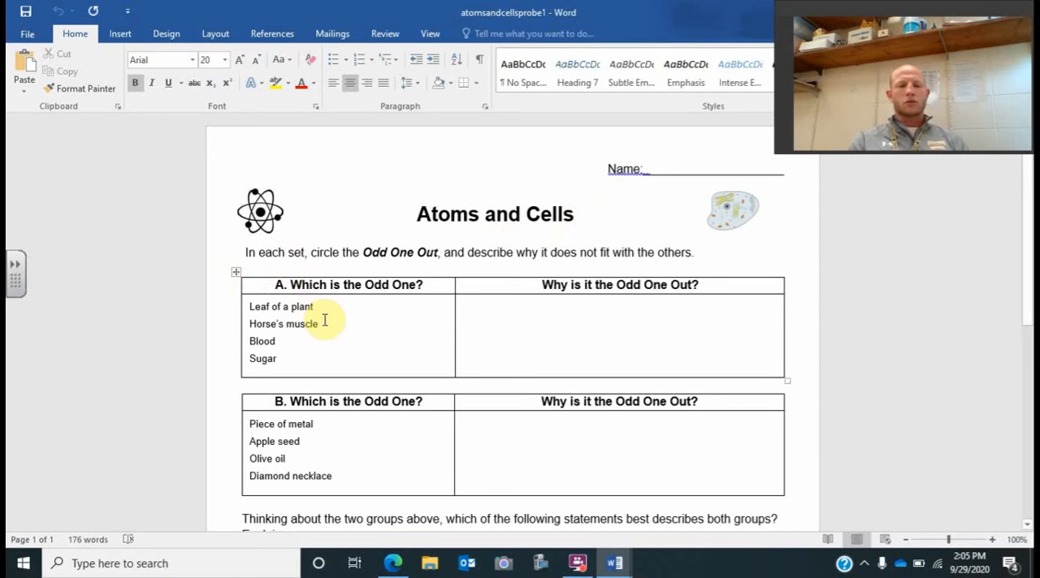
mouse_move(274, 341)
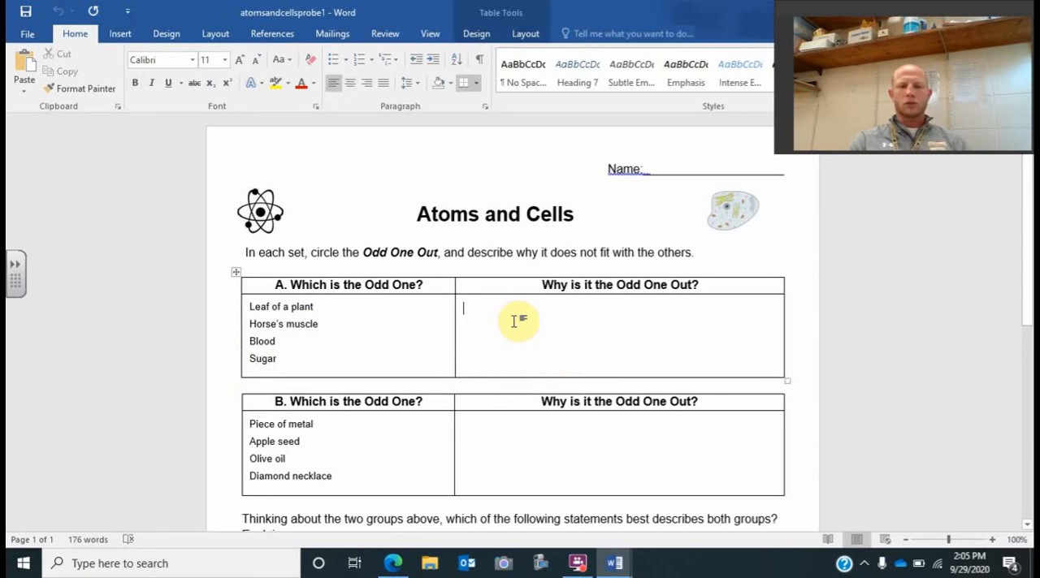
Write 'Sugar is the only one that is not made of cells. Sugar is a molecule.' in table A.
text(s)
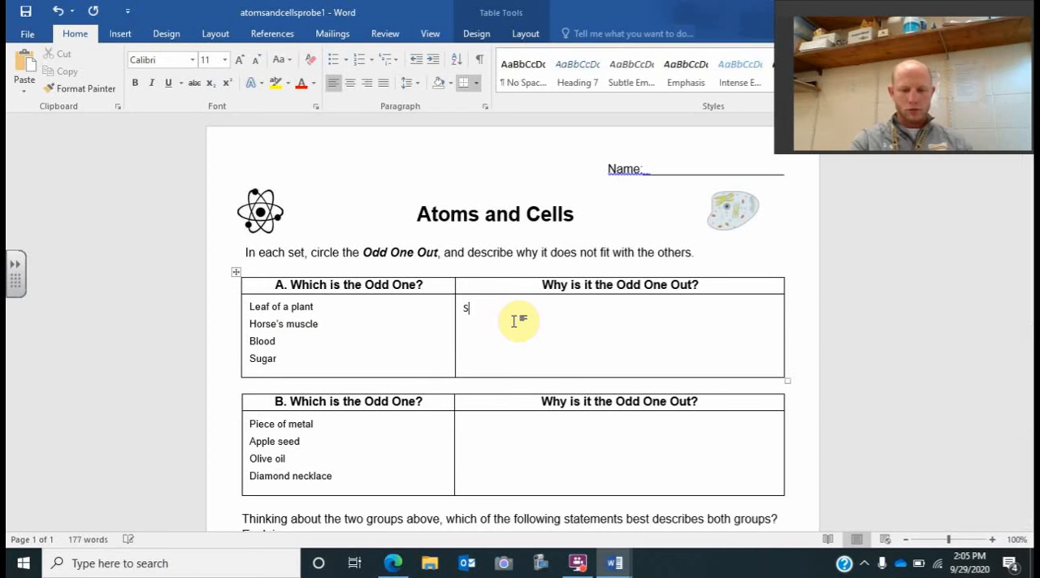
text(Sugar is)
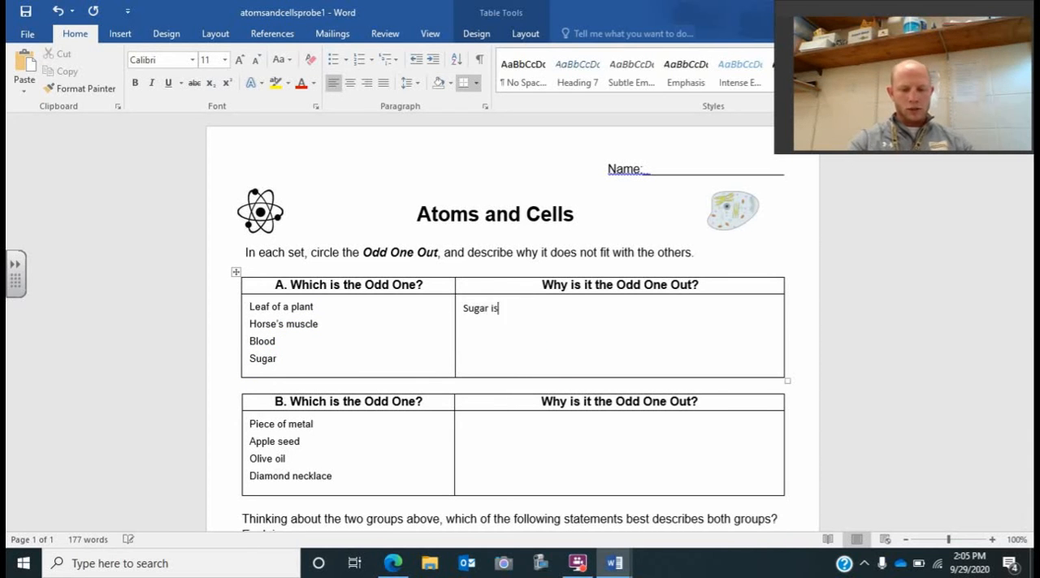
text(the only one that i)
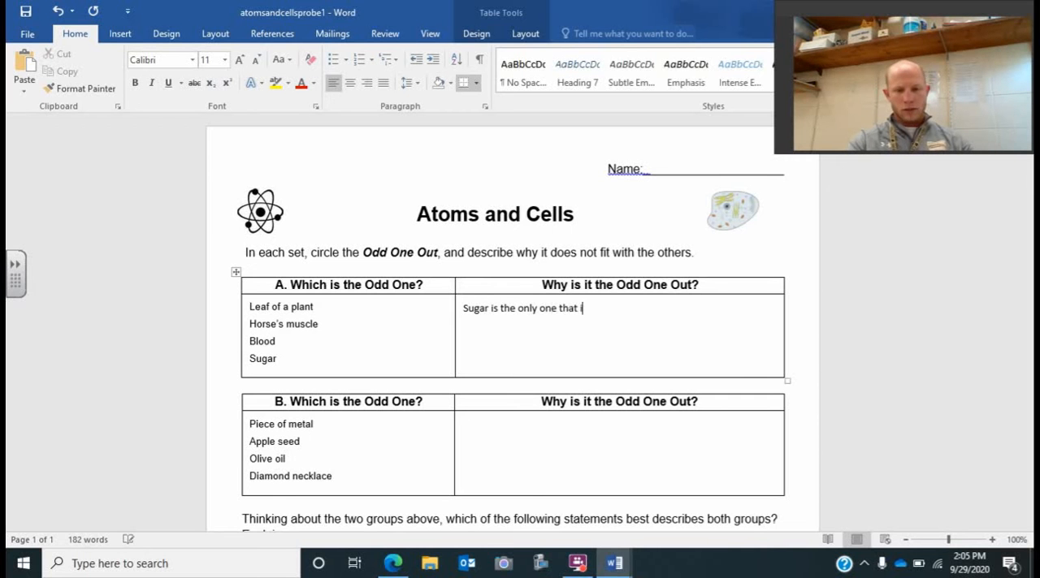
text(s not made of ce)
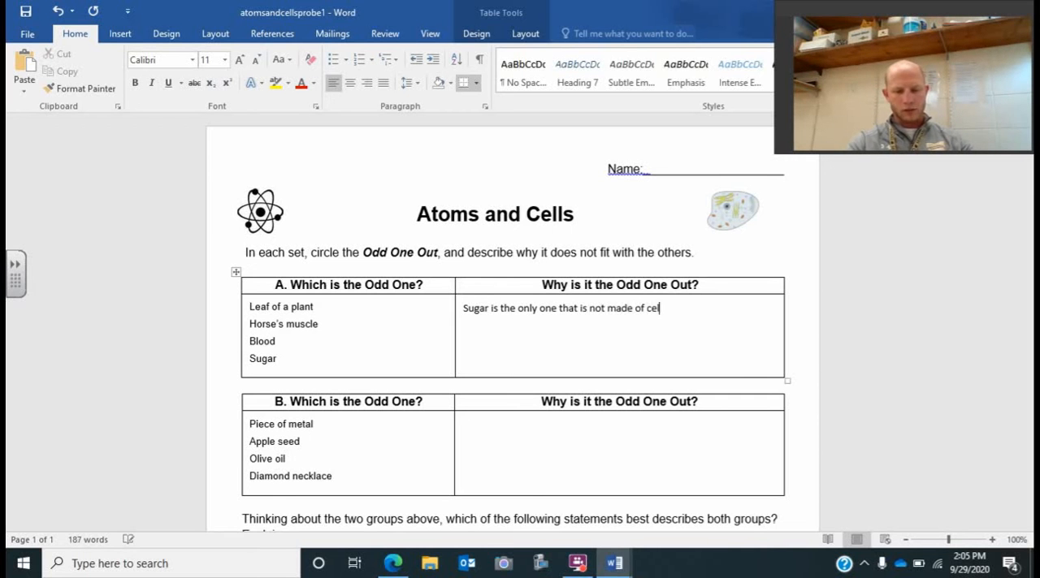
text(ls. Sugar is a)
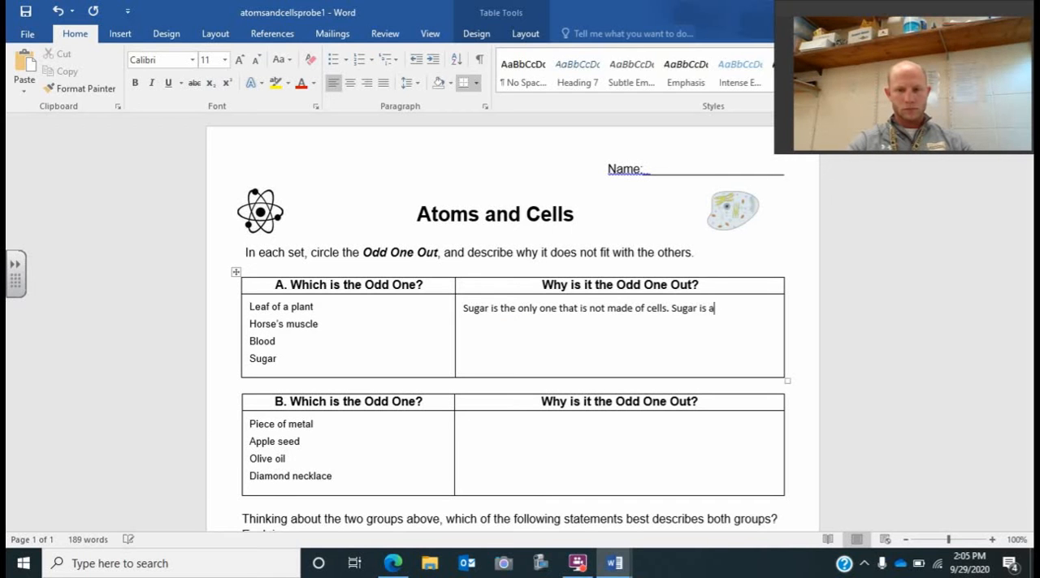
text(molecule.)
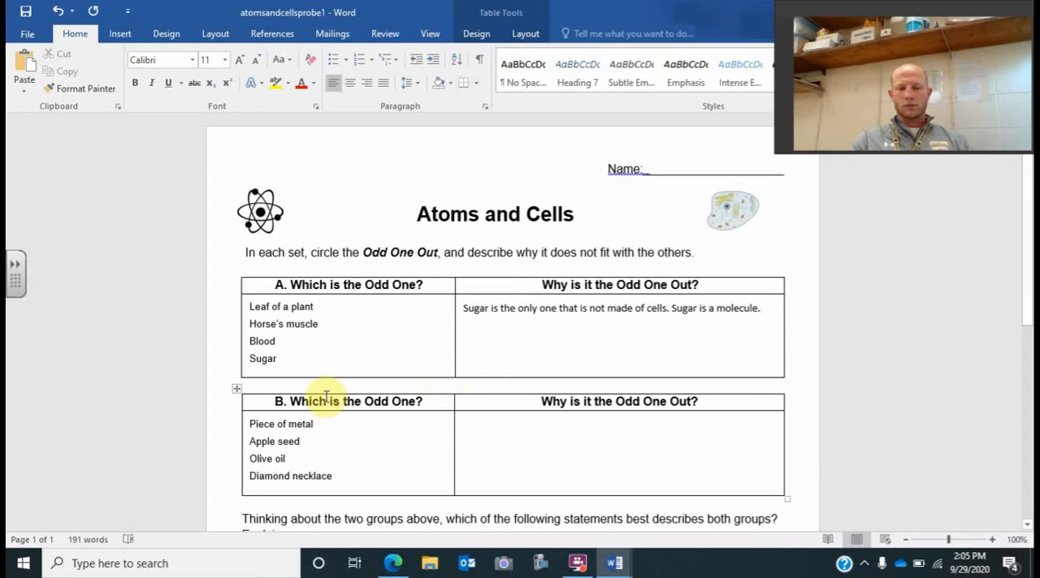
mouse_move(305, 454)
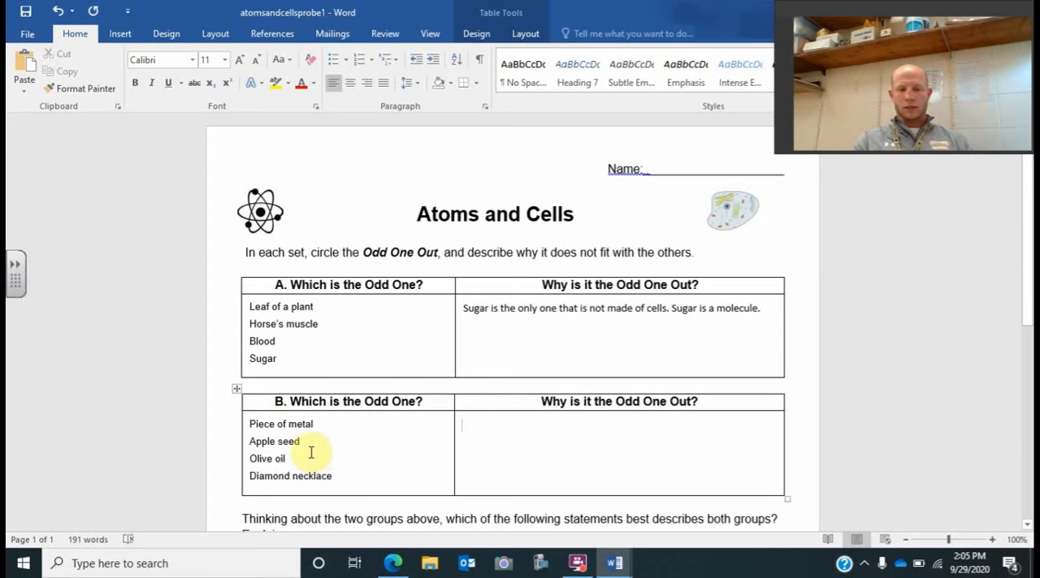
Write 'The apple seed is the only thing here that is made up of cells.' in table B.
double_click(273, 441)
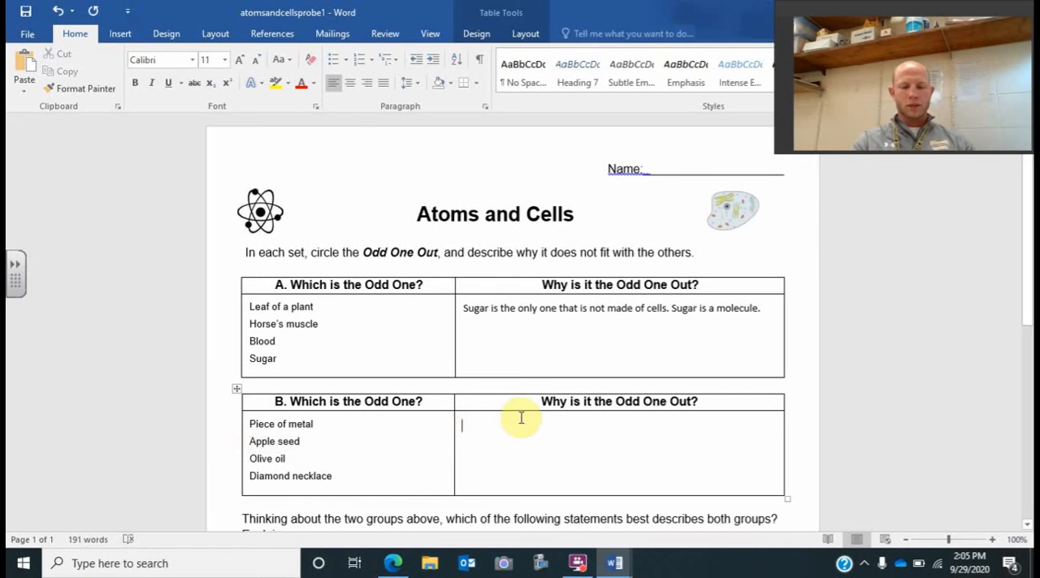
text(The apple)
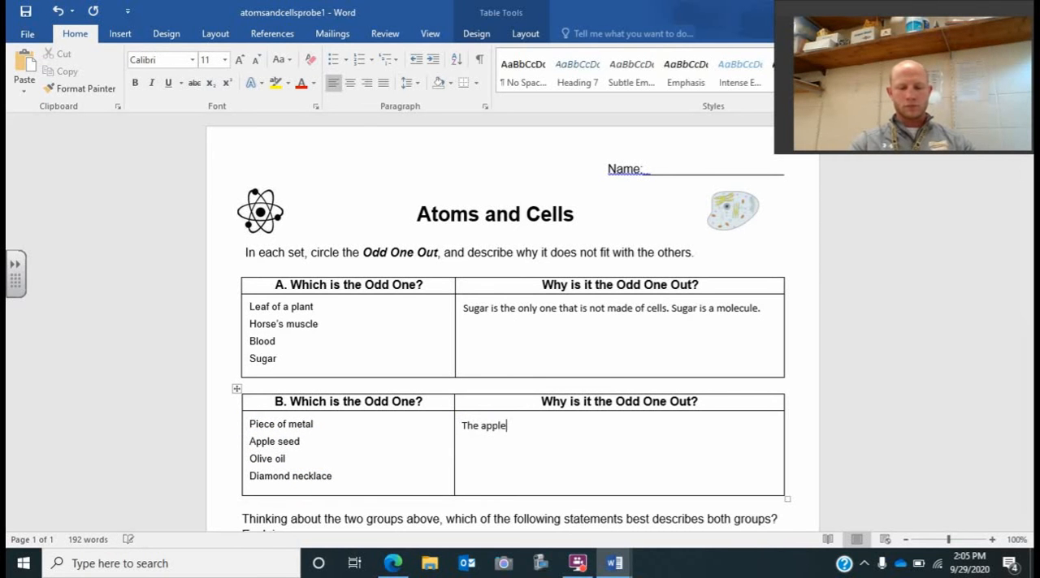
text(seed is)
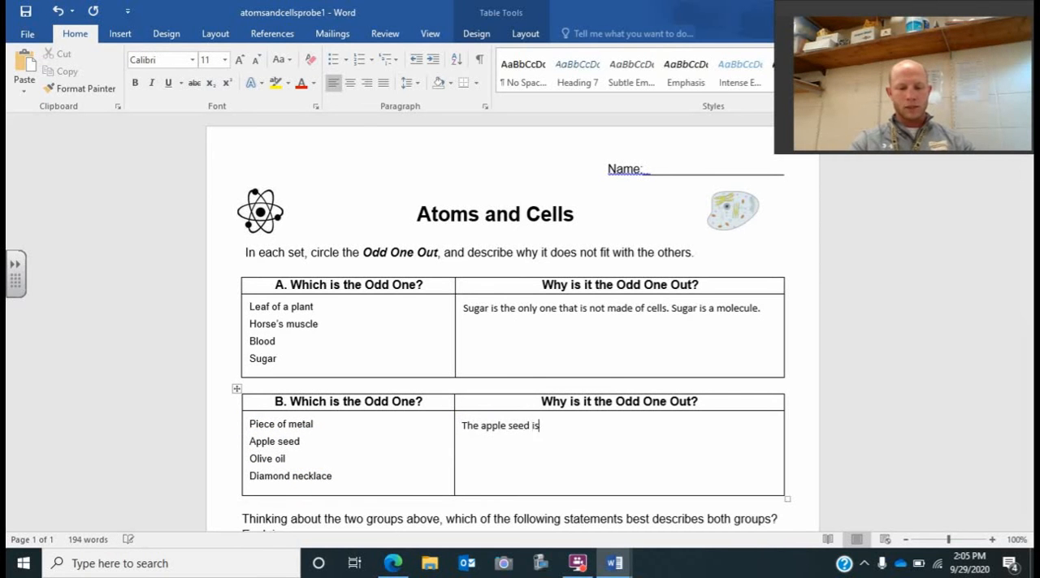
text(the only)
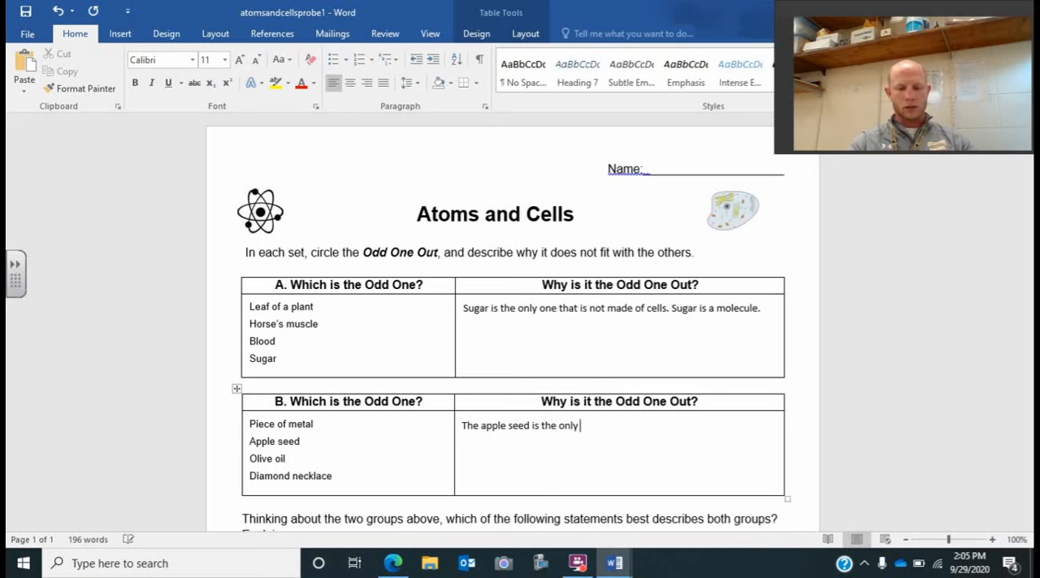
text(thing here)
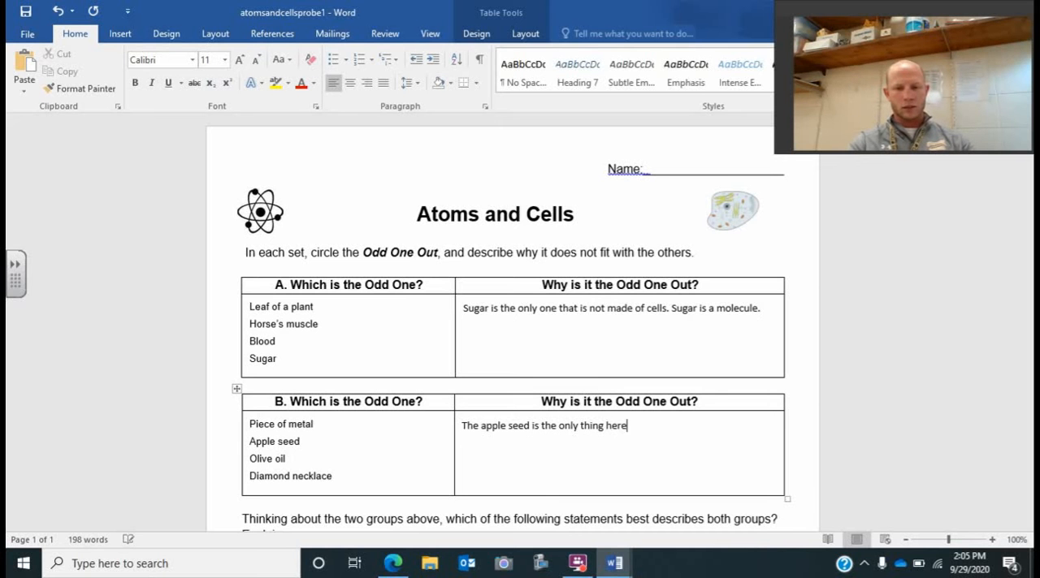
text(that)
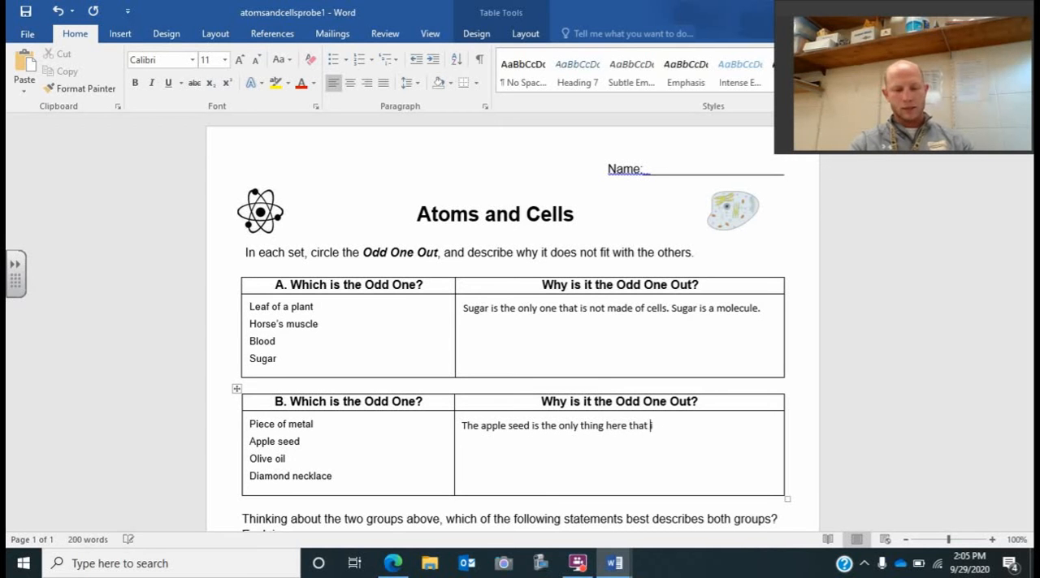
text(is made up of cells.)
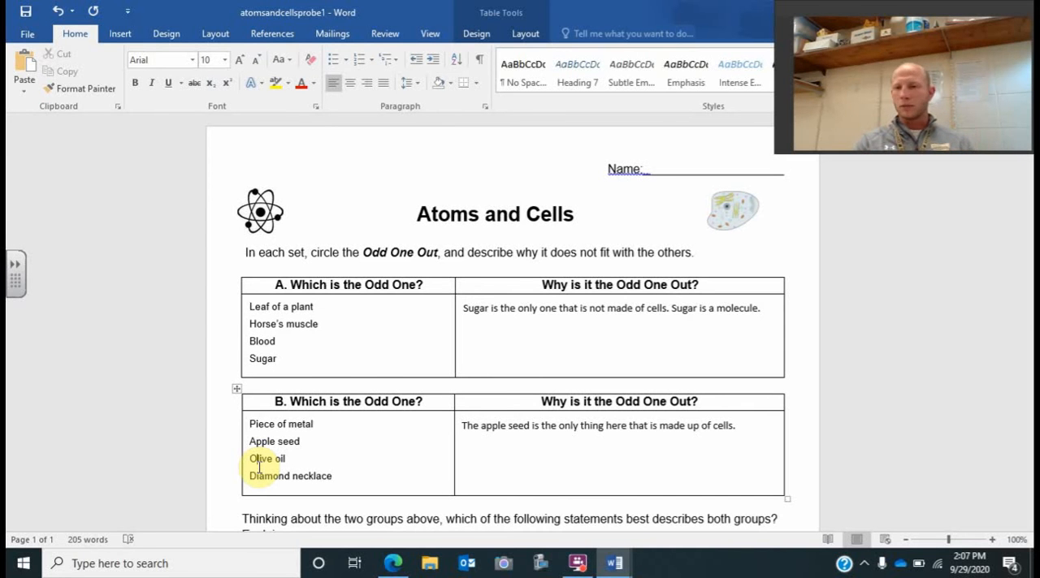
scroll(down, 3)
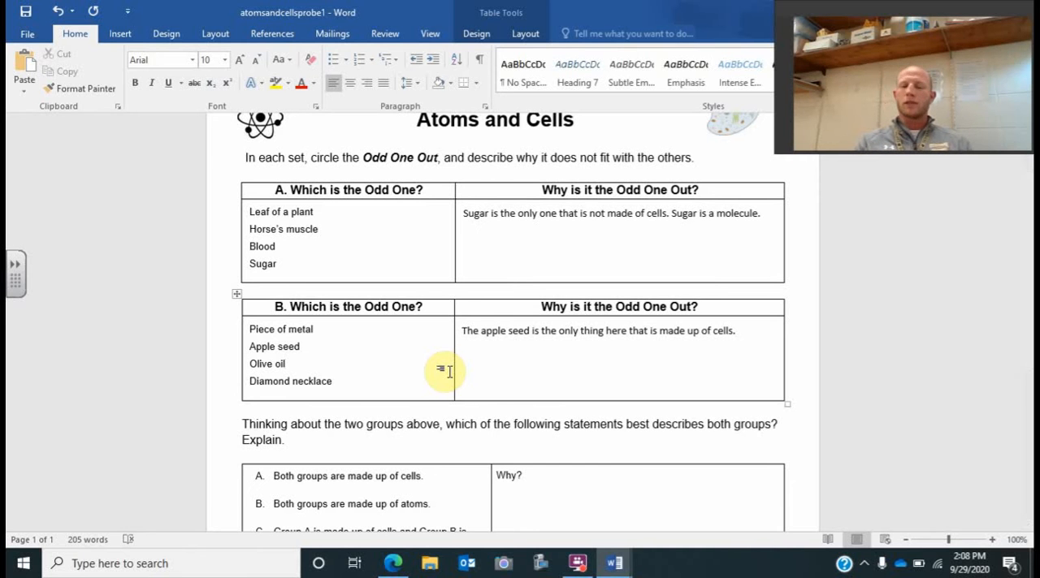
scroll(down, 3)
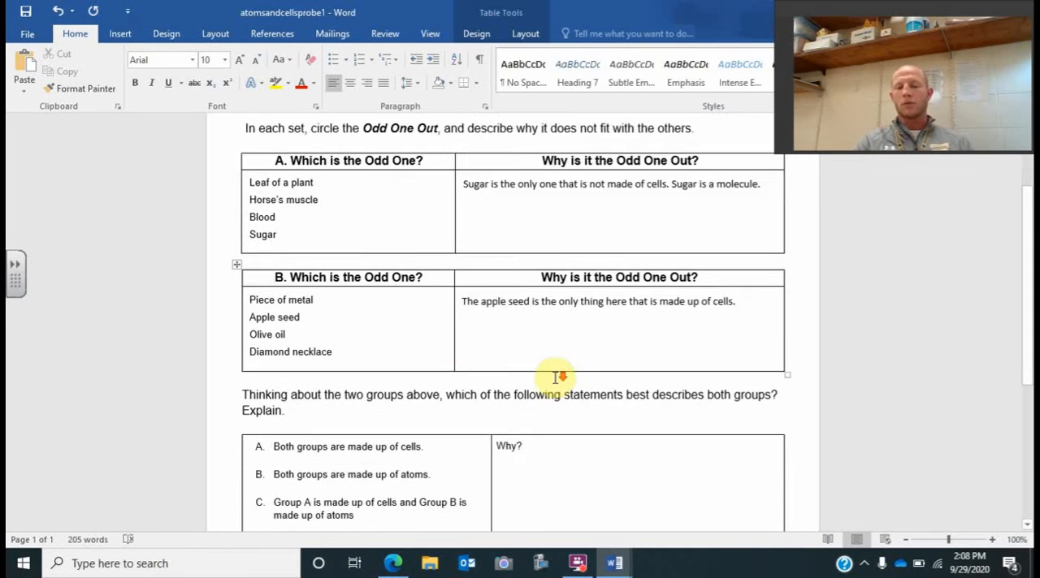
scroll(down, 3)
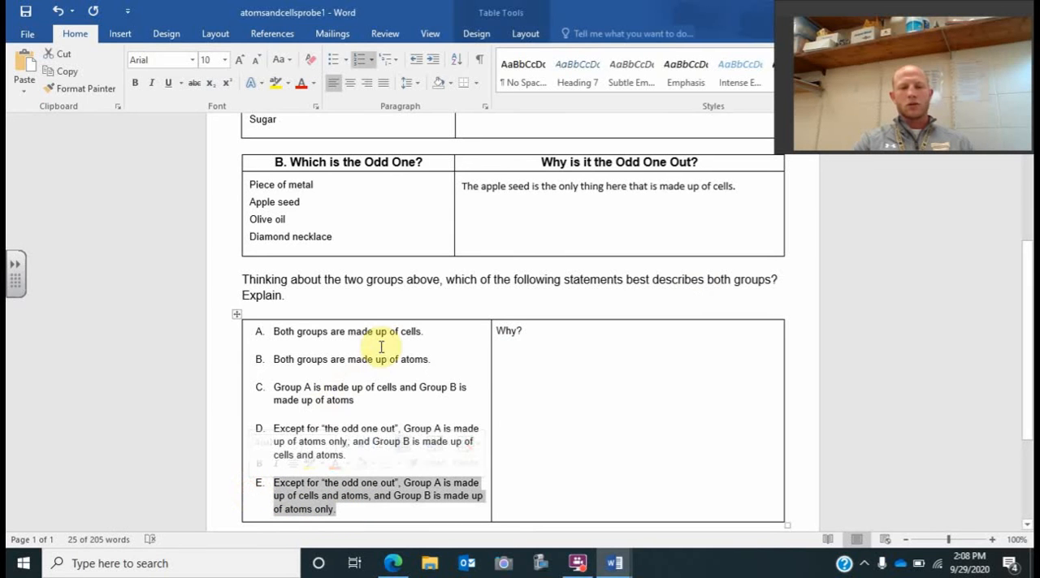
click(434, 359)
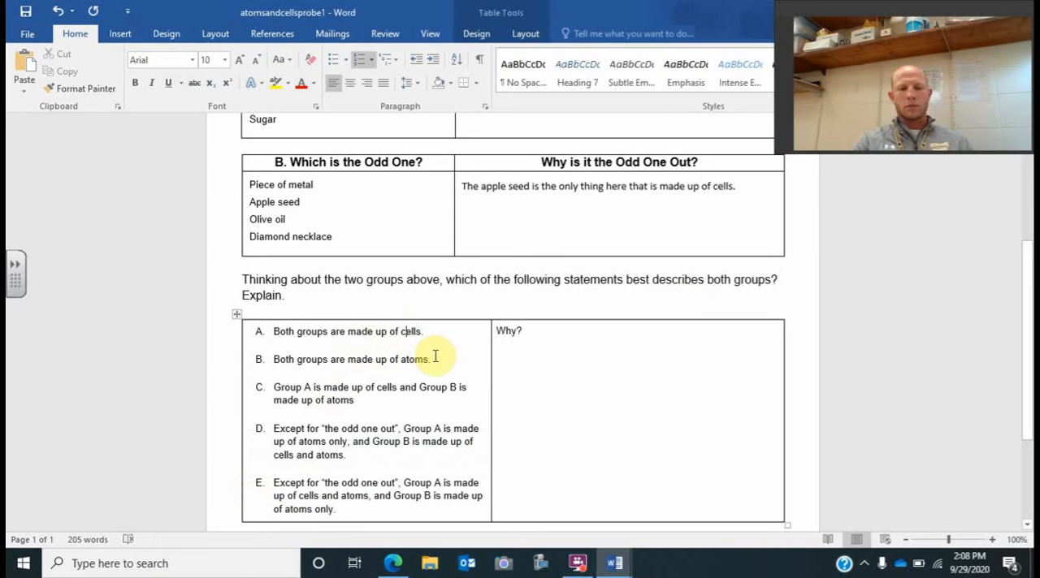
triple_click(350, 359)
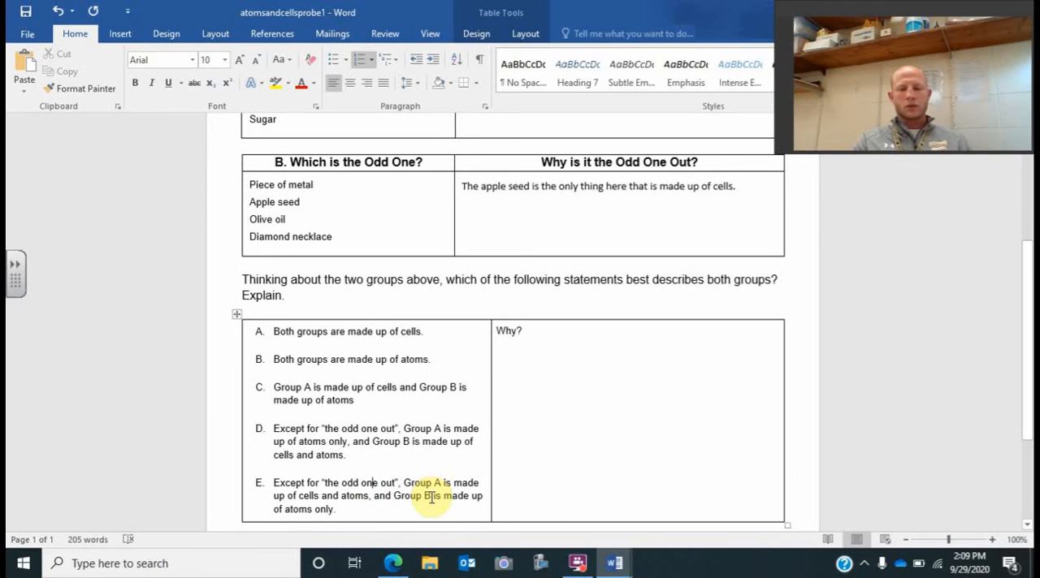
mouse_move(546, 374)
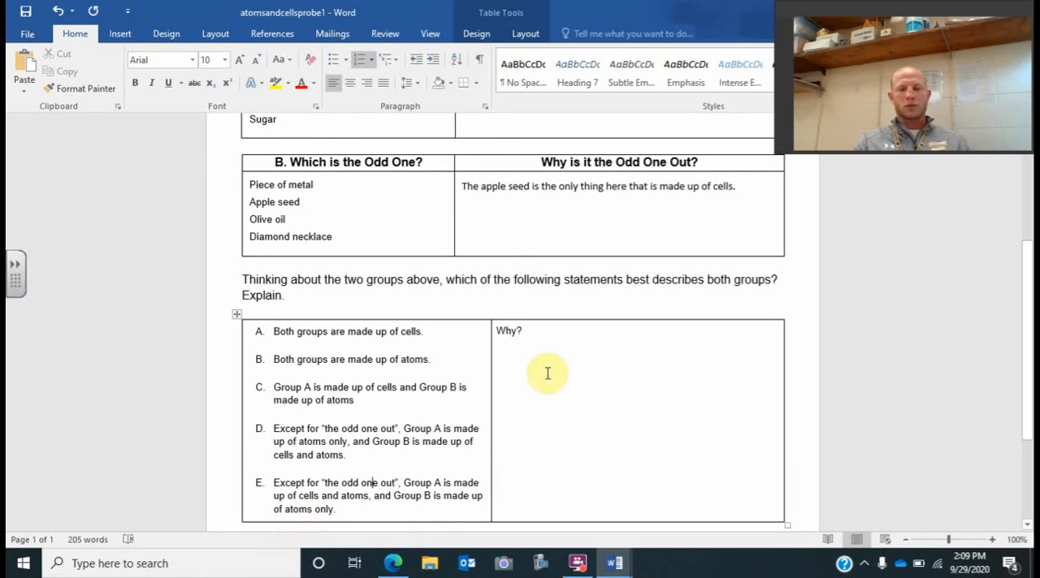
click(496, 342)
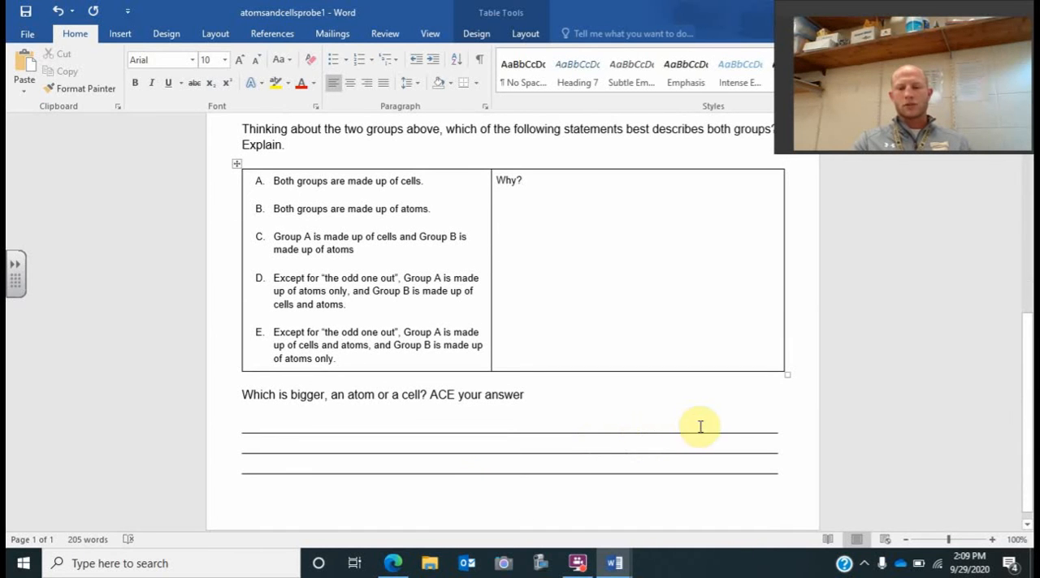
Work on the ACE answer lines (Answer, Cite, Explain/example) under the atom-or-cell question.
click(643, 427)
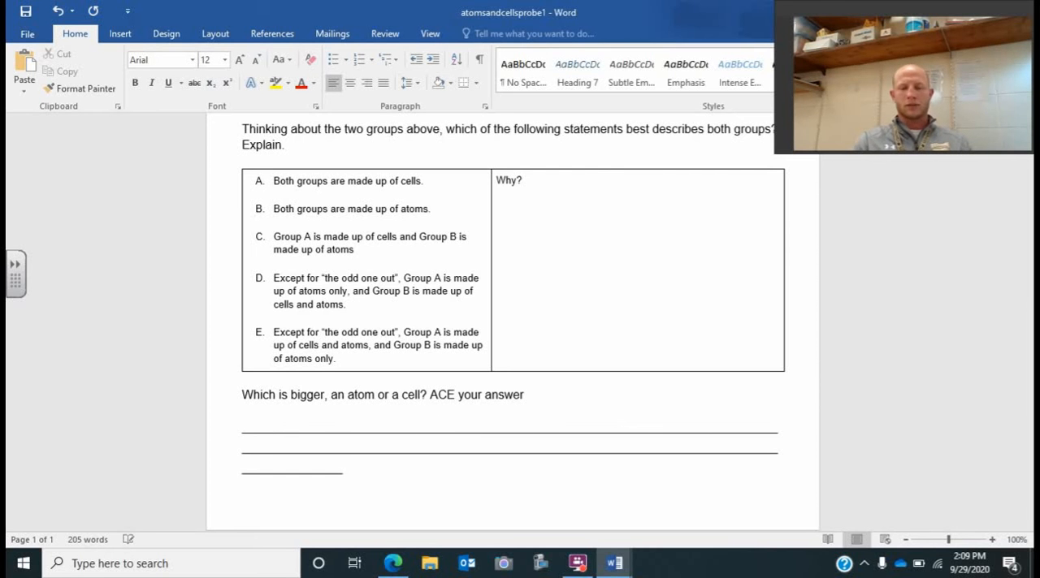
click(268, 425)
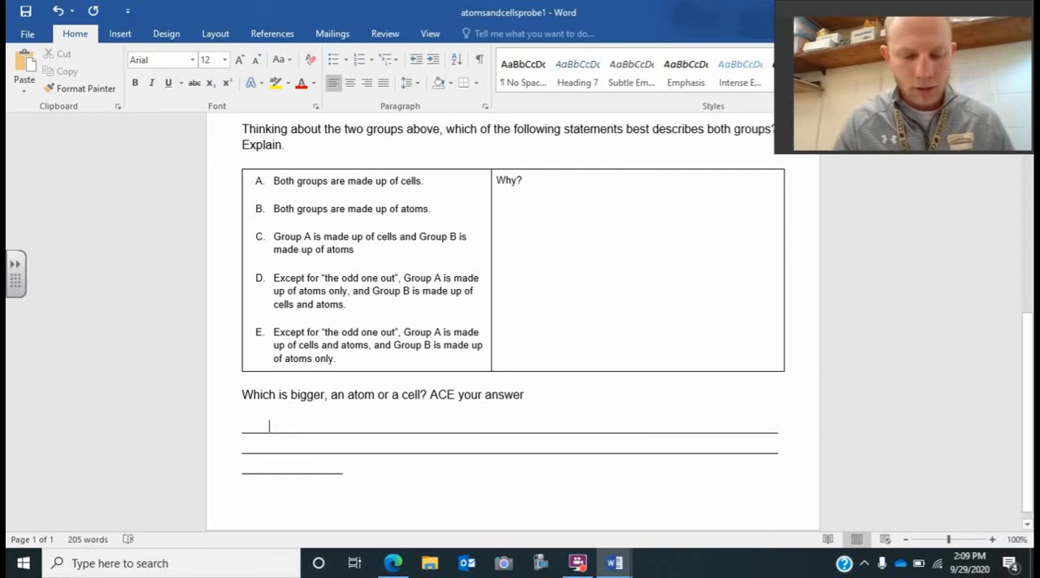
text(Answer,)
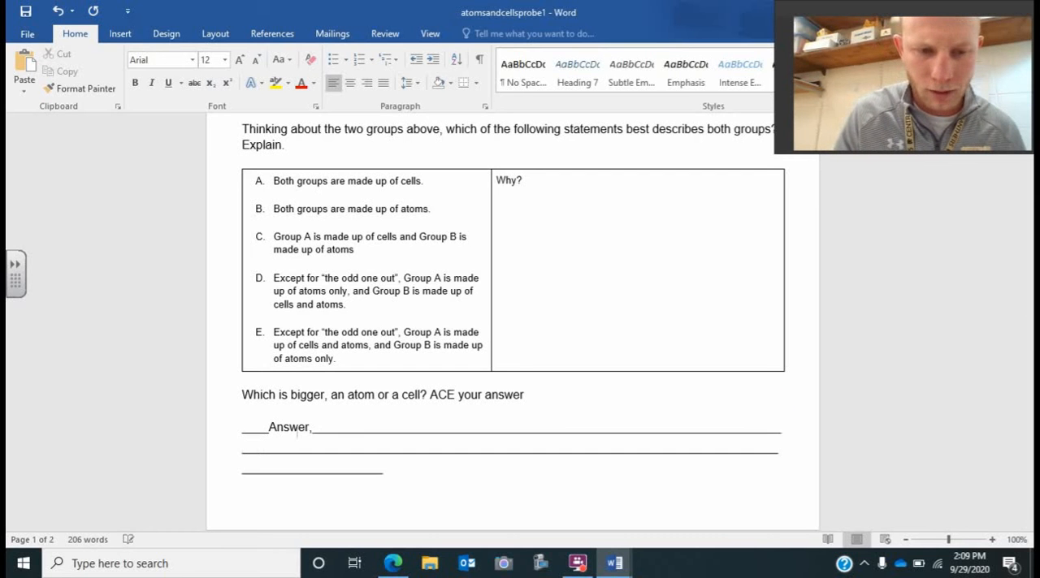
text(C)
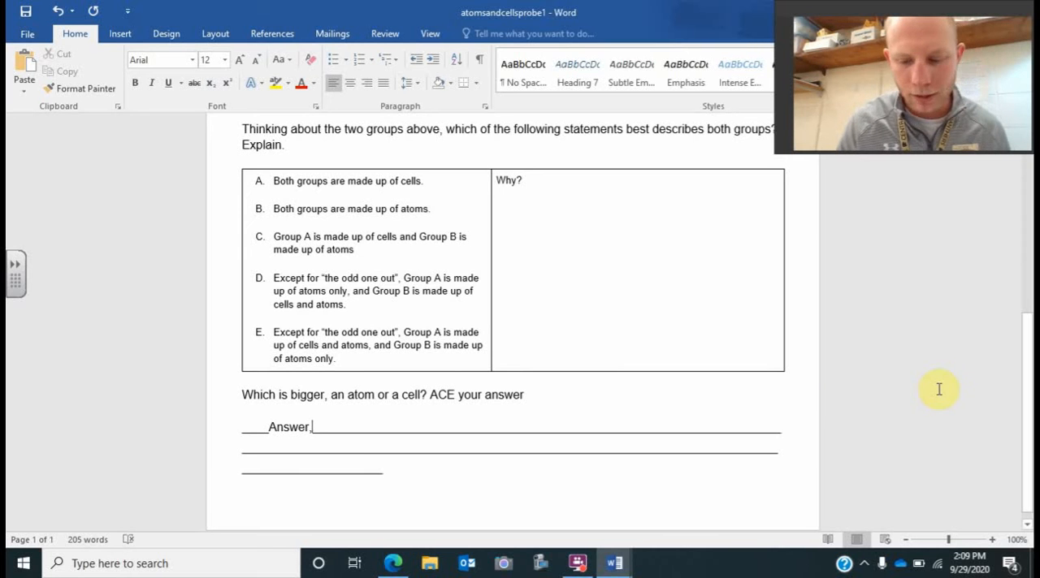
text(C)
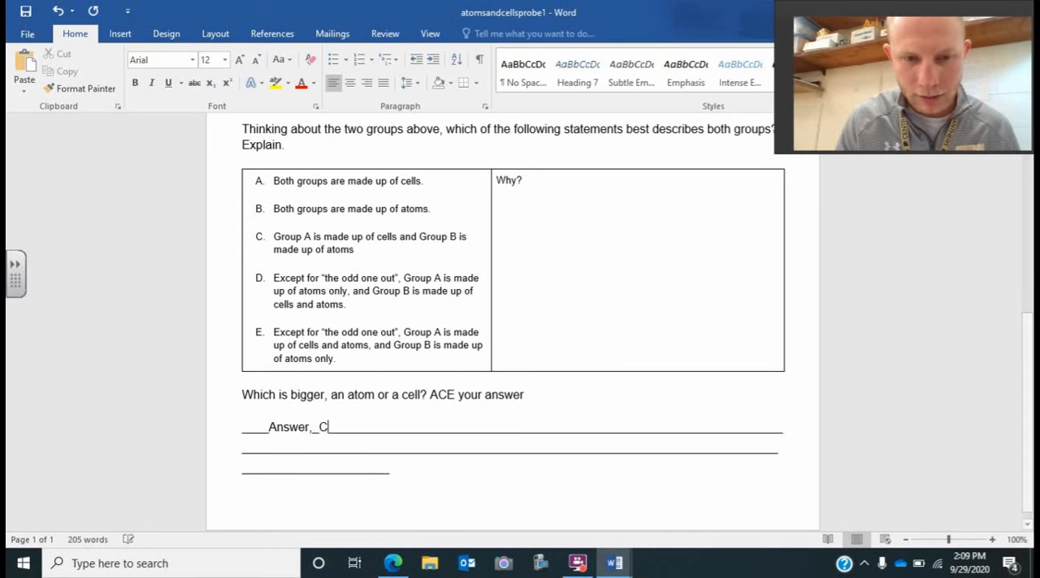
text(ite,)
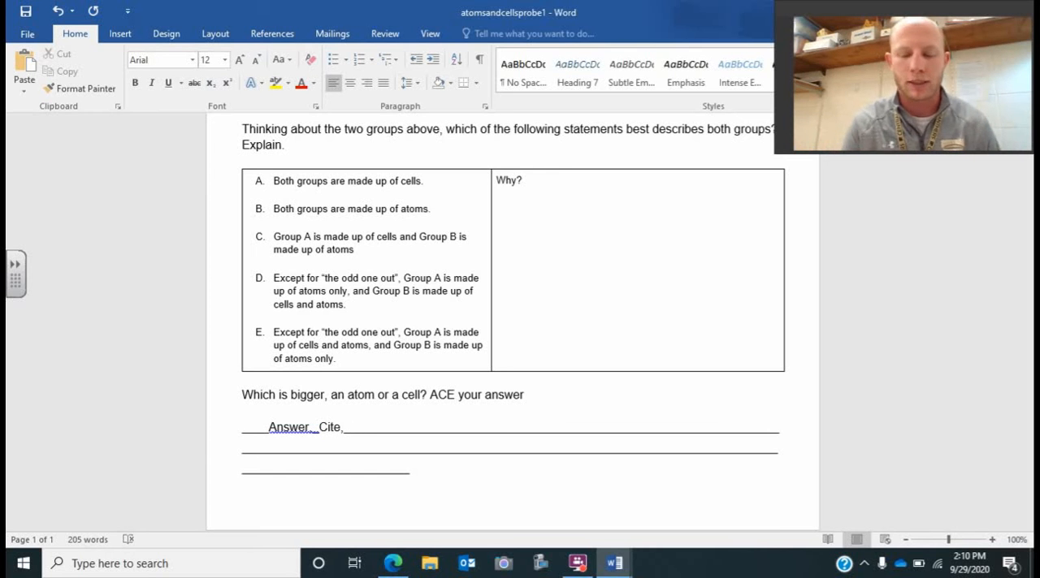
text(Ex)
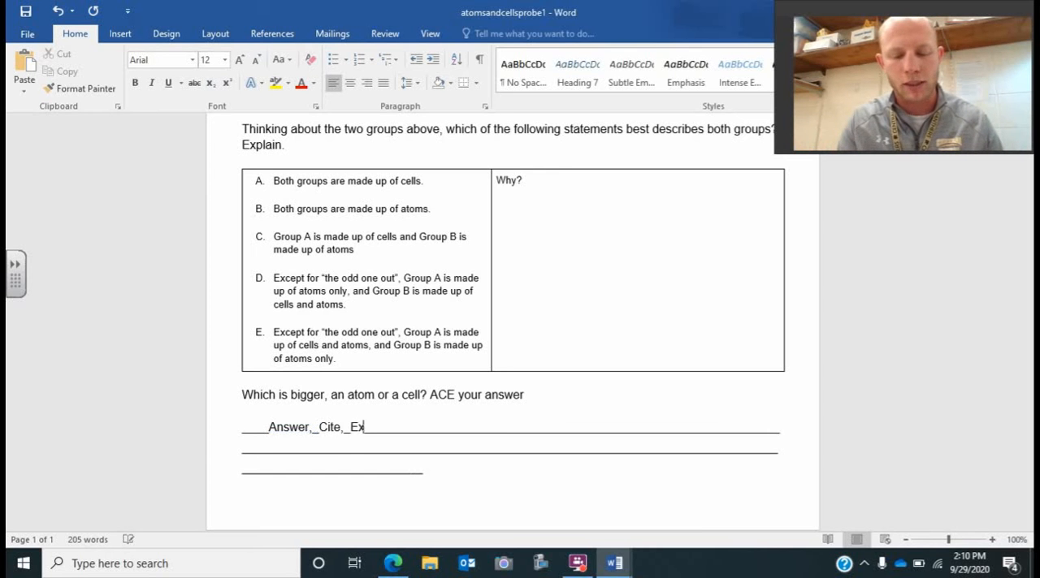
text(plain/)
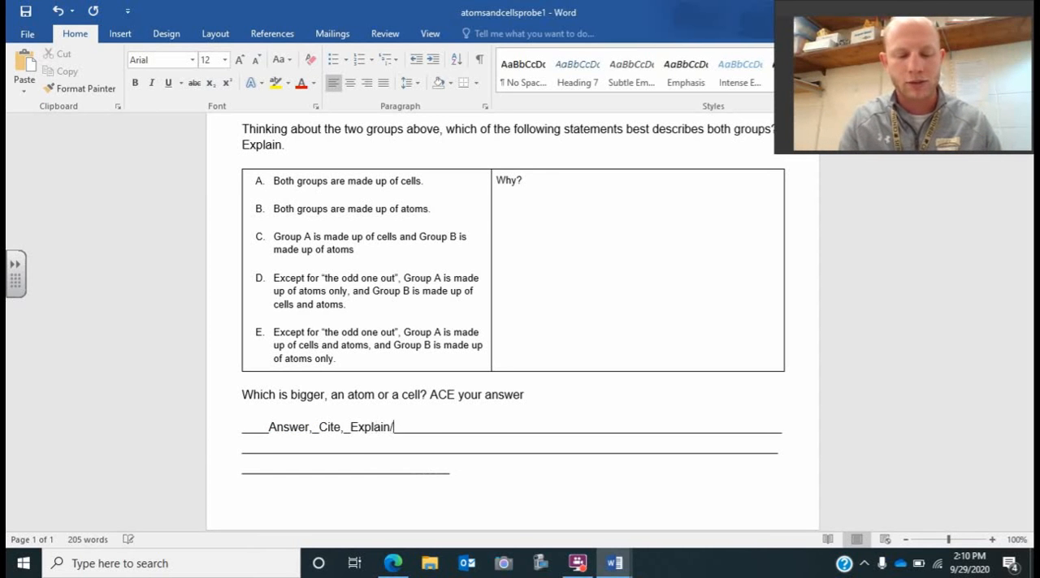
text(example)
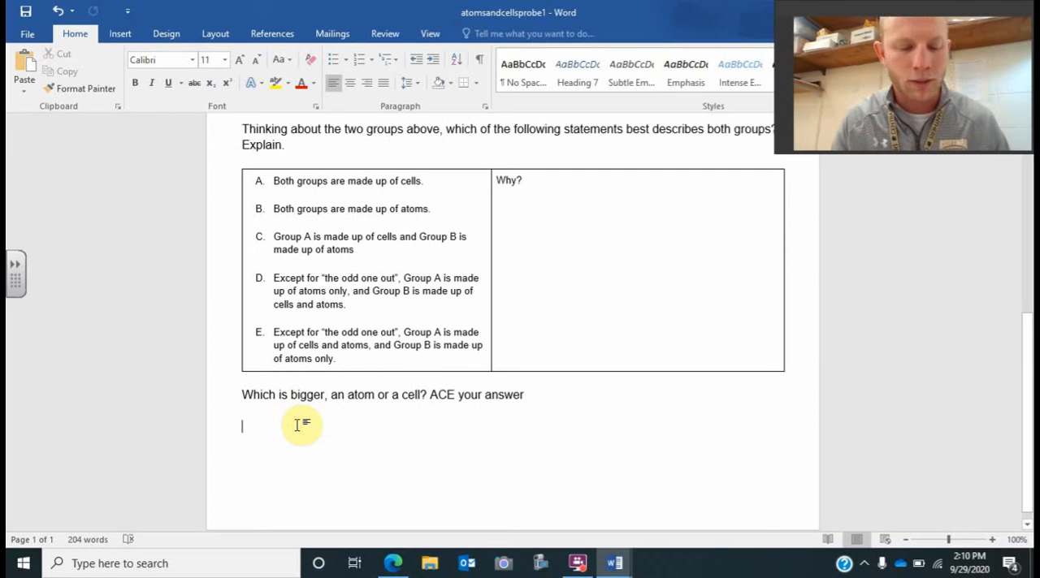
Type 'A Cell is bigger than an atom.' and correct 'begger' to 'bigger'.
text(A Cell)
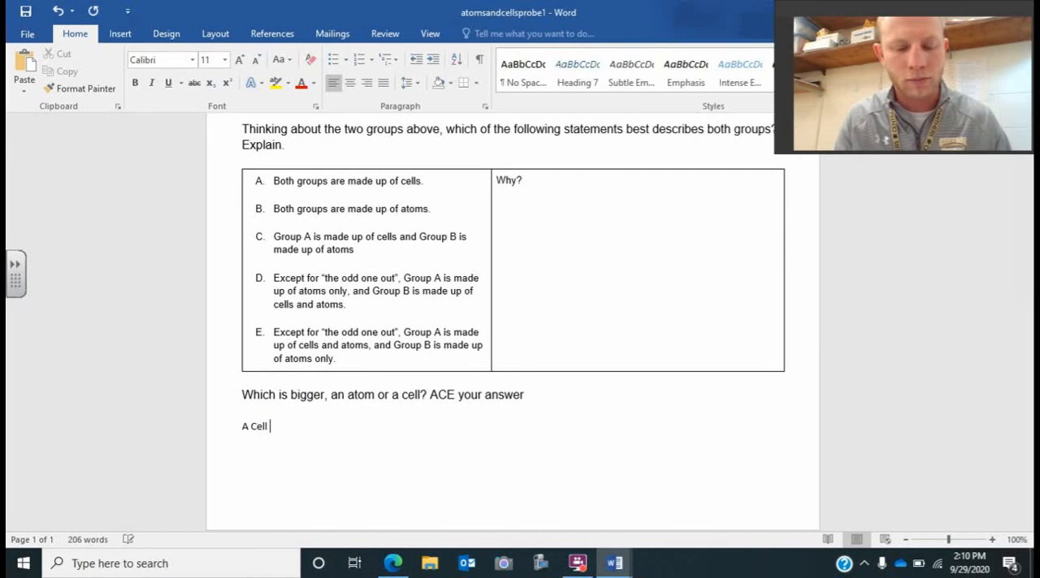
text(is begger)
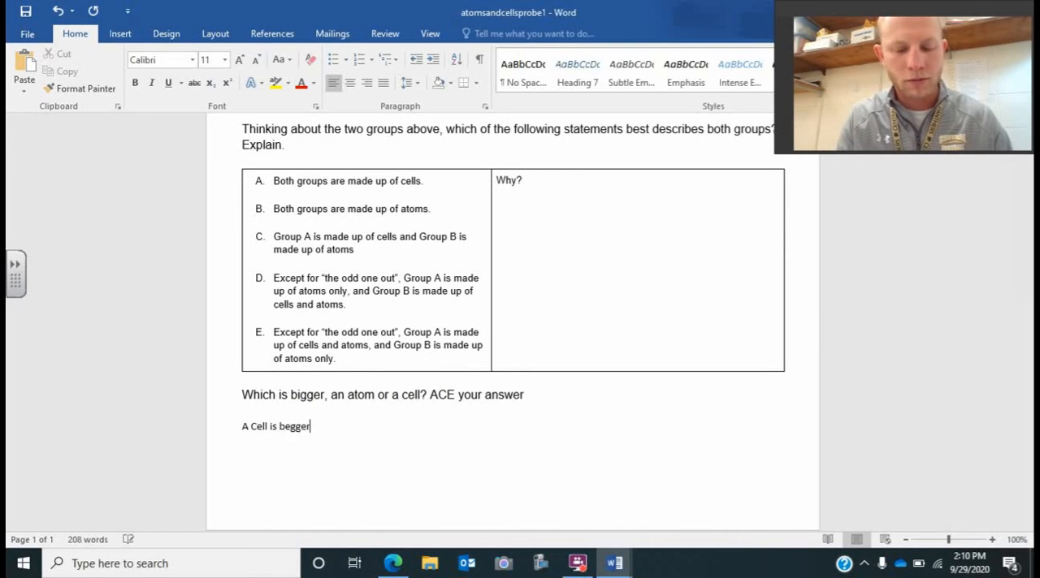
text(tyh)
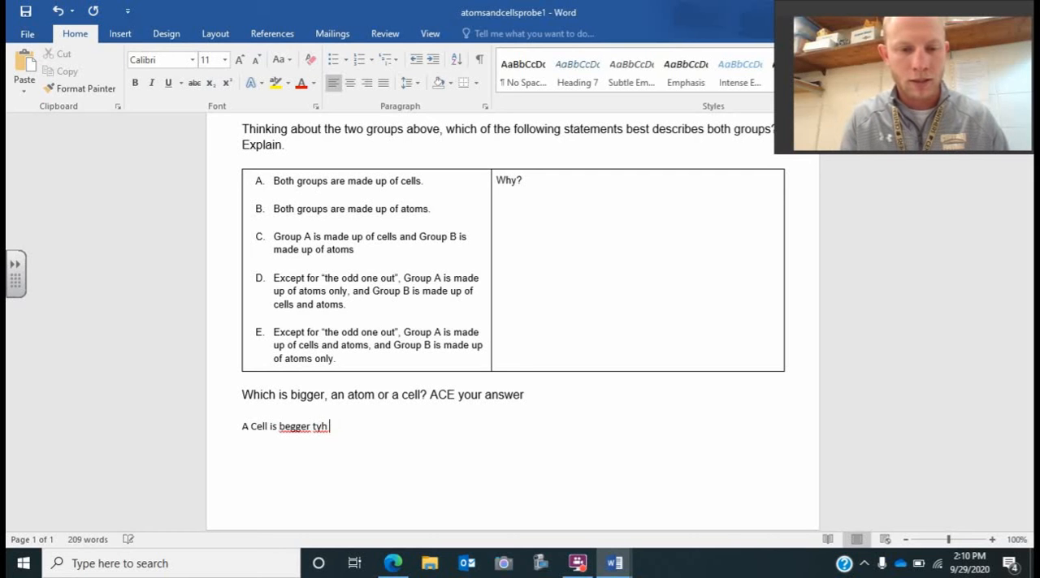
text(than an)
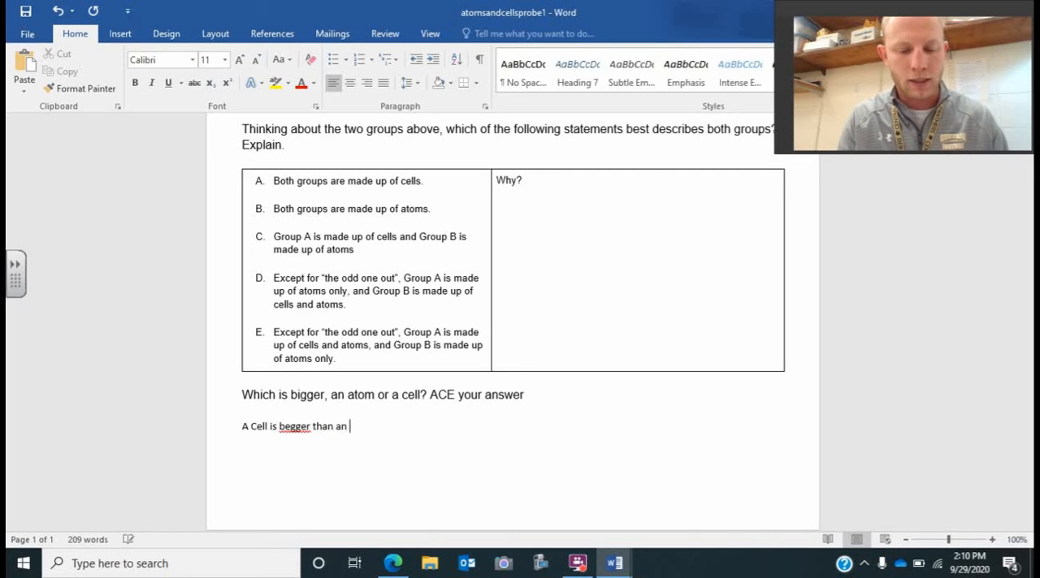
text(atom.)
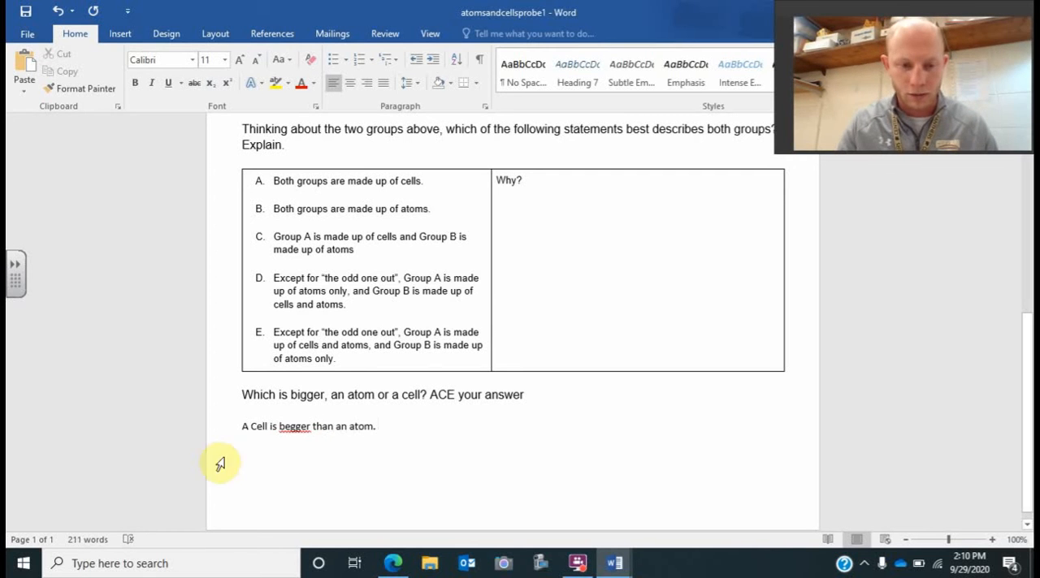
right_click(294, 427)
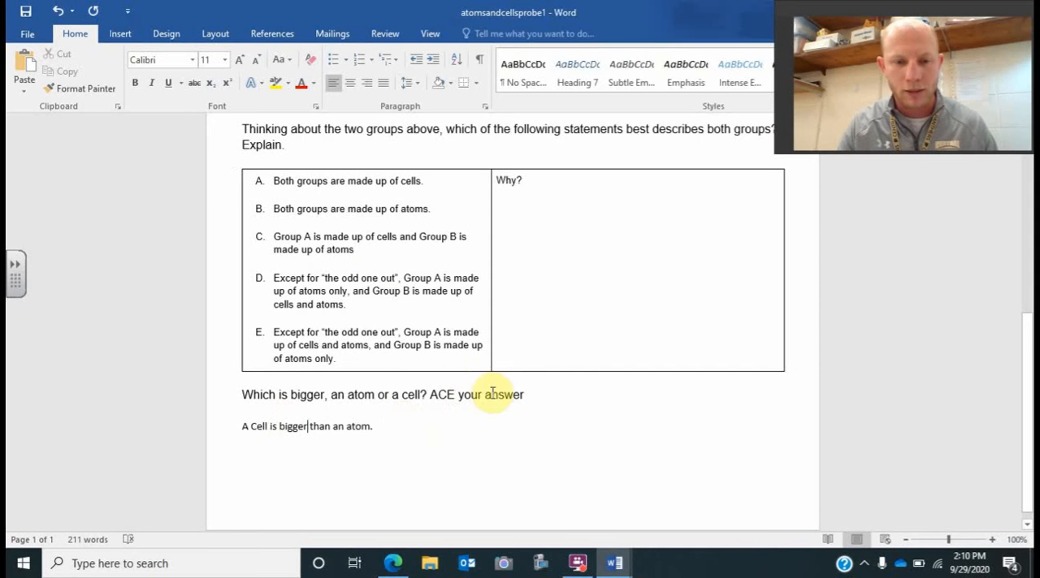
mouse_move(432, 428)
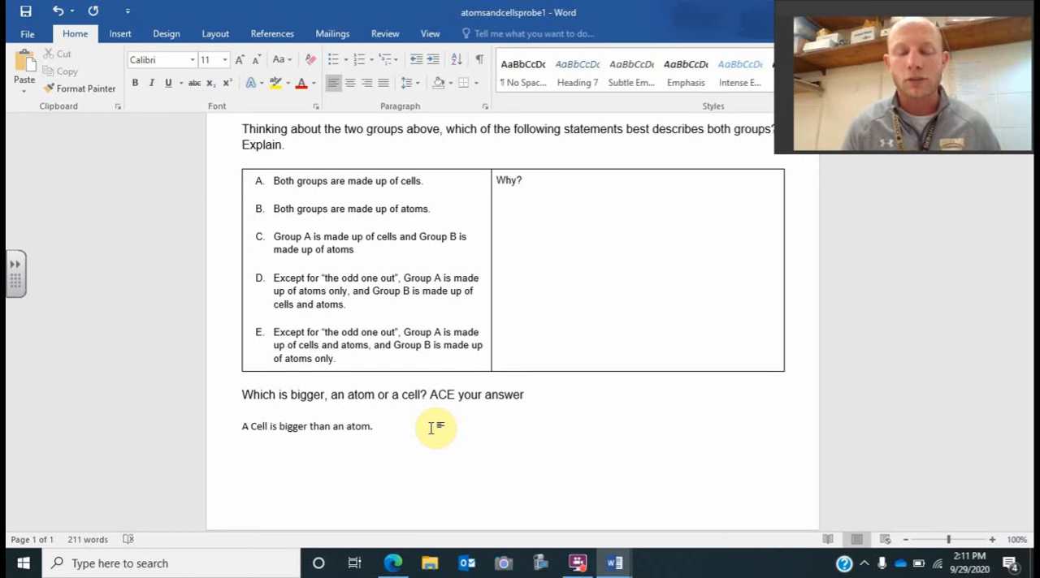
Add the sentence 'In class we learned that atoms are the building blocks of all matter.'.
text(Atoms make up)
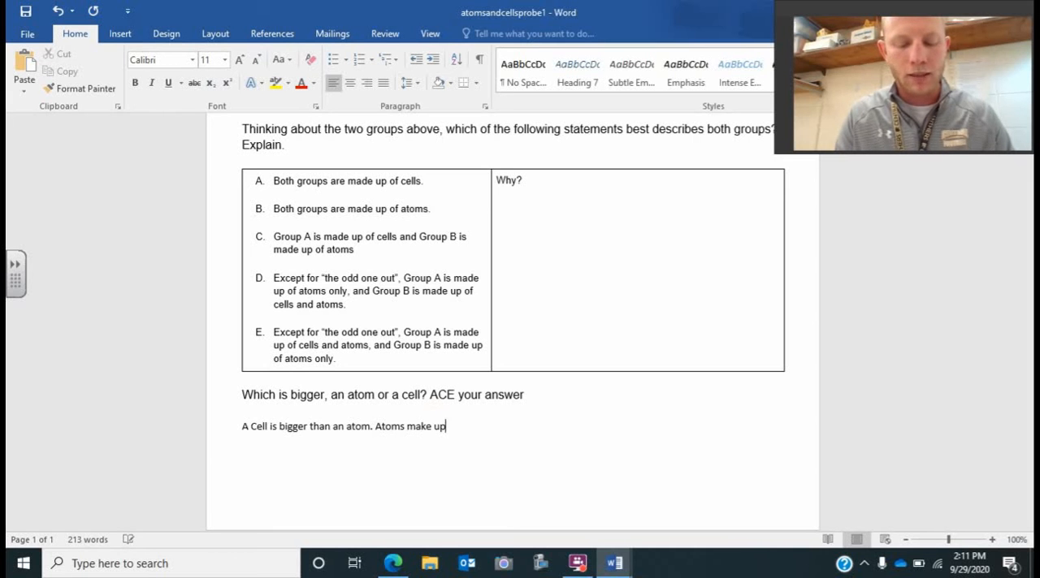
text(molecule)
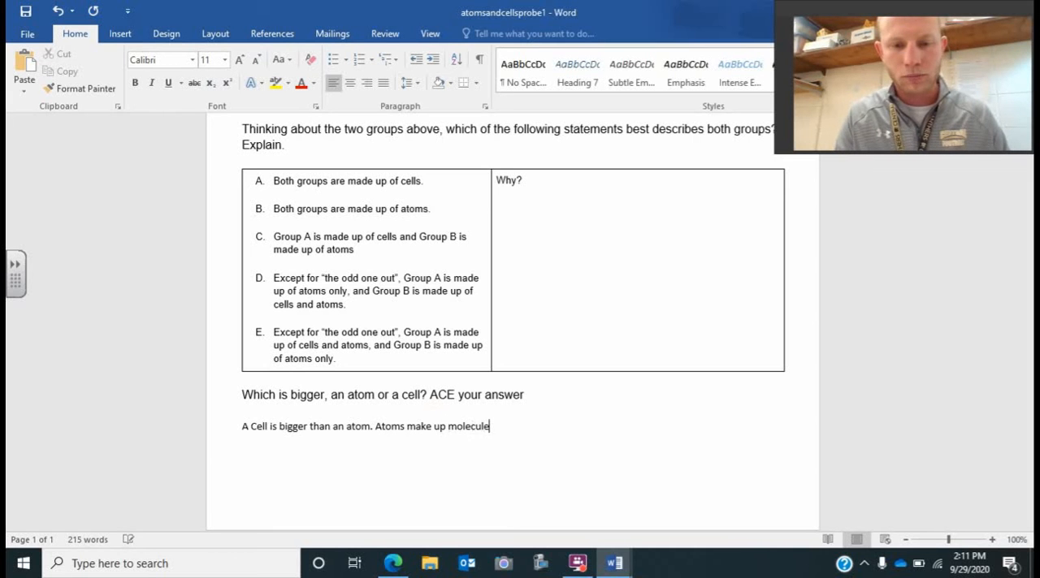
key(BackSpace)
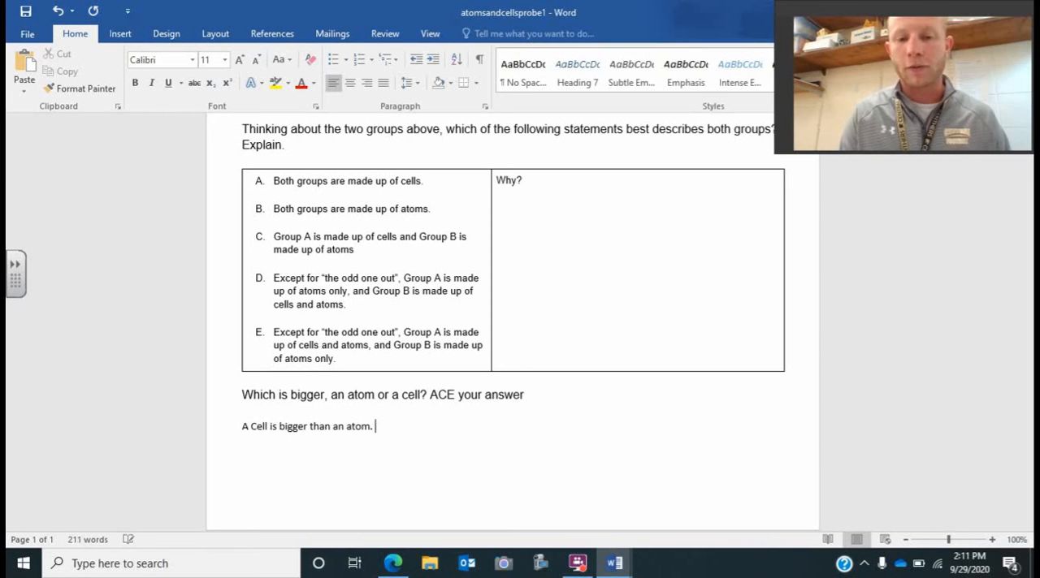
text(I)
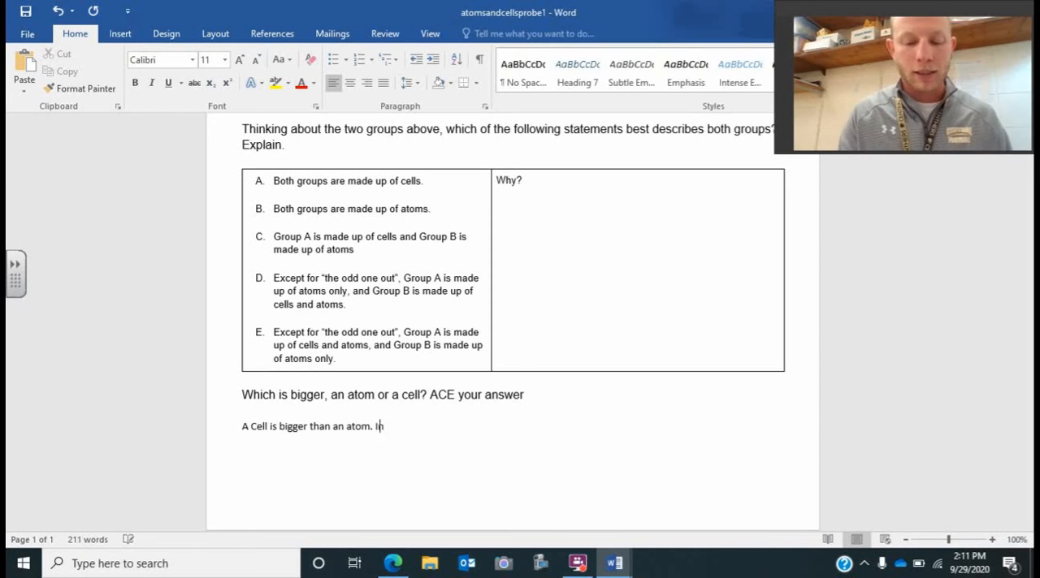
text(n class we learne)
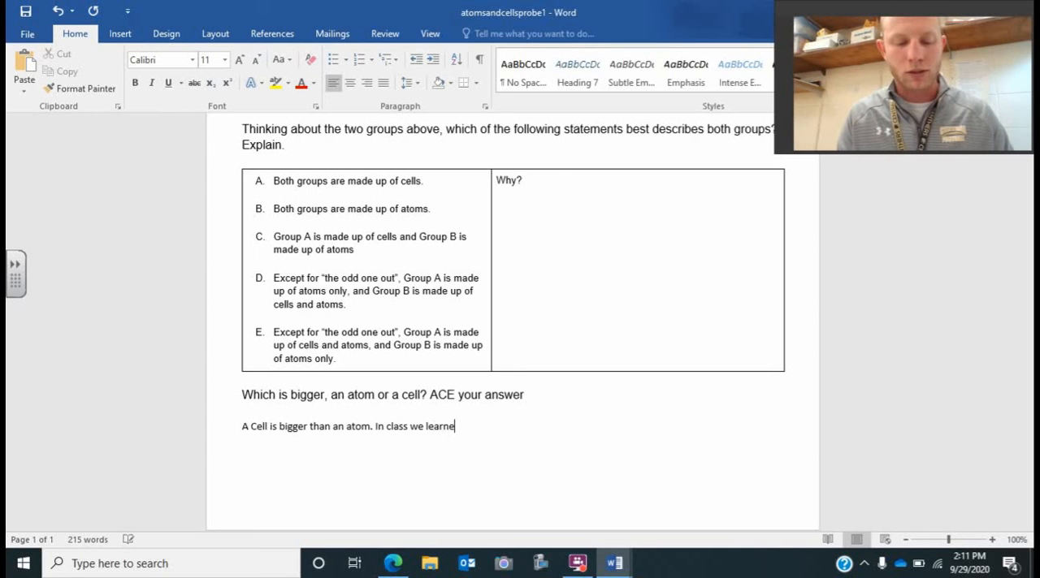
text(d that atoms are the)
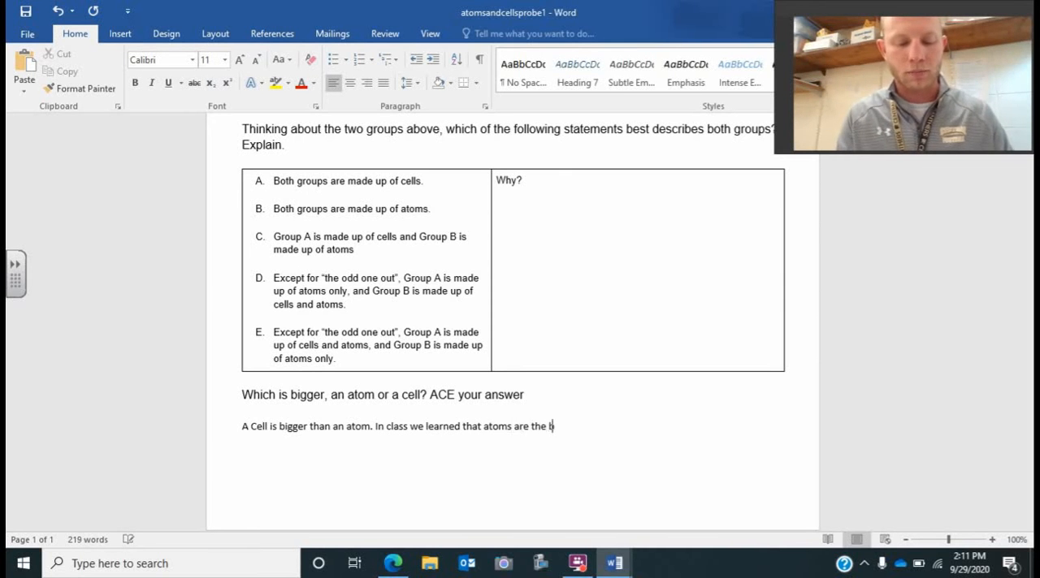
text(building)
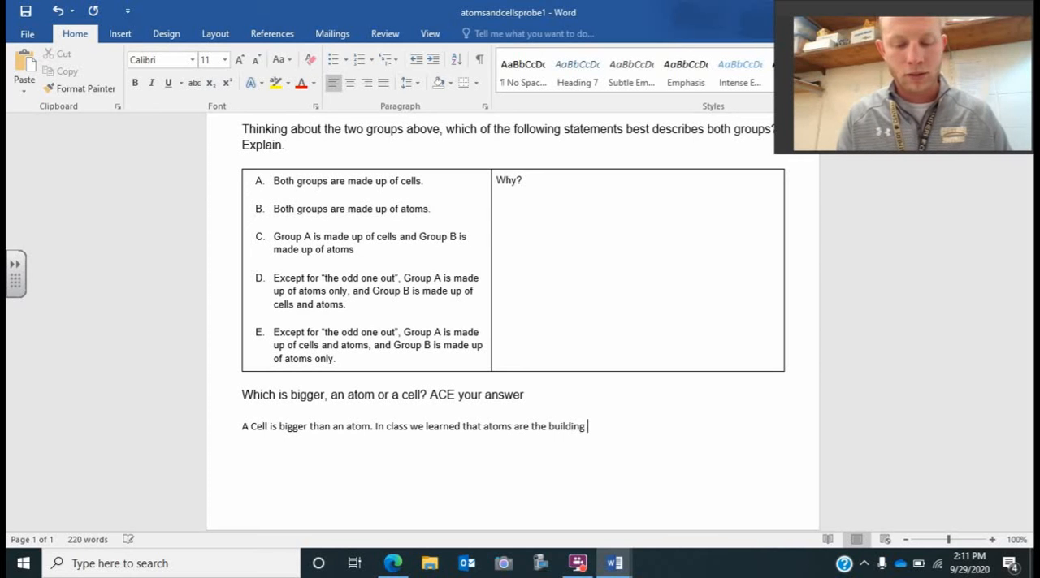
text(blocks of)
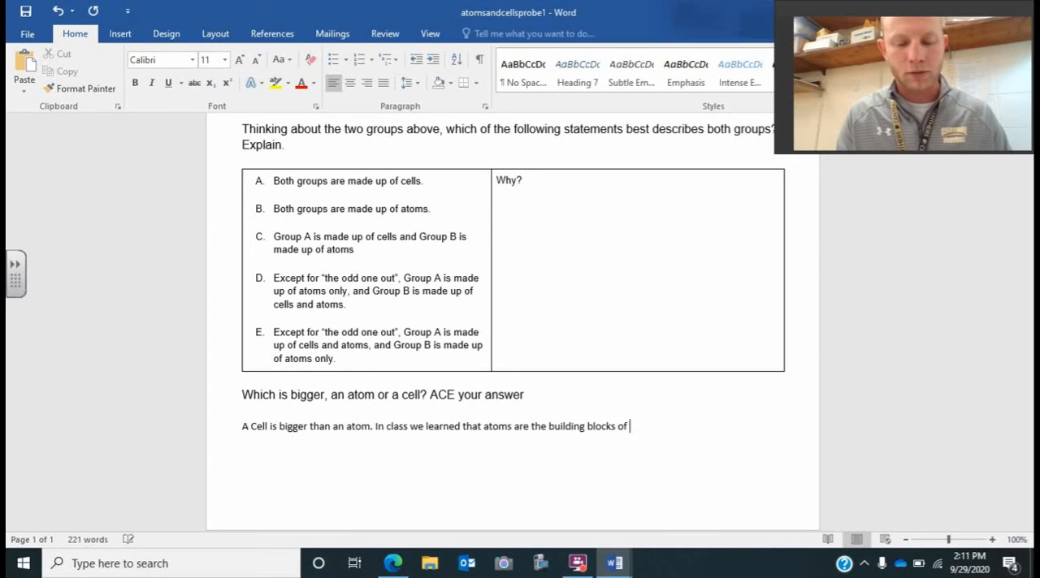
text(all matter. Atoms)
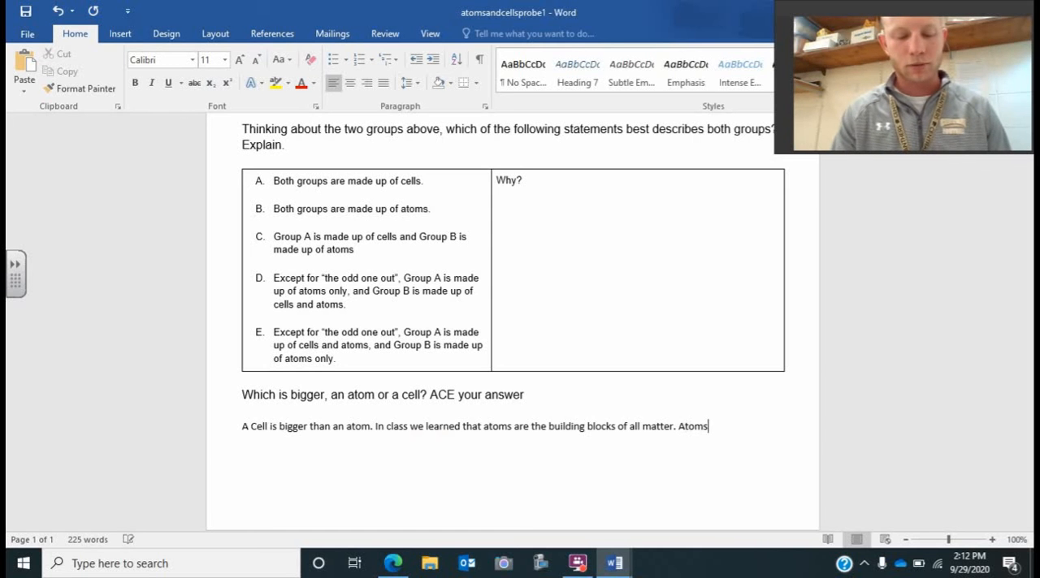
Add the sentence 'Atoms make up molecules and then molecules make up cells.'.
text(make up)
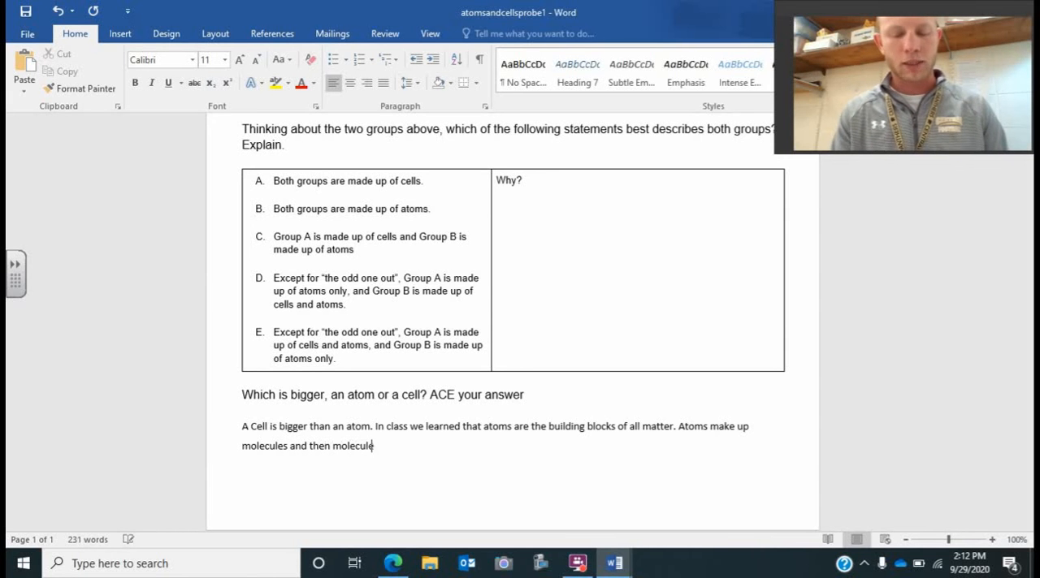
text(s)
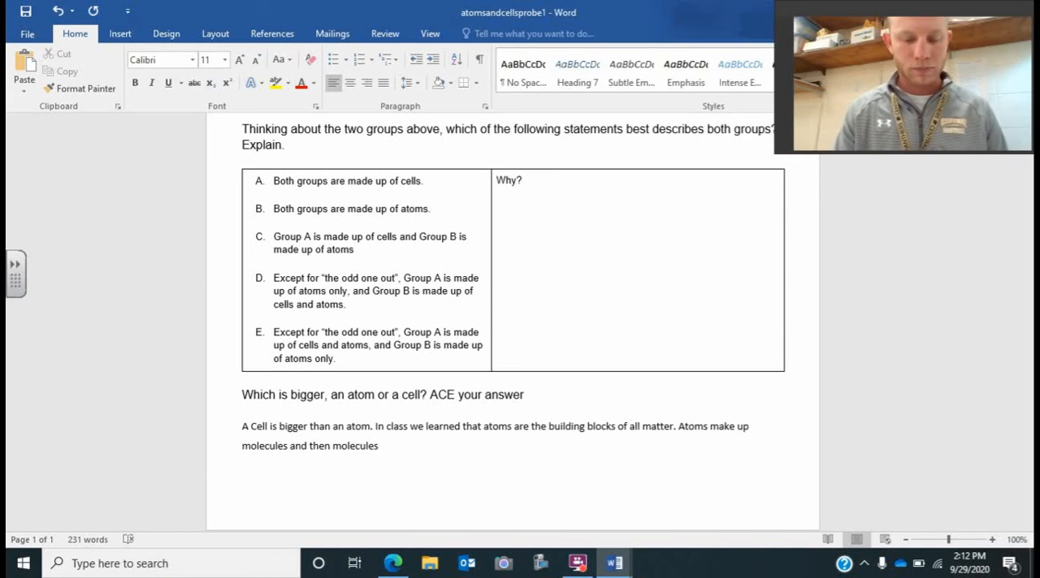
text(make up ce)
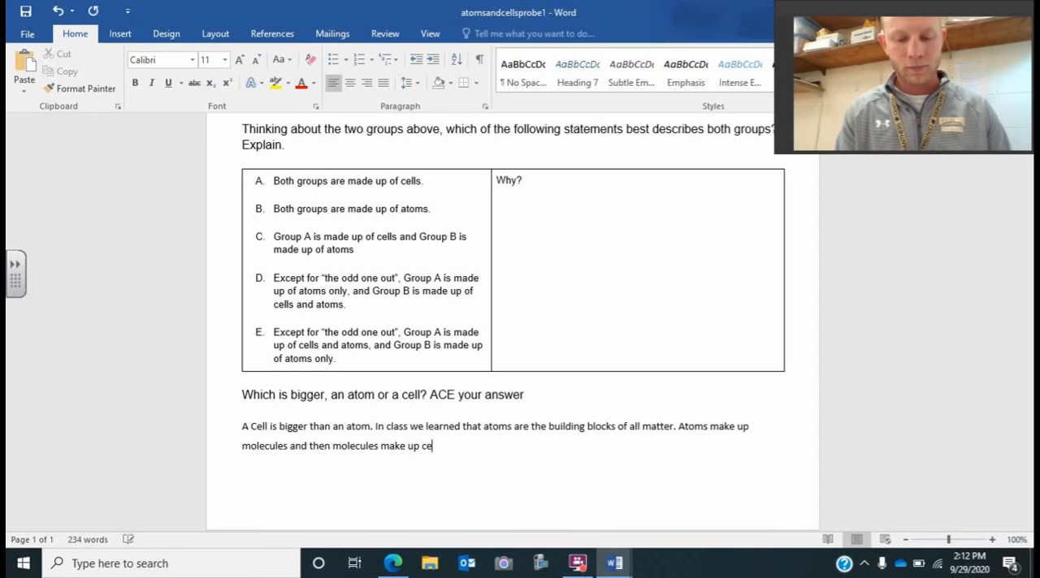
text(lls.)
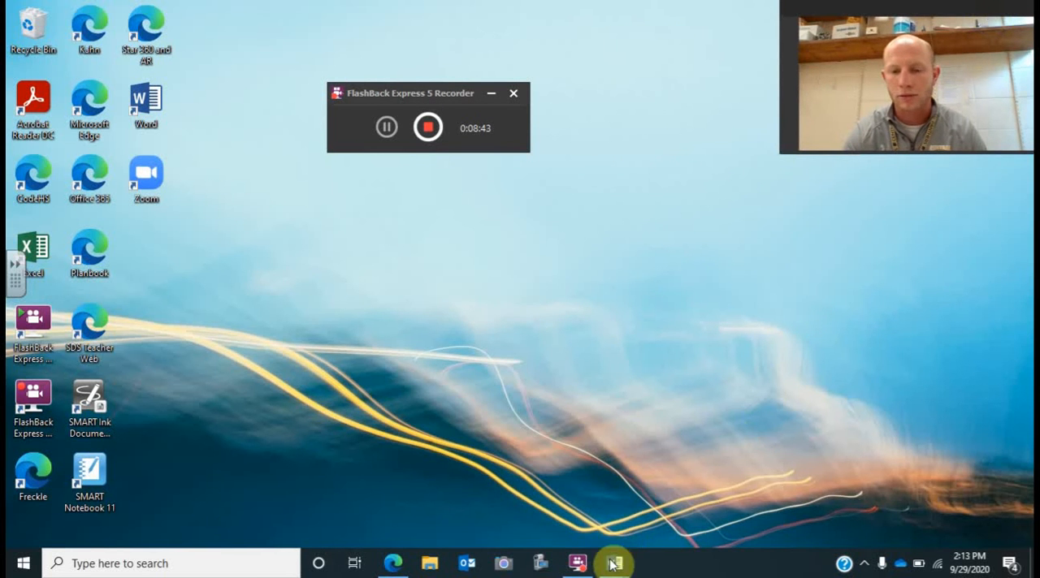
Open the cellpictures document and scroll past the Plant Cells images to the Animal Cells heading.
click(614, 563)
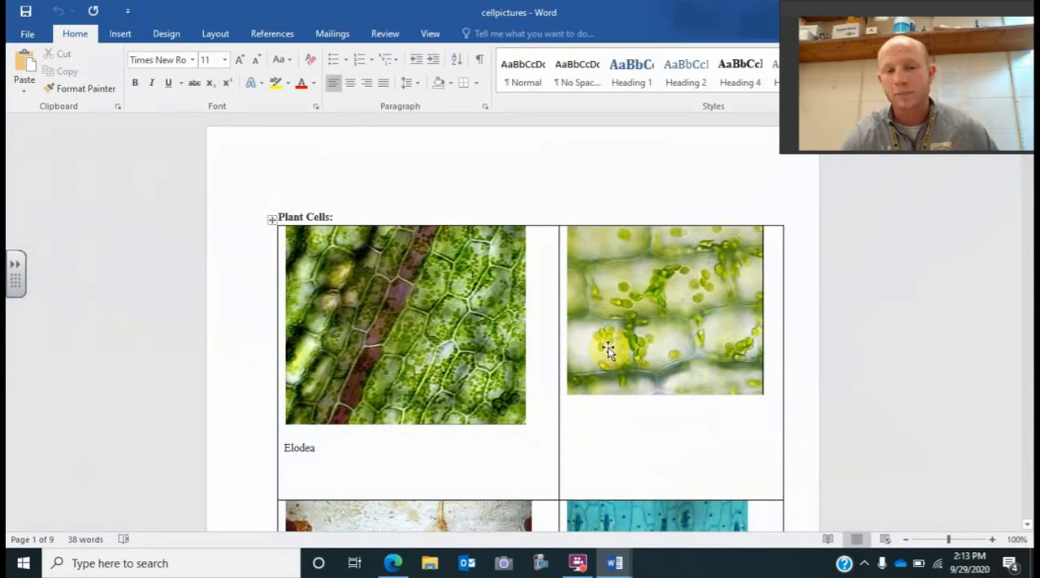
mouse_move(429, 349)
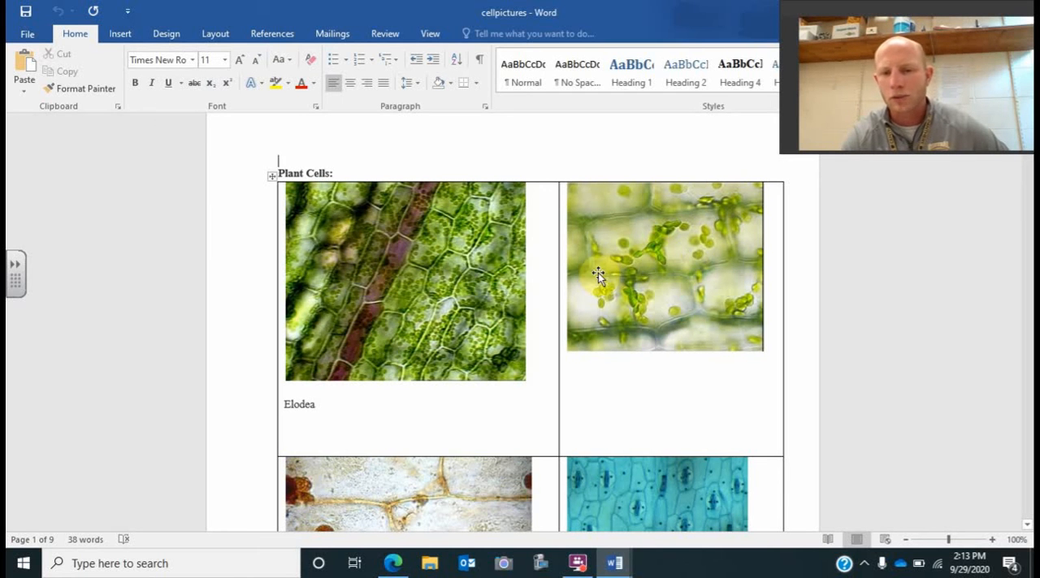
mouse_move(593, 247)
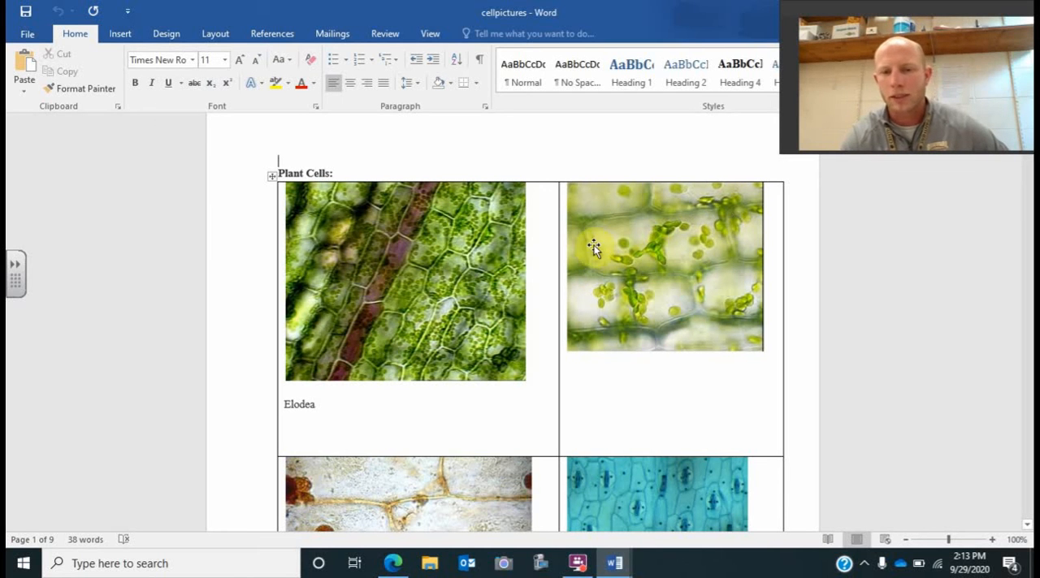
mouse_move(538, 352)
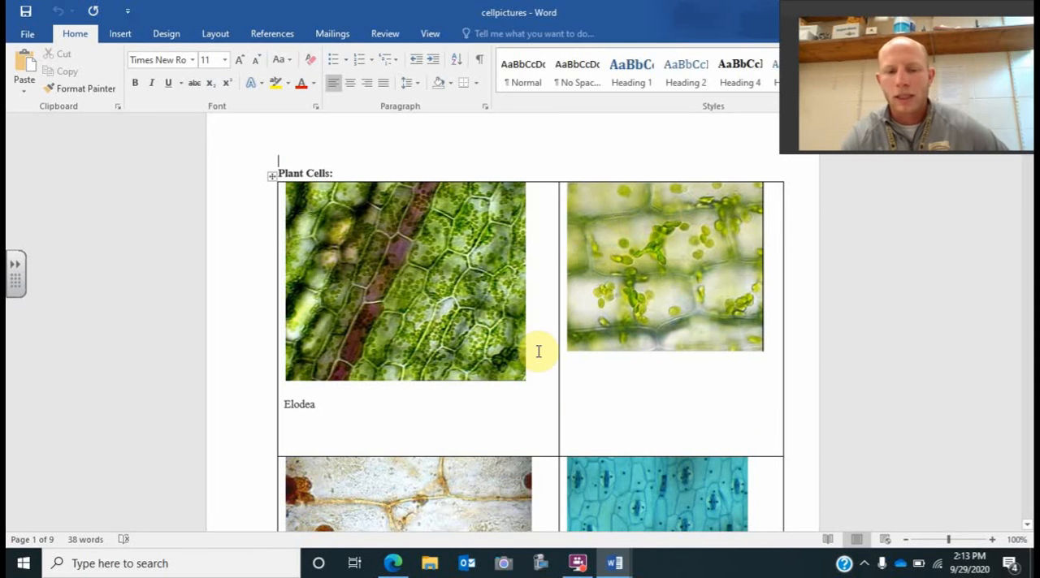
scroll(down, 3)
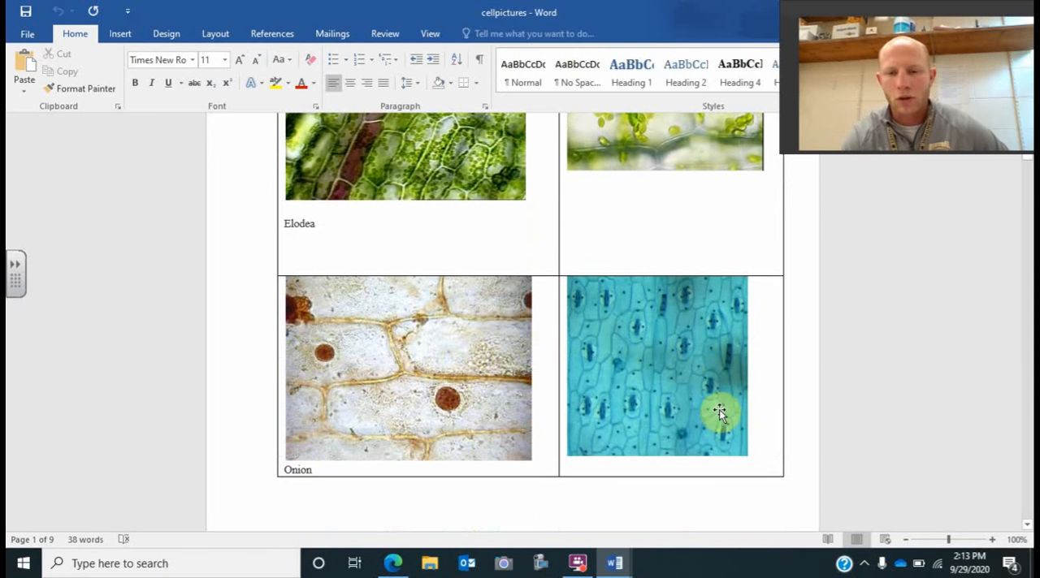
scroll(down, 3)
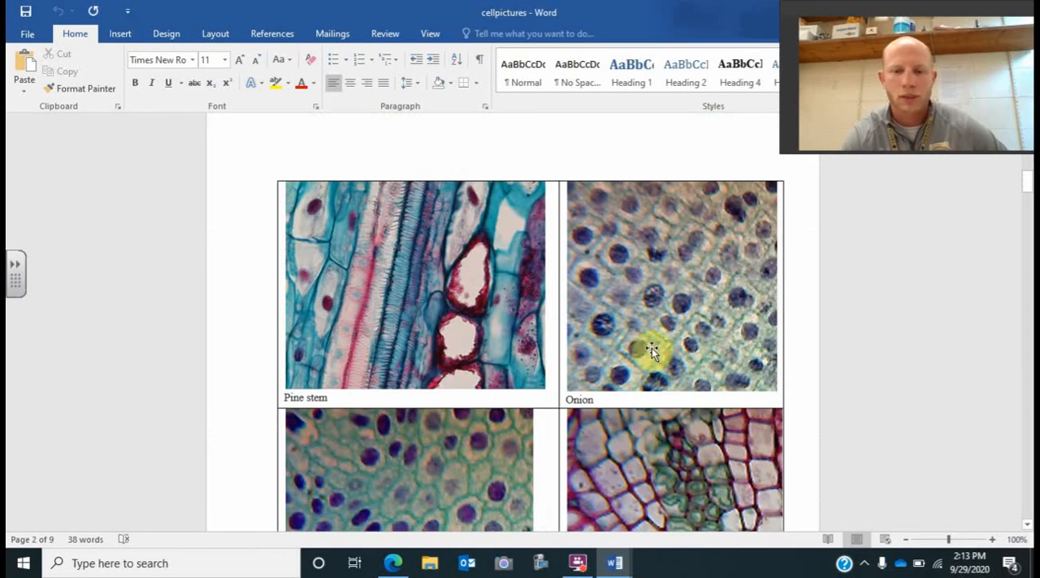
scroll(down, 3)
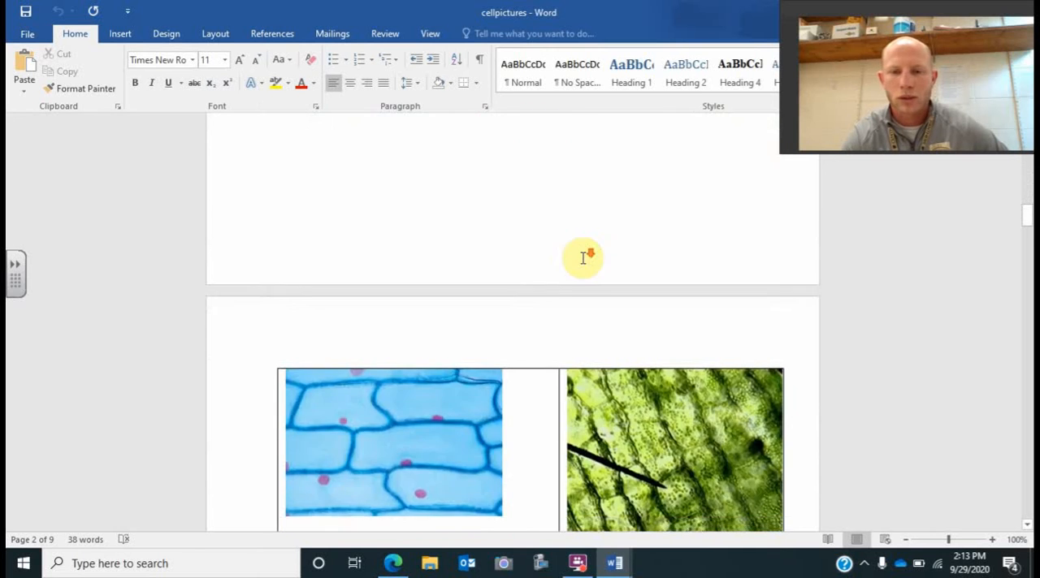
scroll(down, 3)
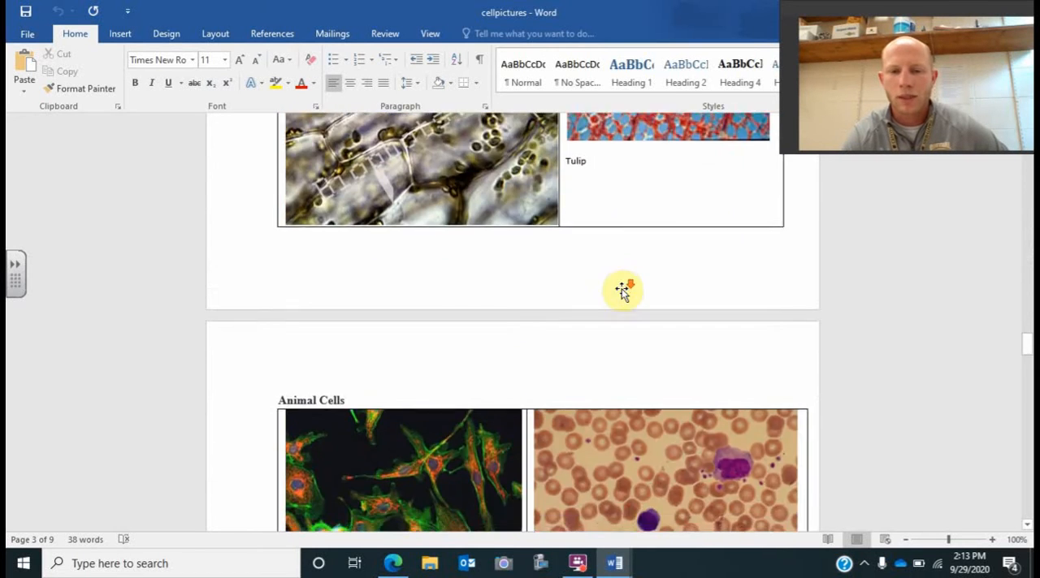
Scroll to show the Neurons, Blood and Salivary gland animal cell images.
scroll(down, 3)
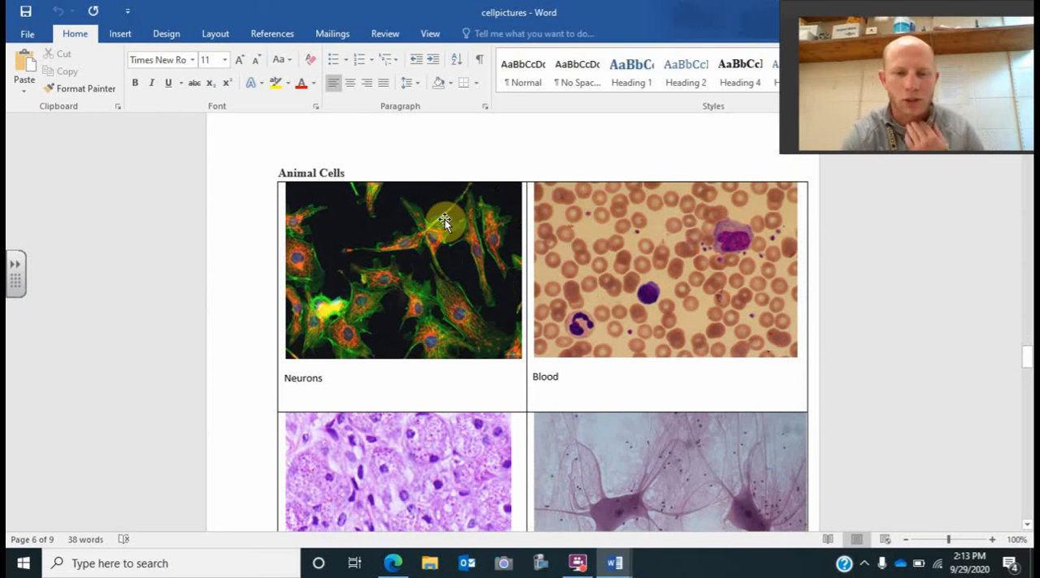
mouse_move(443, 244)
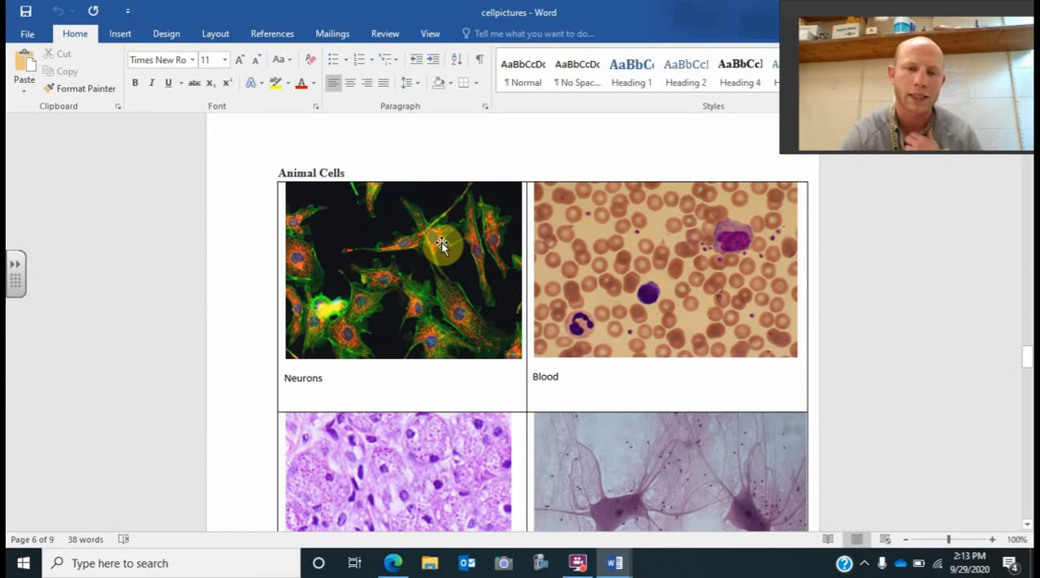
mouse_move(419, 290)
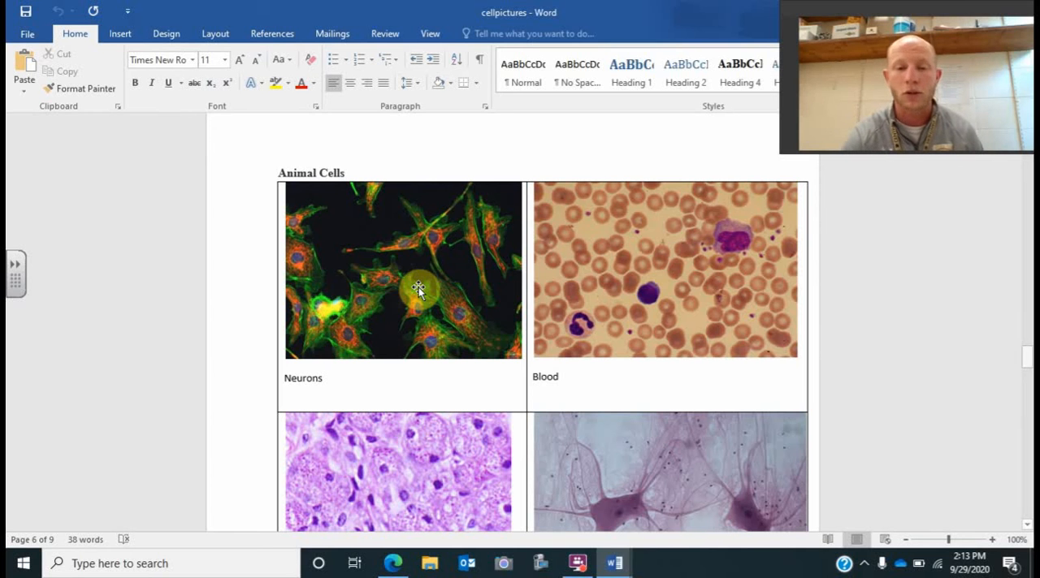
mouse_move(455, 289)
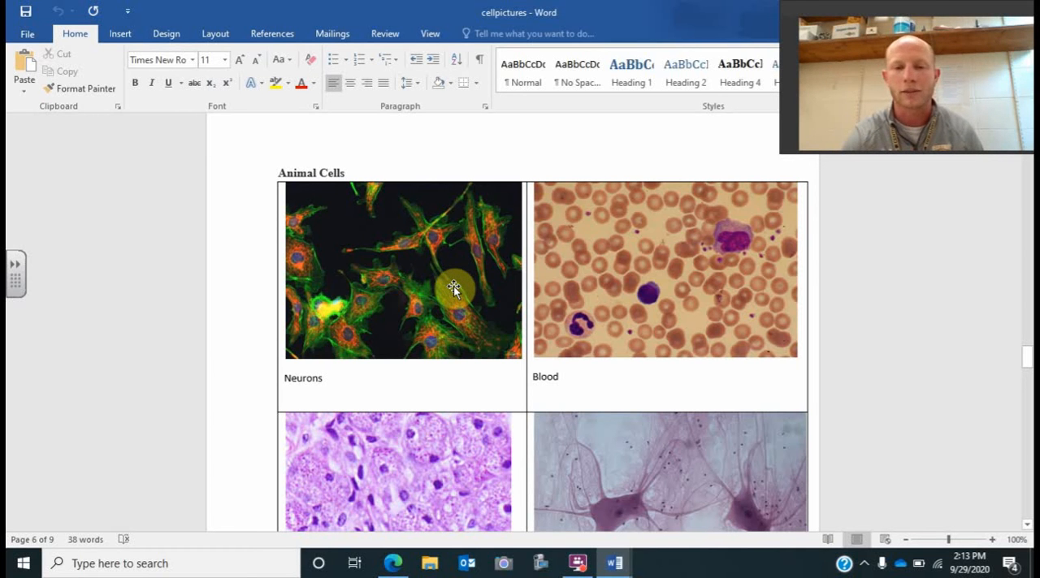
scroll(down, 3)
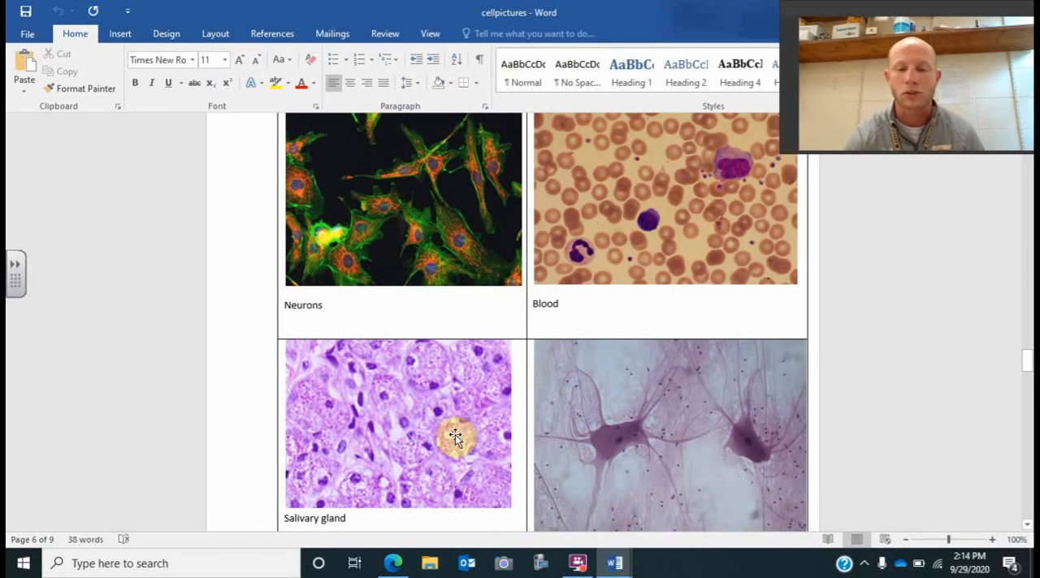
mouse_move(398, 260)
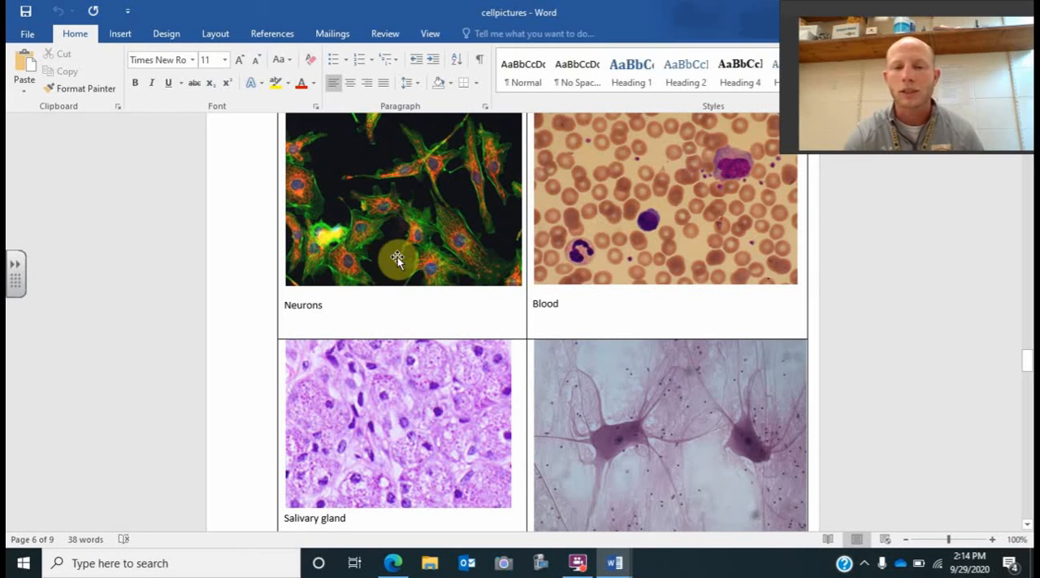
mouse_move(500, 329)
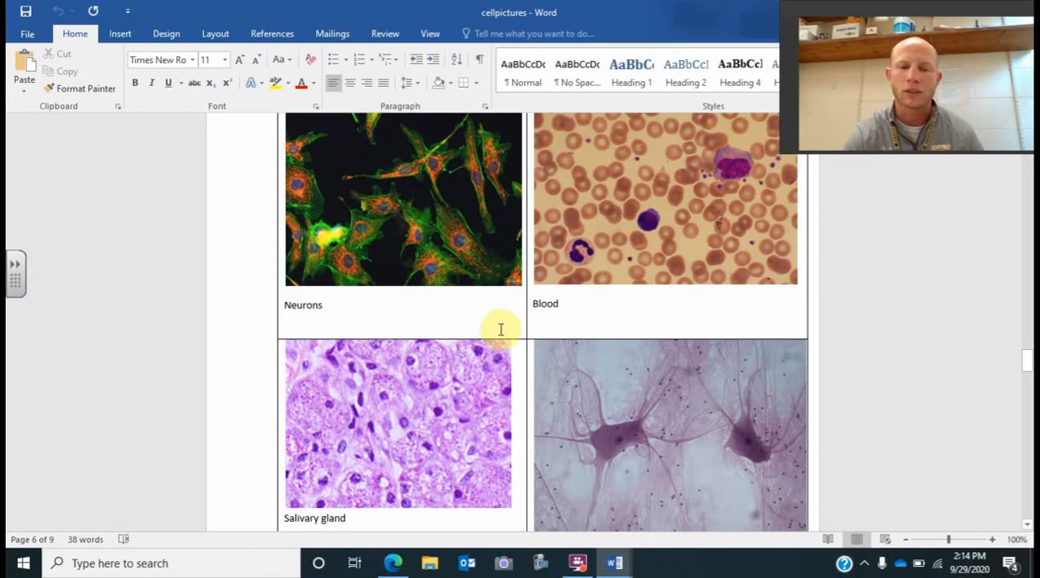
mouse_move(588, 189)
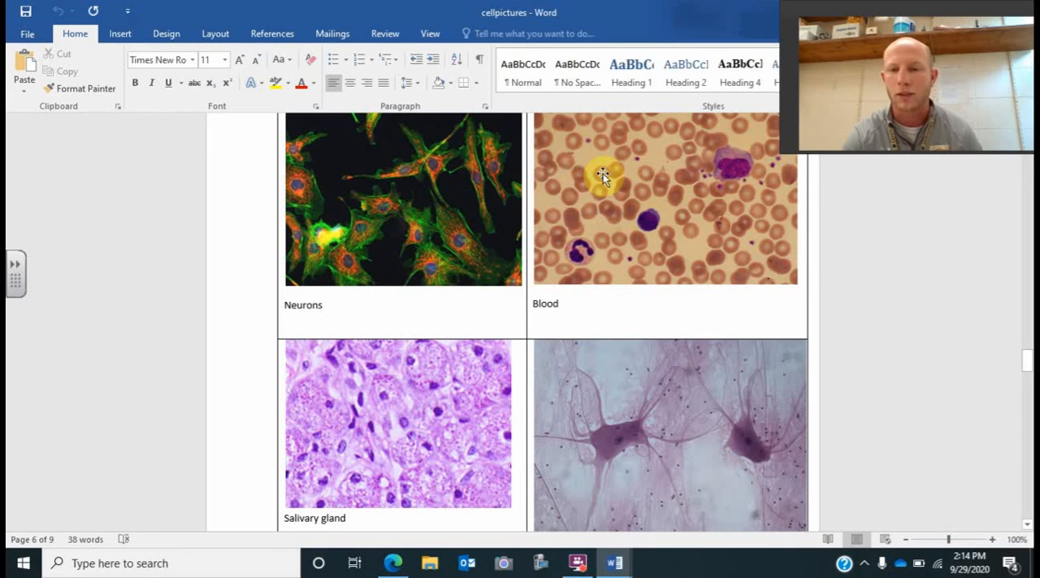
mouse_move(654, 223)
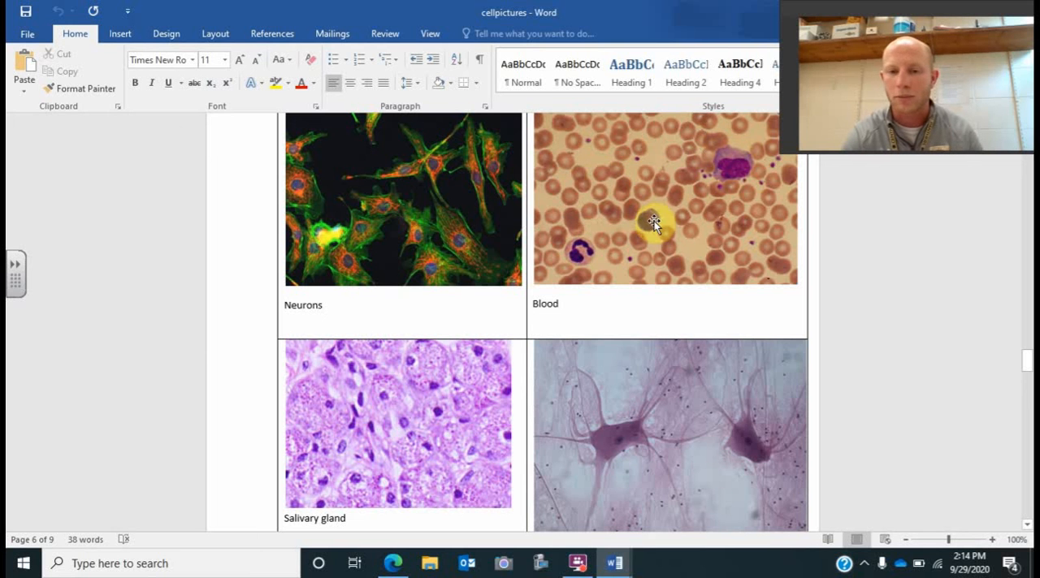
mouse_move(634, 256)
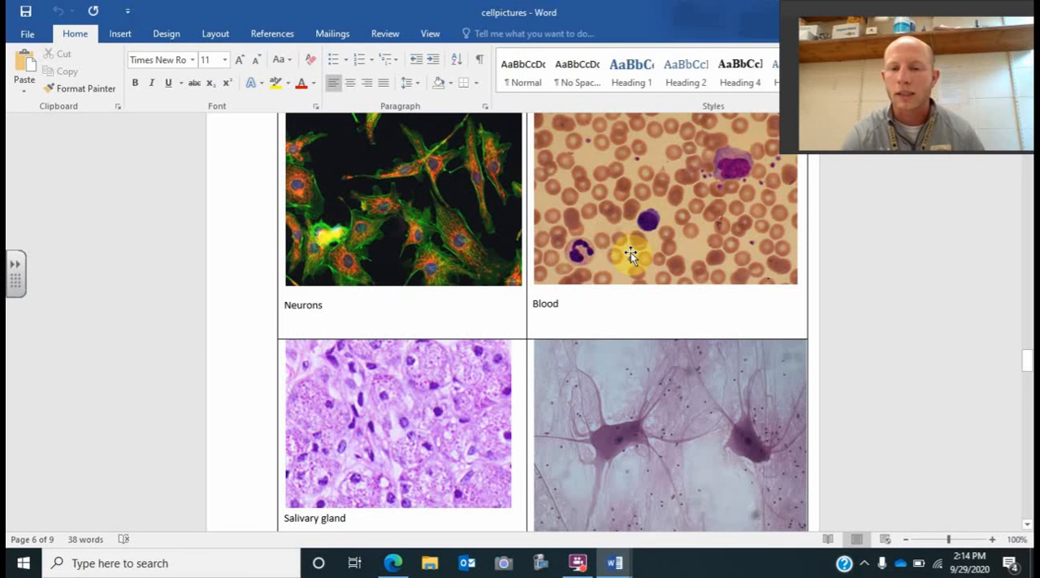
mouse_move(698, 174)
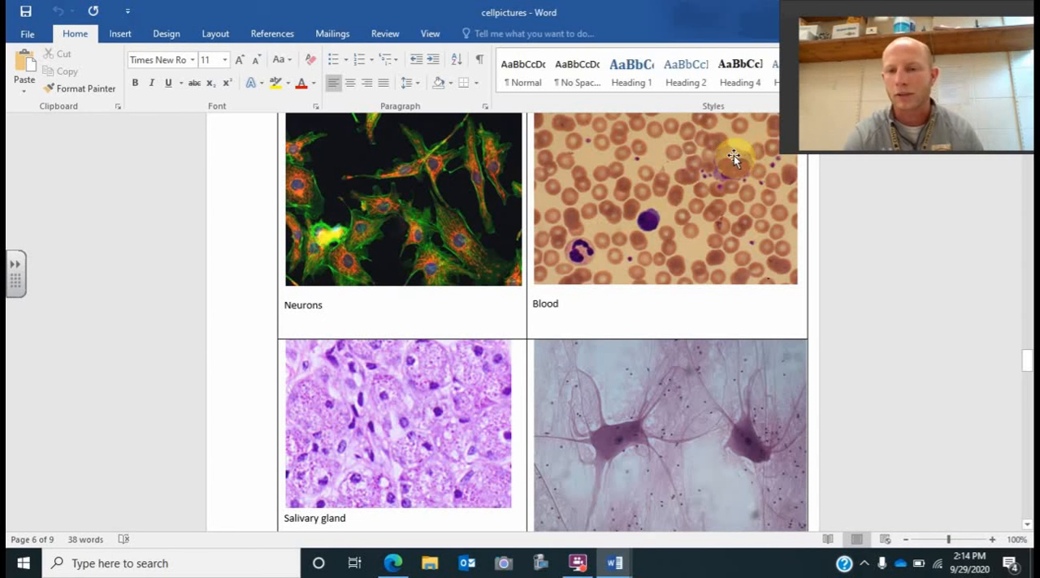
mouse_move(633, 240)
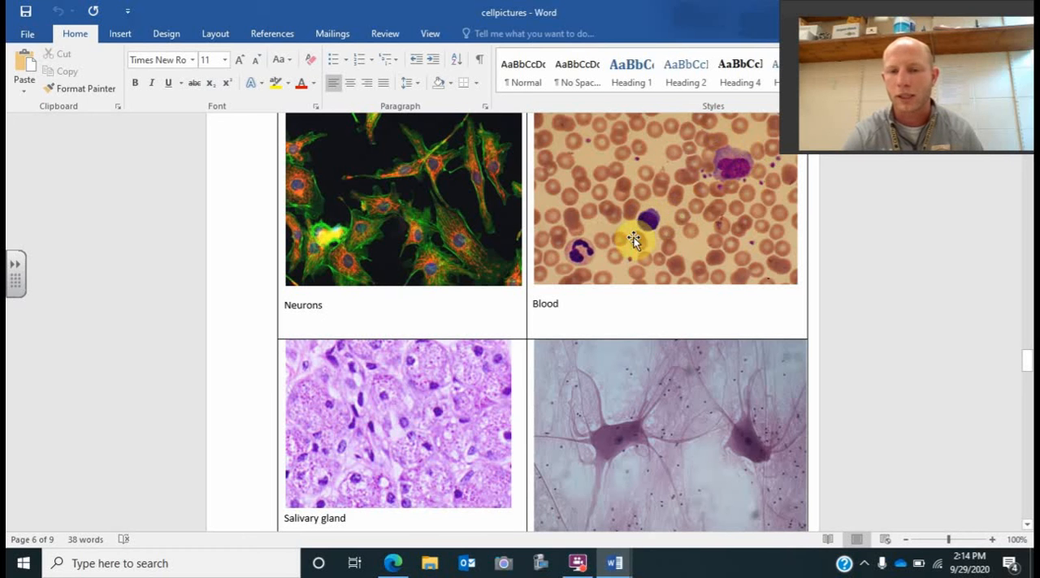
scroll(down, 3)
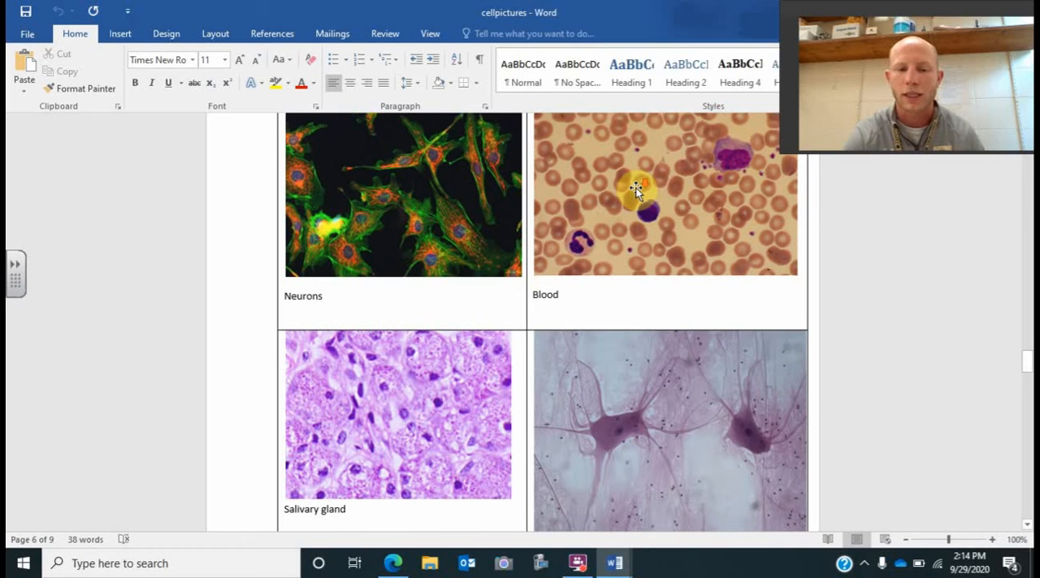
scroll(down, 3)
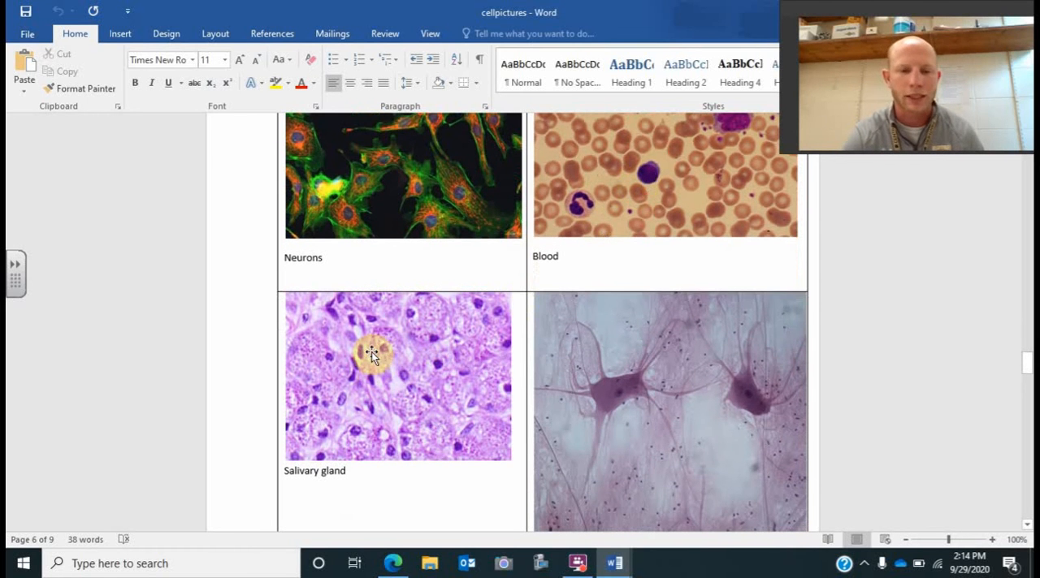
mouse_move(398, 329)
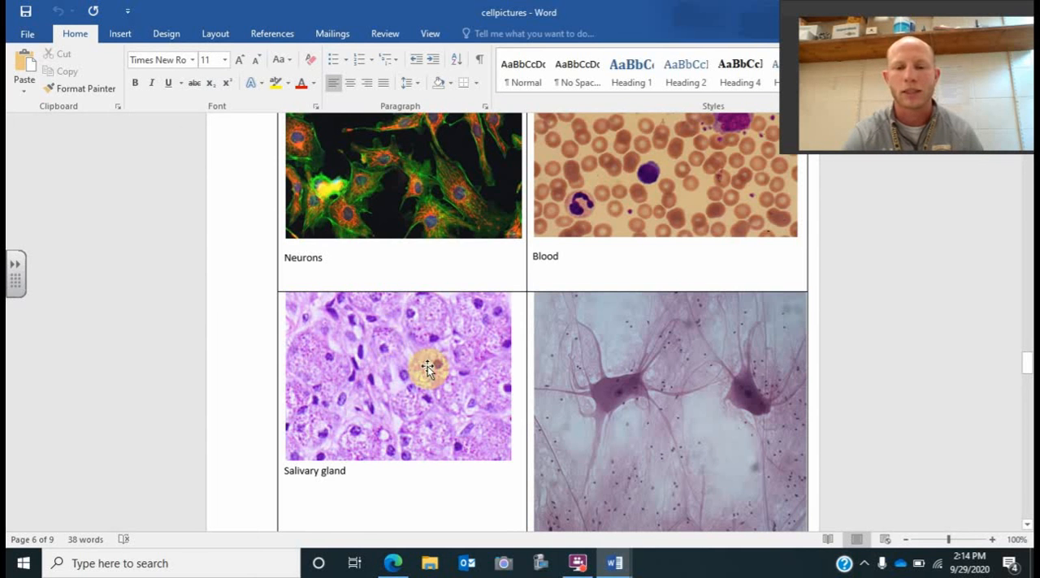
scroll(down, 3)
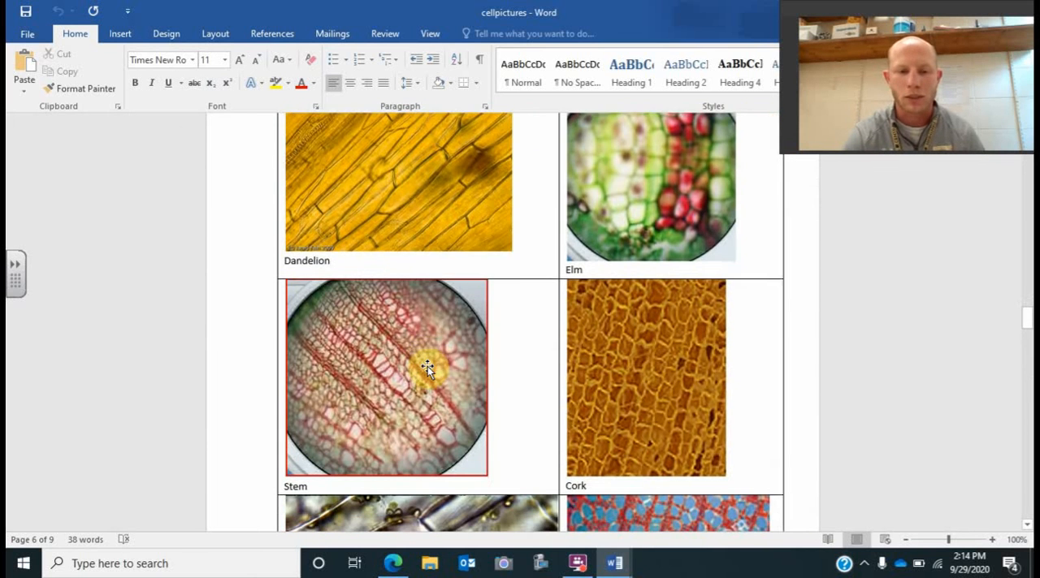
scroll(down, 3)
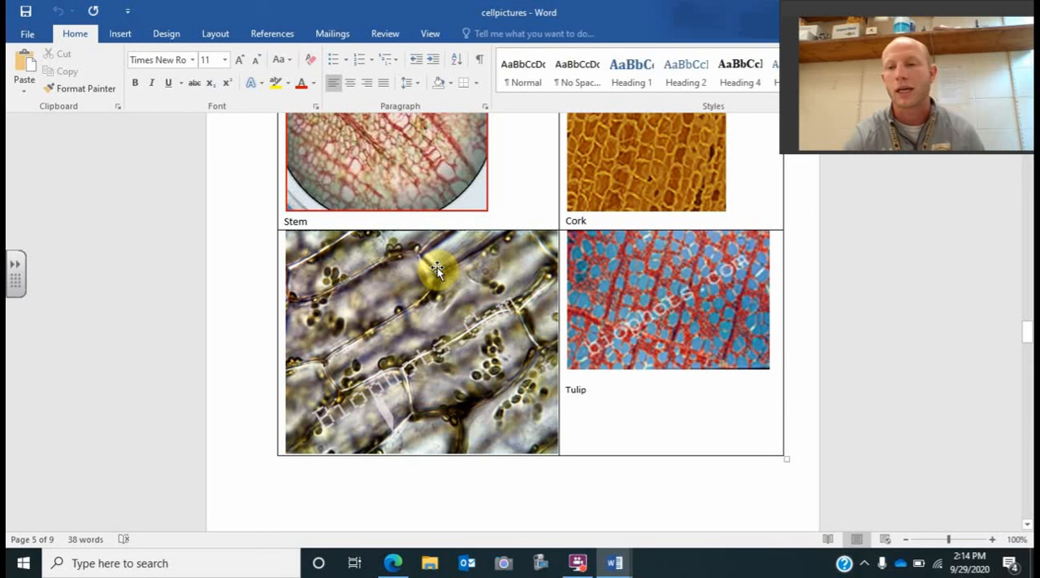
scroll(down, 3)
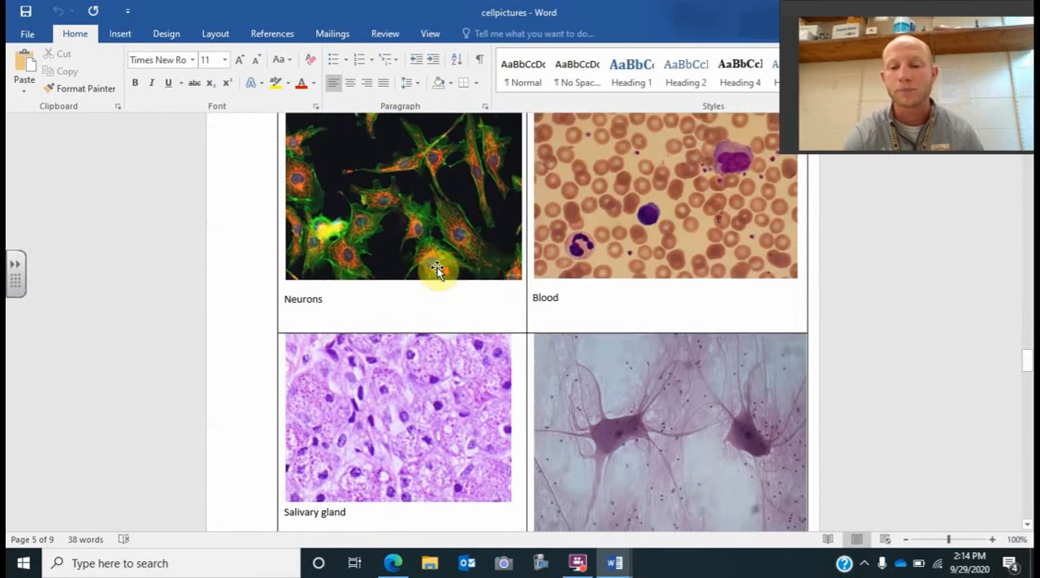
scroll(down, 3)
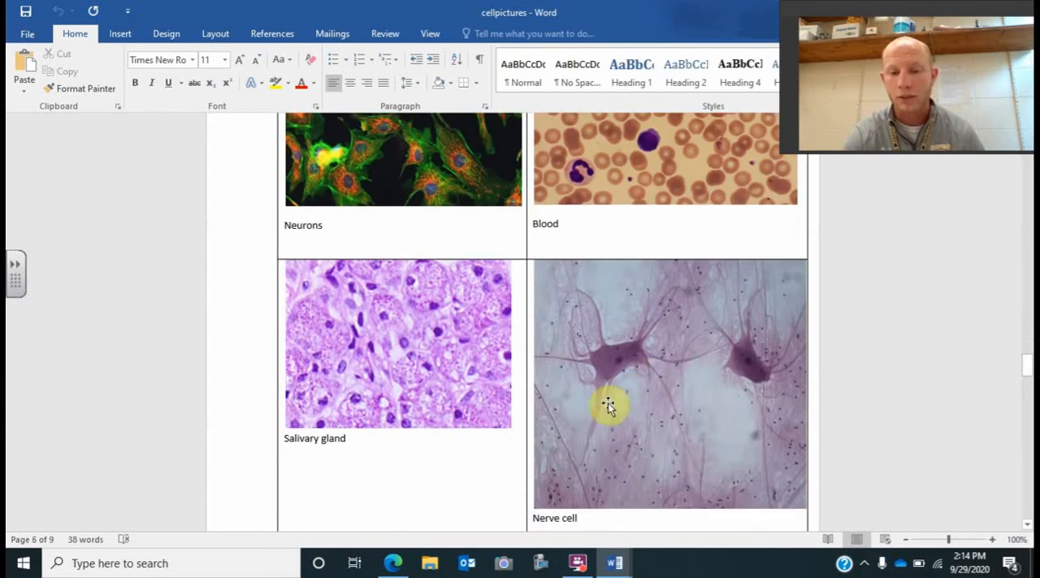
mouse_move(622, 353)
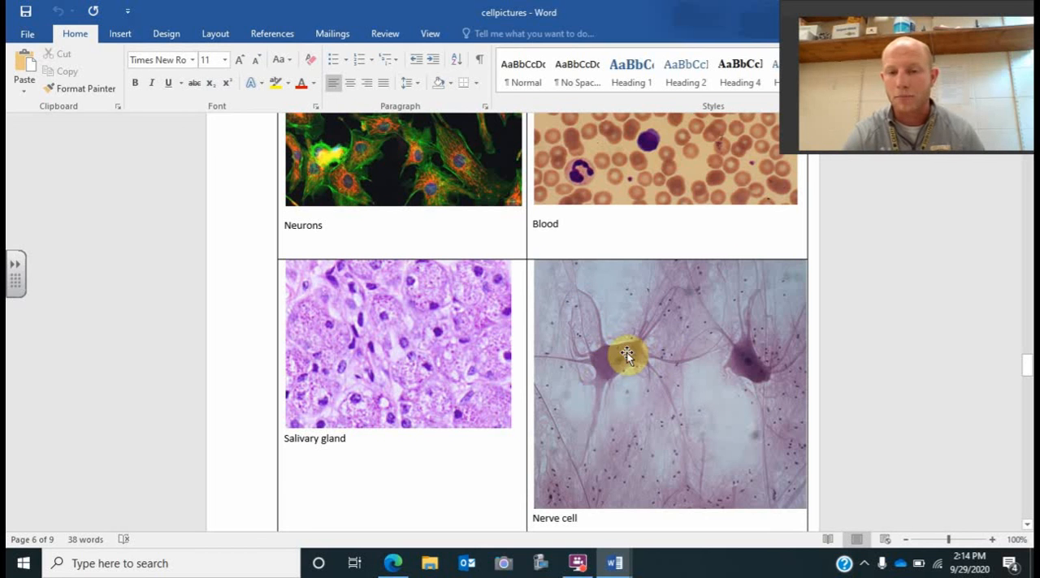
mouse_move(570, 310)
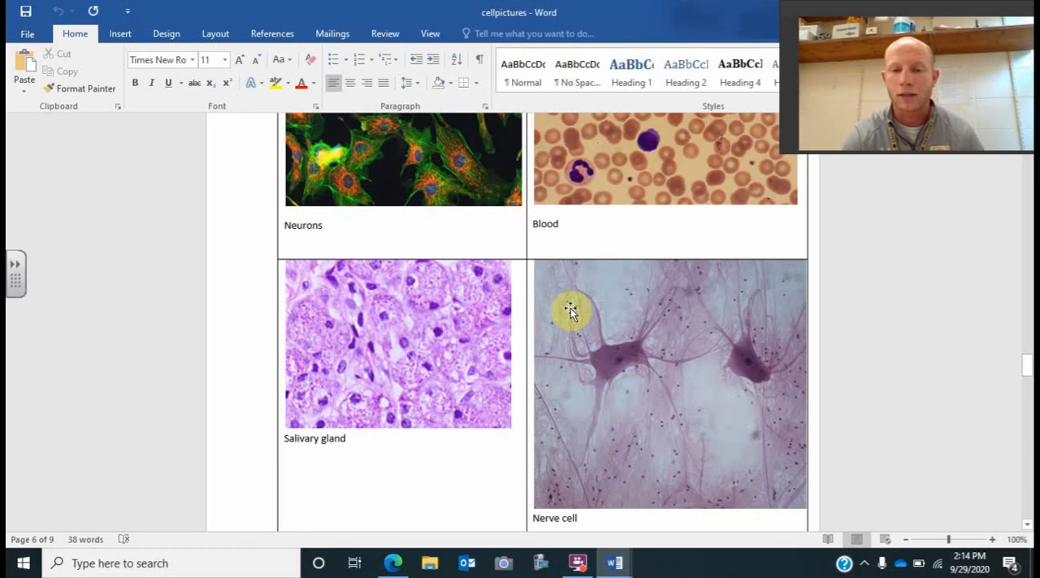
mouse_move(583, 428)
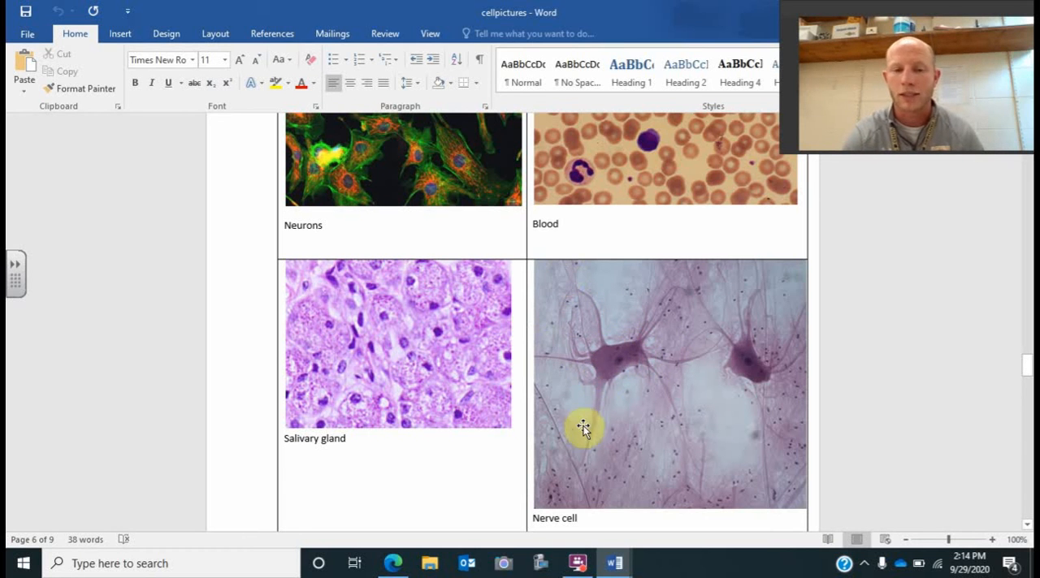
scroll(down, 3)
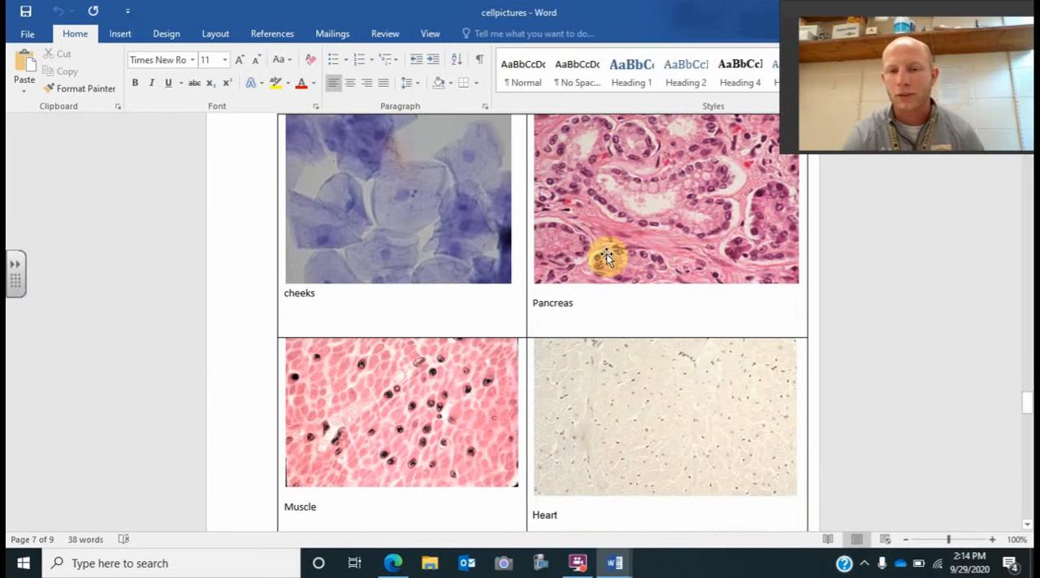
mouse_move(719, 203)
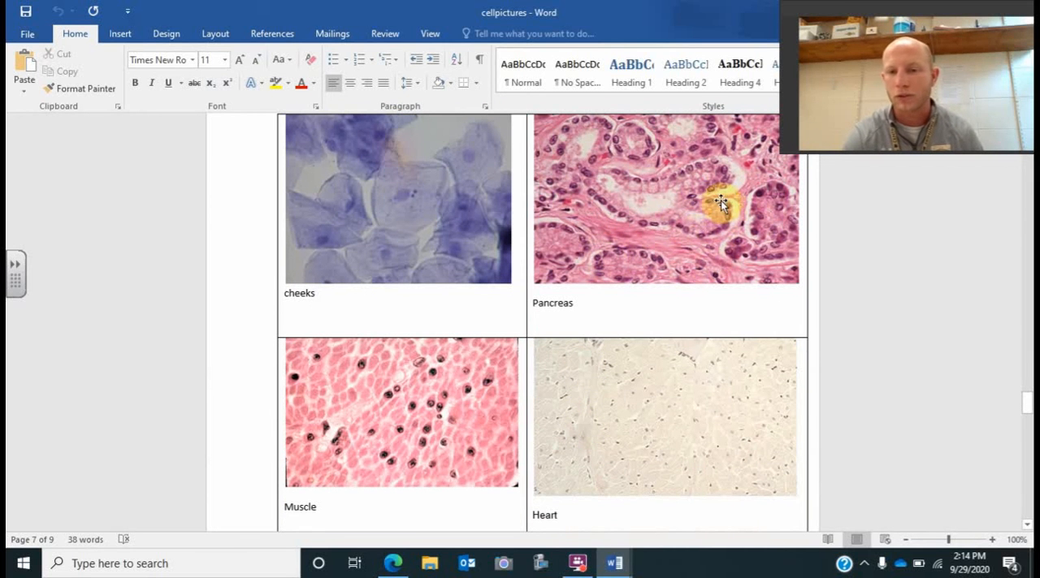
mouse_move(603, 174)
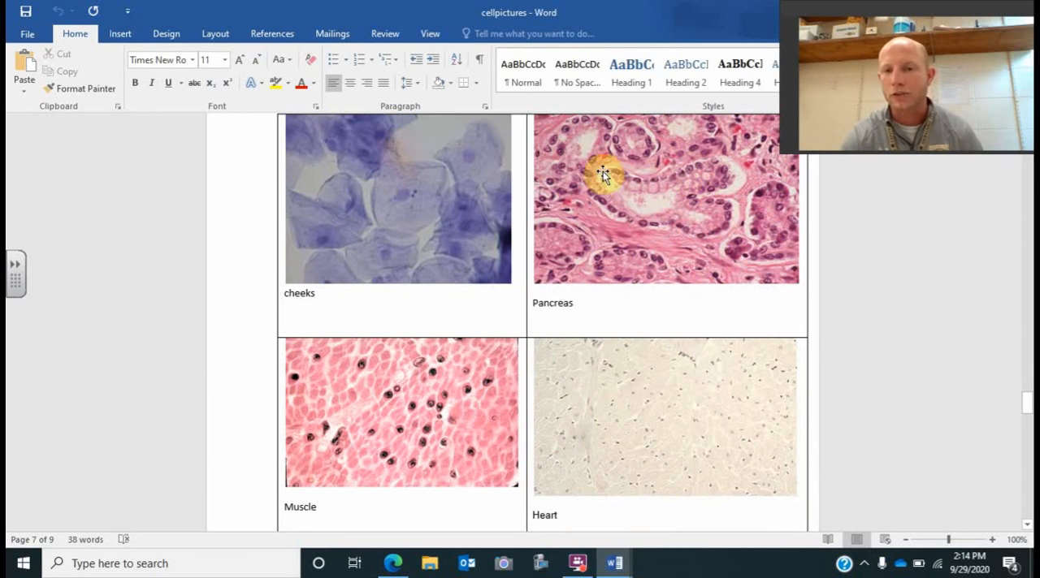
mouse_move(695, 167)
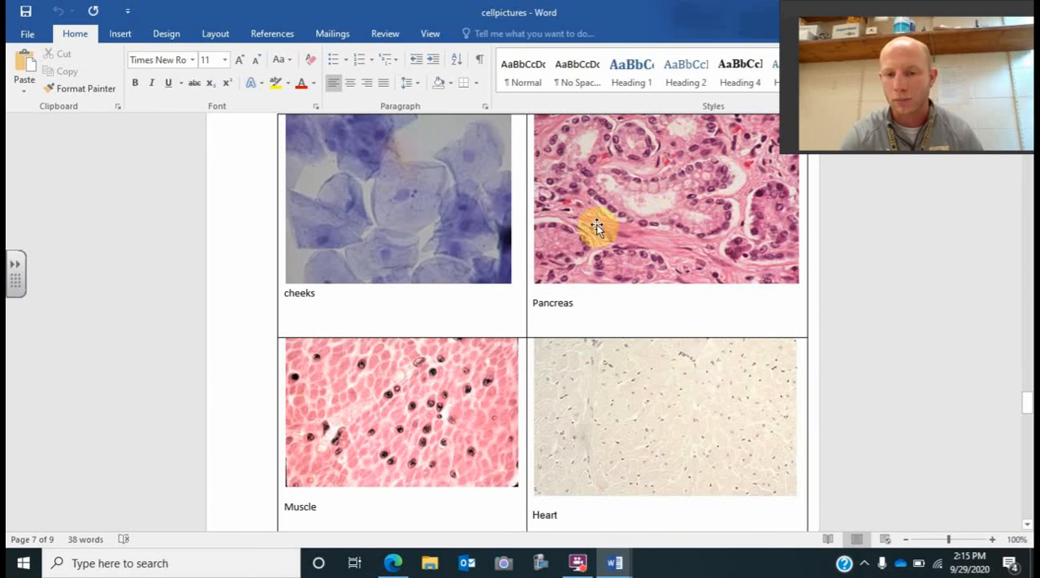
mouse_move(630, 244)
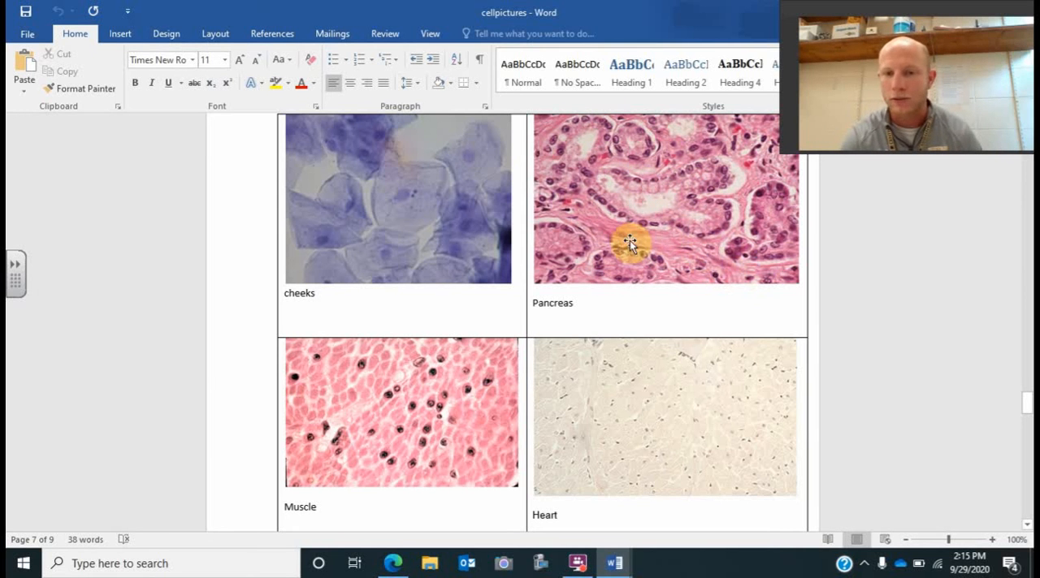
mouse_move(597, 240)
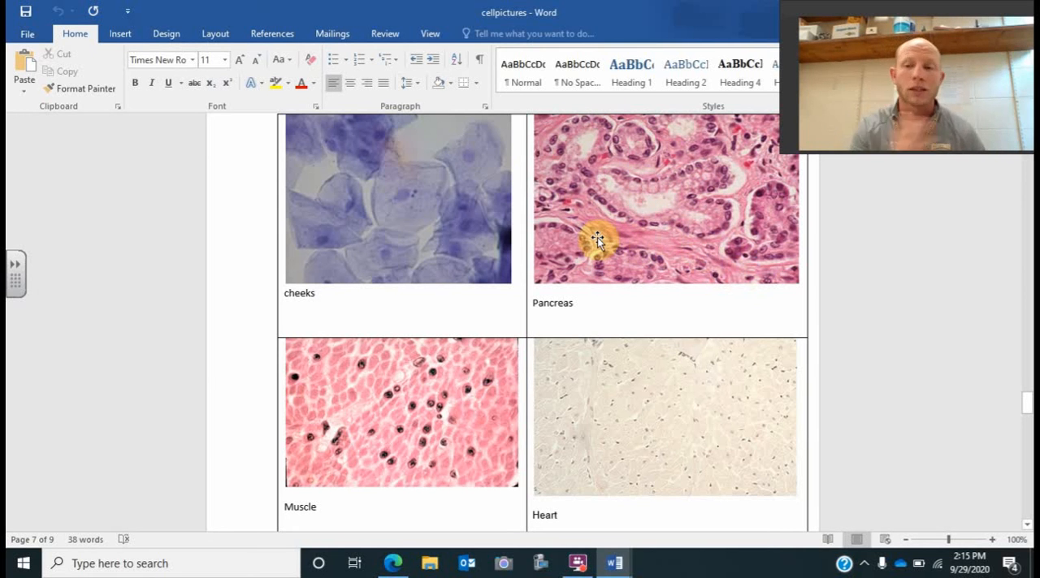
mouse_move(437, 226)
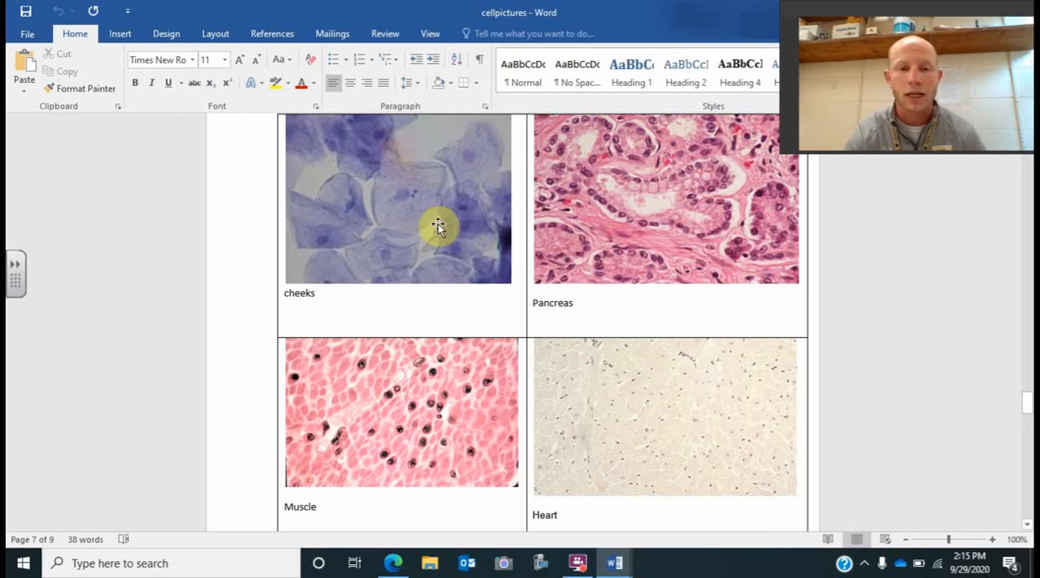
mouse_move(384, 199)
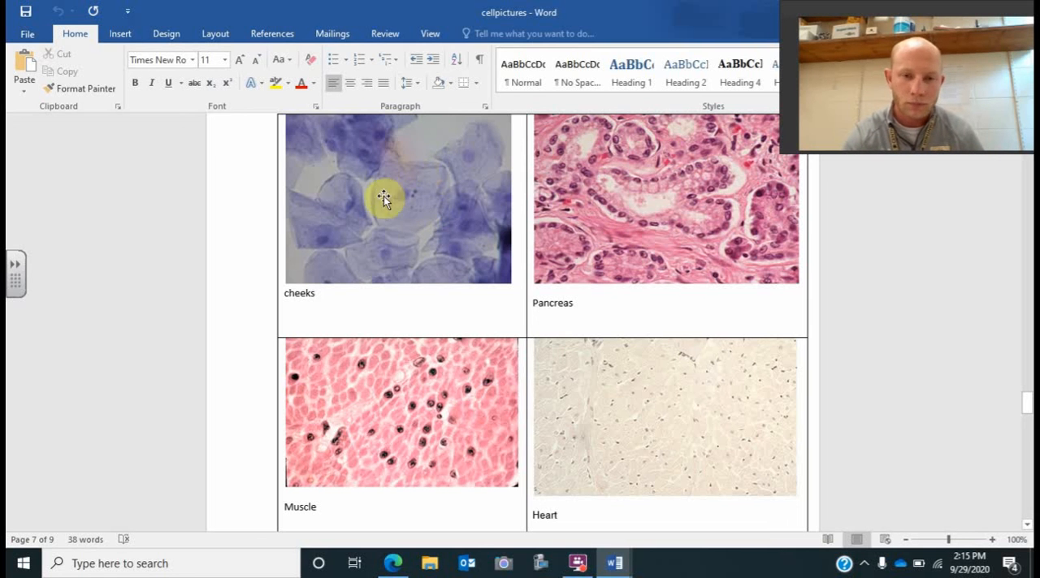
mouse_move(362, 246)
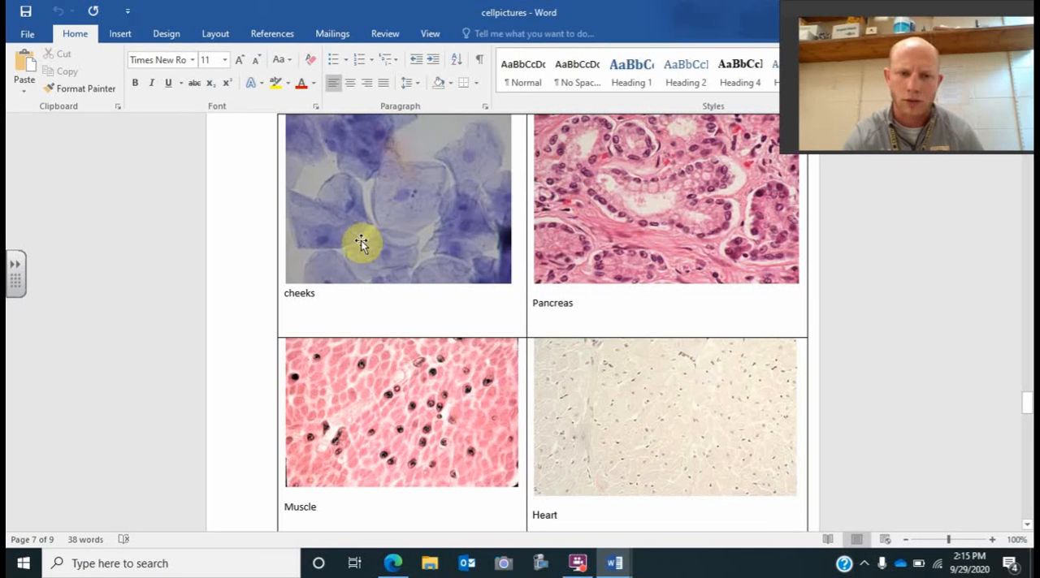
mouse_move(316, 268)
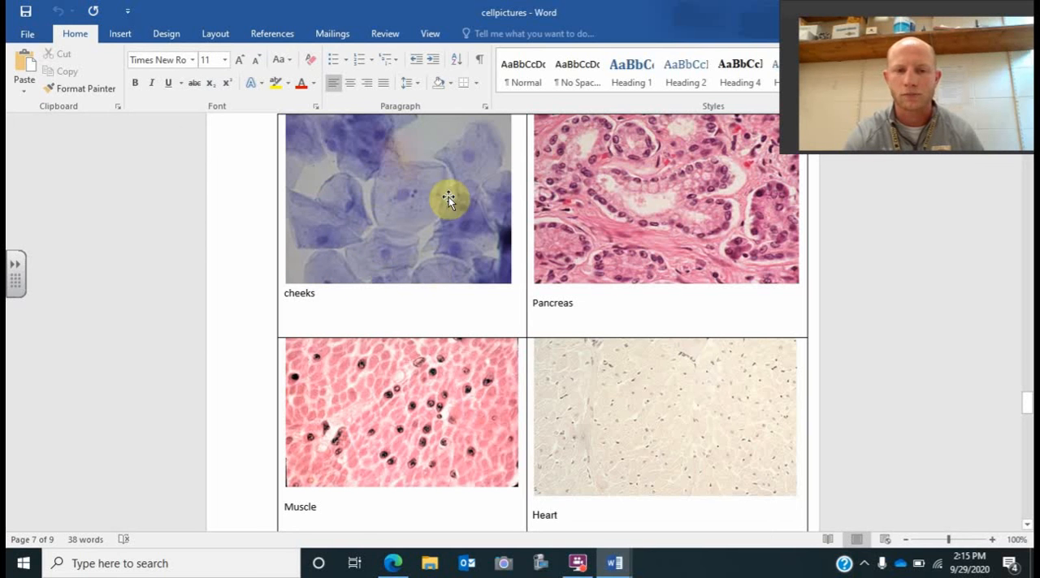
mouse_move(444, 164)
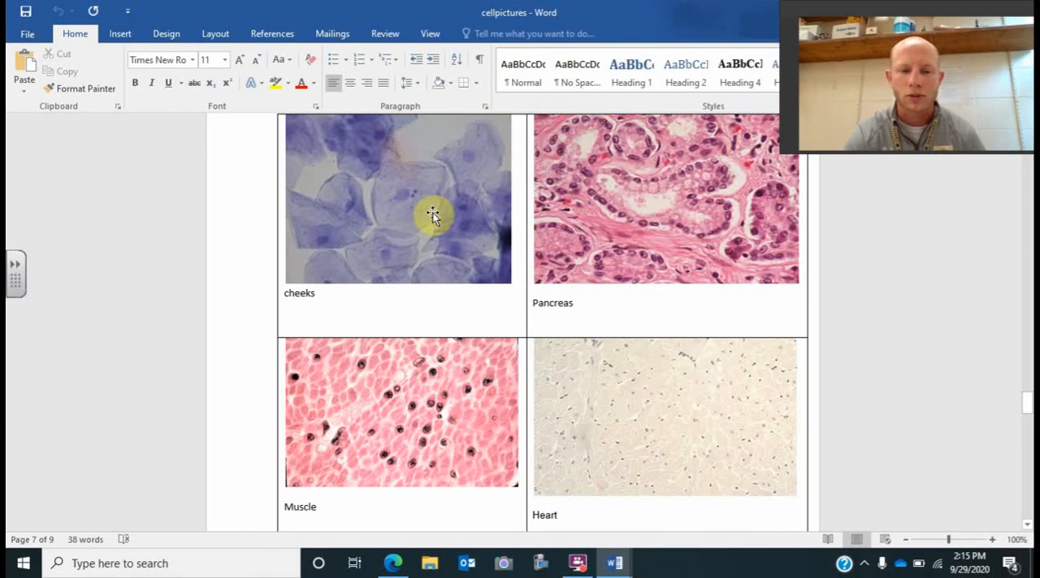
Scroll down page 7 to the Bone and Skin SEM images.
scroll(down, 3)
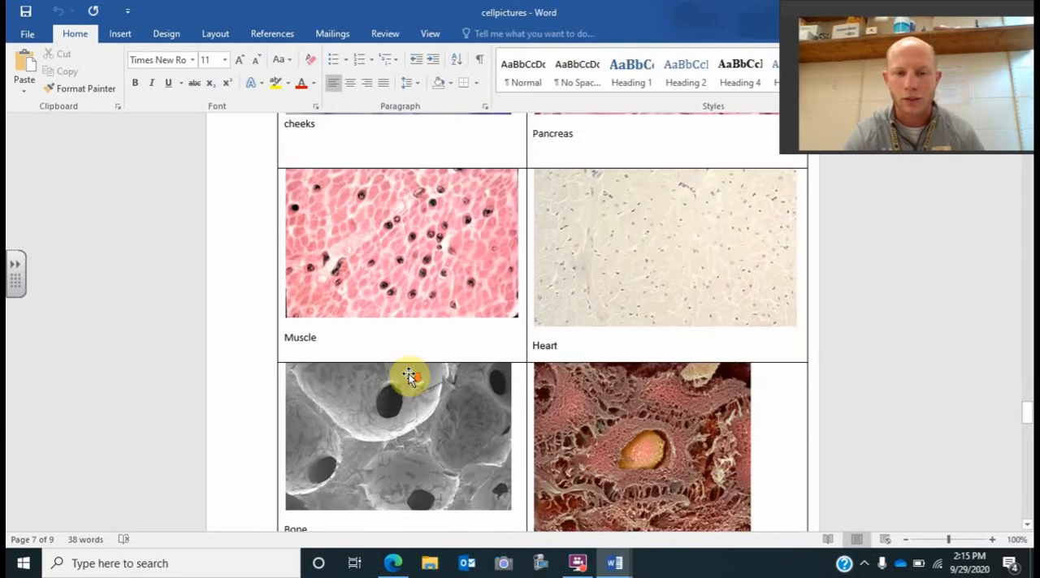
scroll(down, 3)
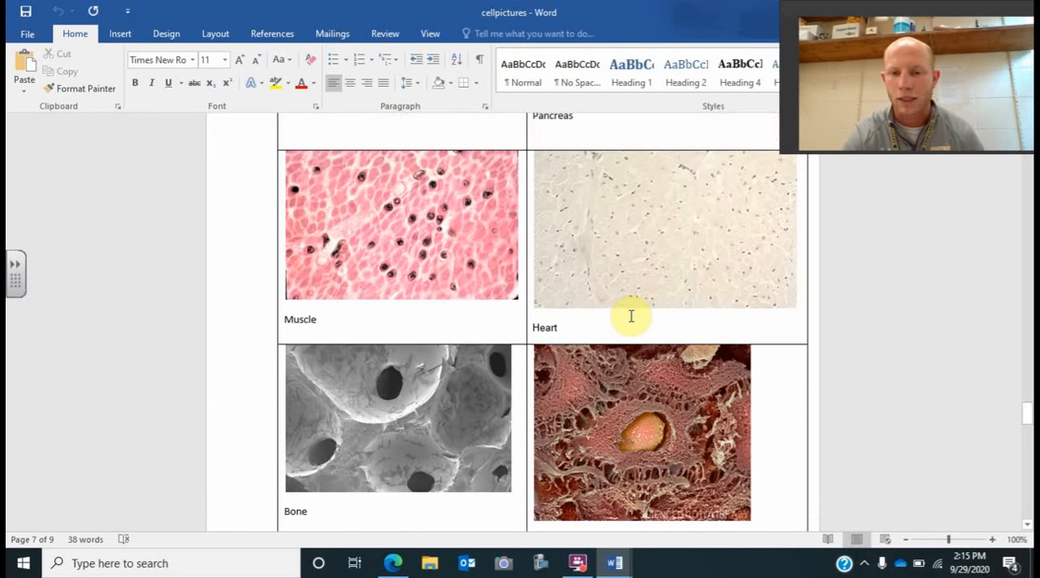
mouse_move(674, 162)
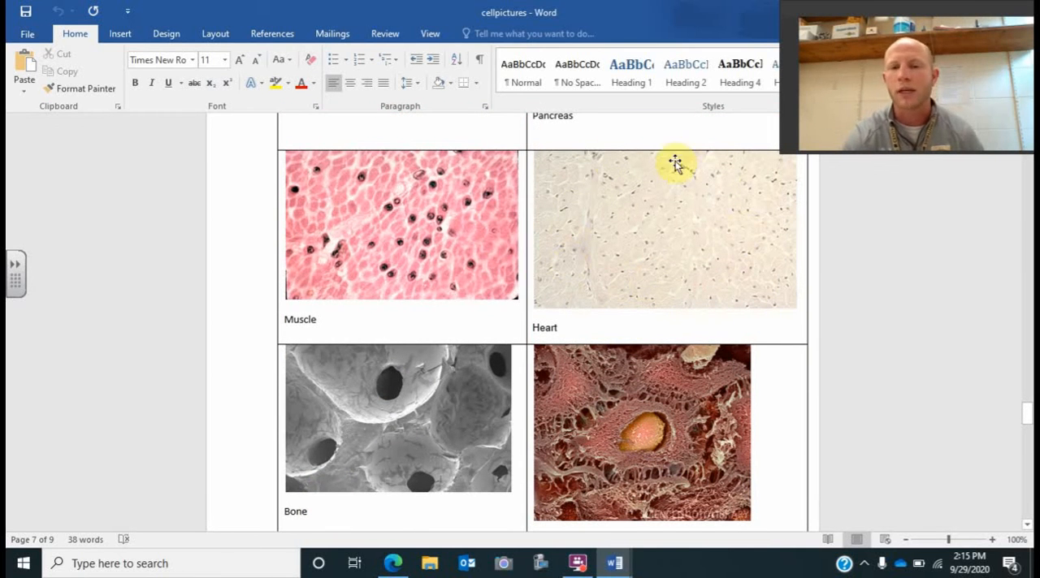
mouse_move(634, 181)
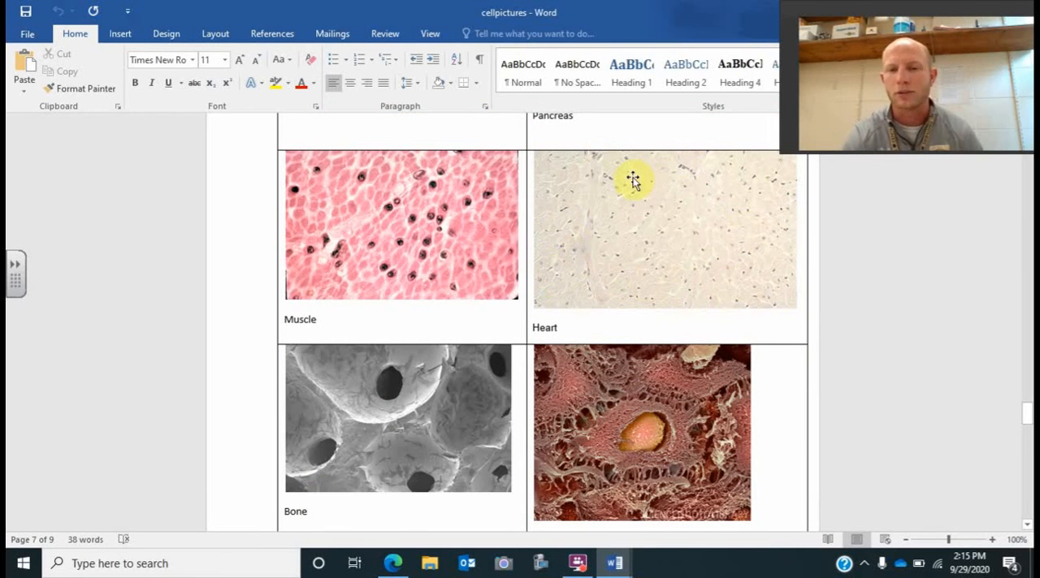
mouse_move(729, 292)
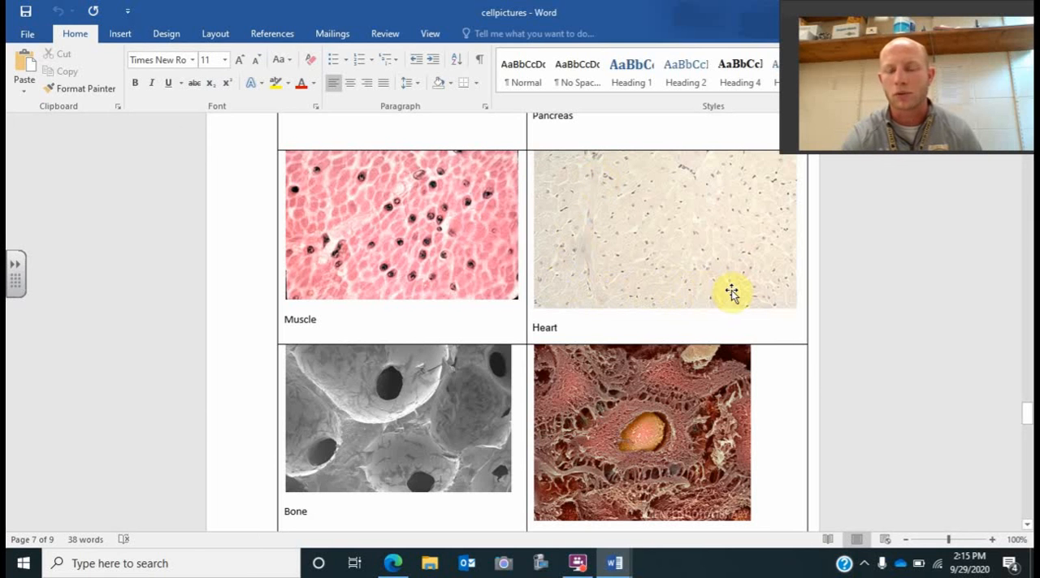
mouse_move(670, 165)
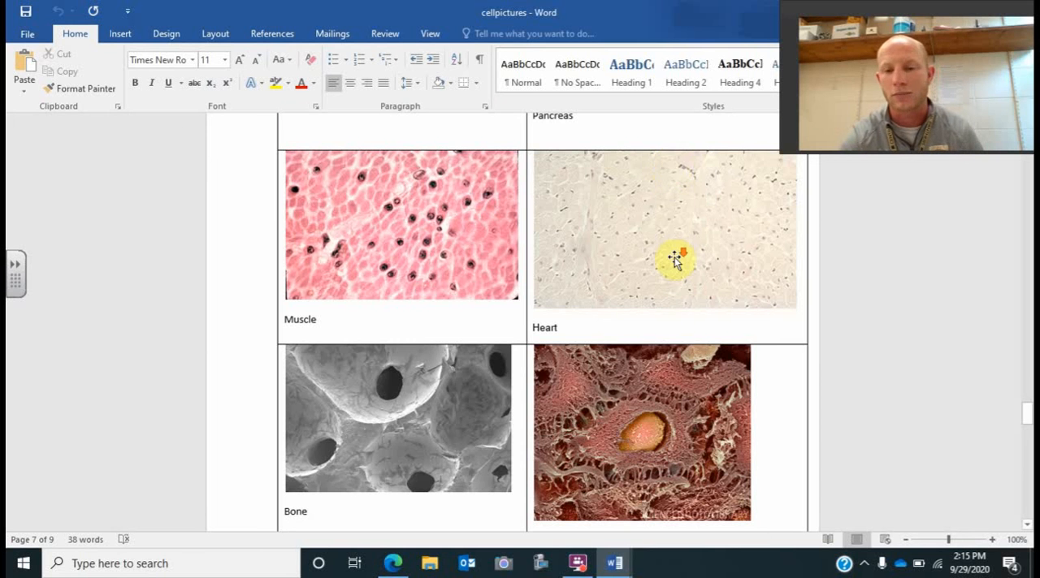
scroll(down, 3)
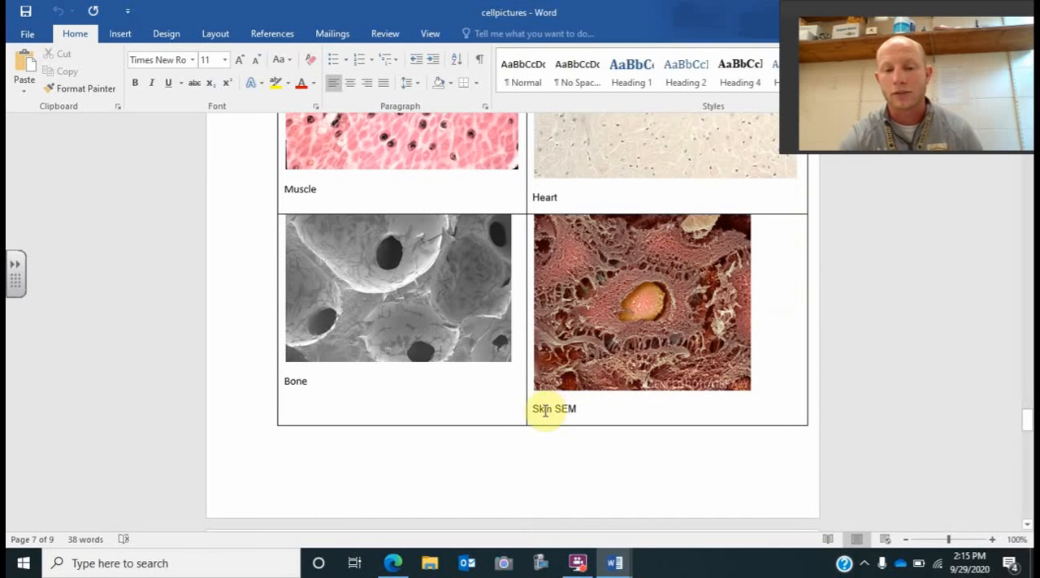
mouse_move(612, 355)
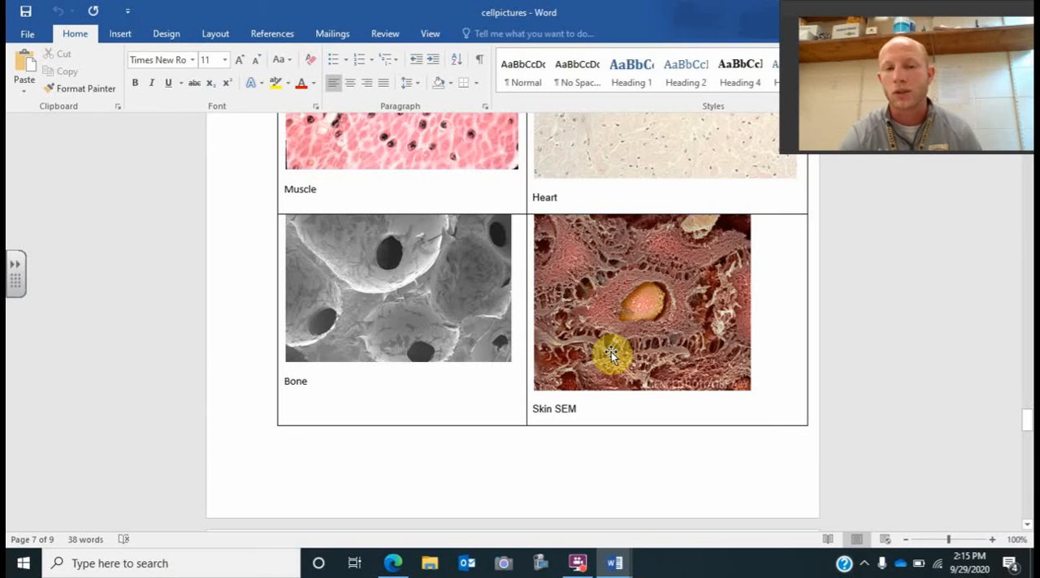
mouse_move(617, 324)
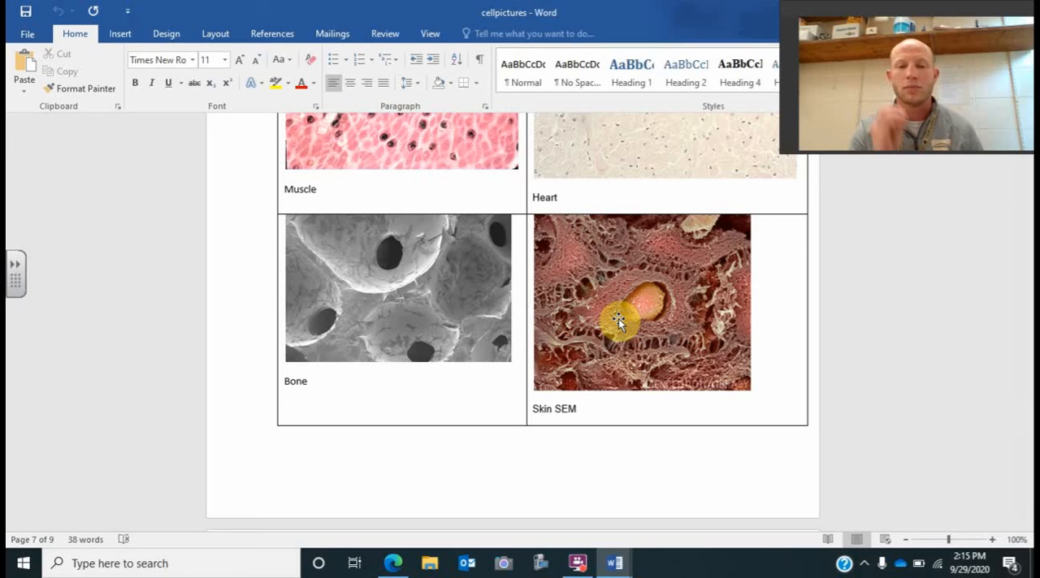
mouse_move(404, 284)
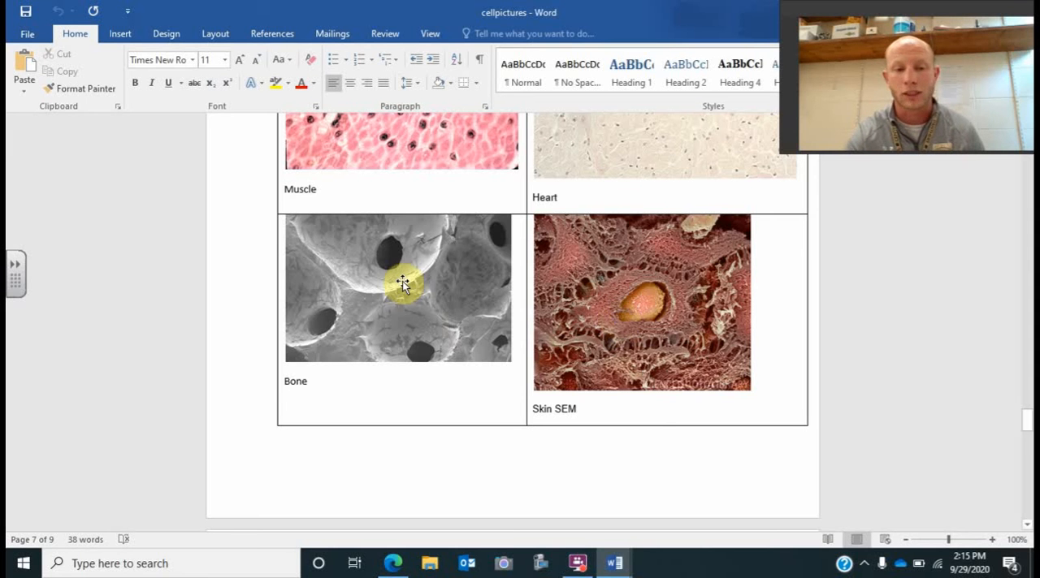
scroll(down, 3)
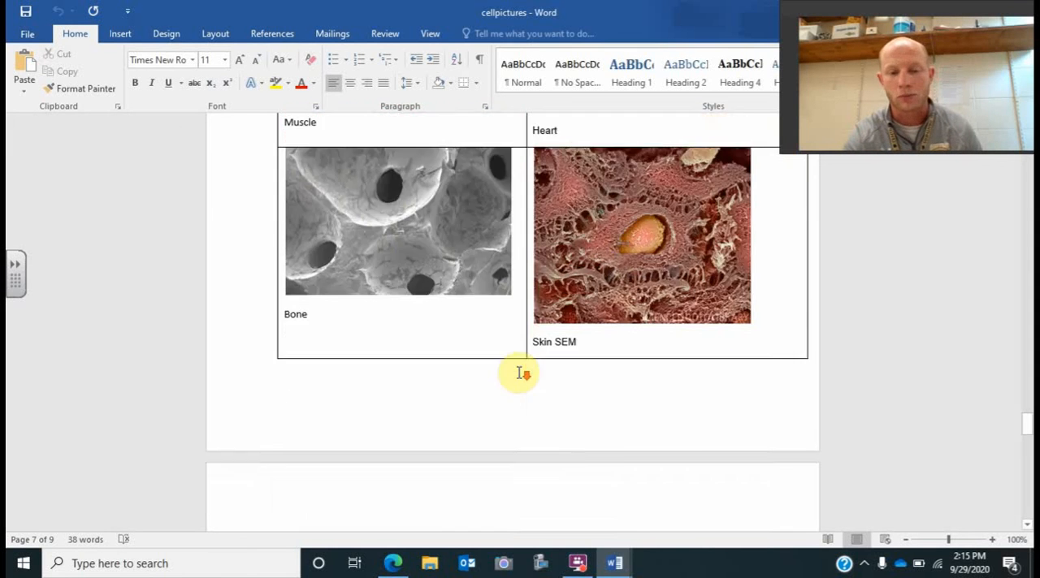
Scroll through the Nail, intestine, lung, Kidney and Tongue tissue images.
scroll(down, 3)
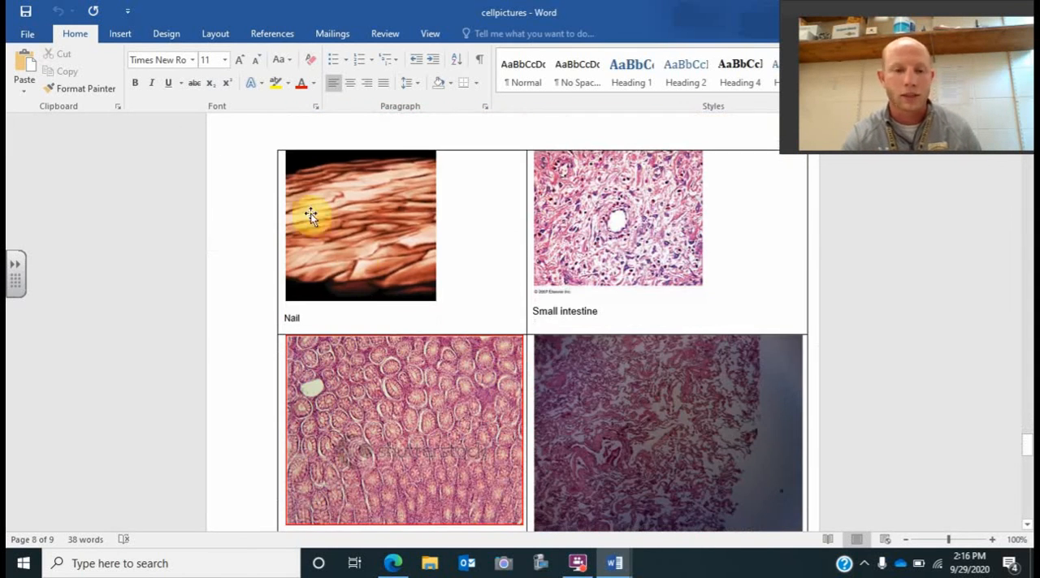
mouse_move(613, 272)
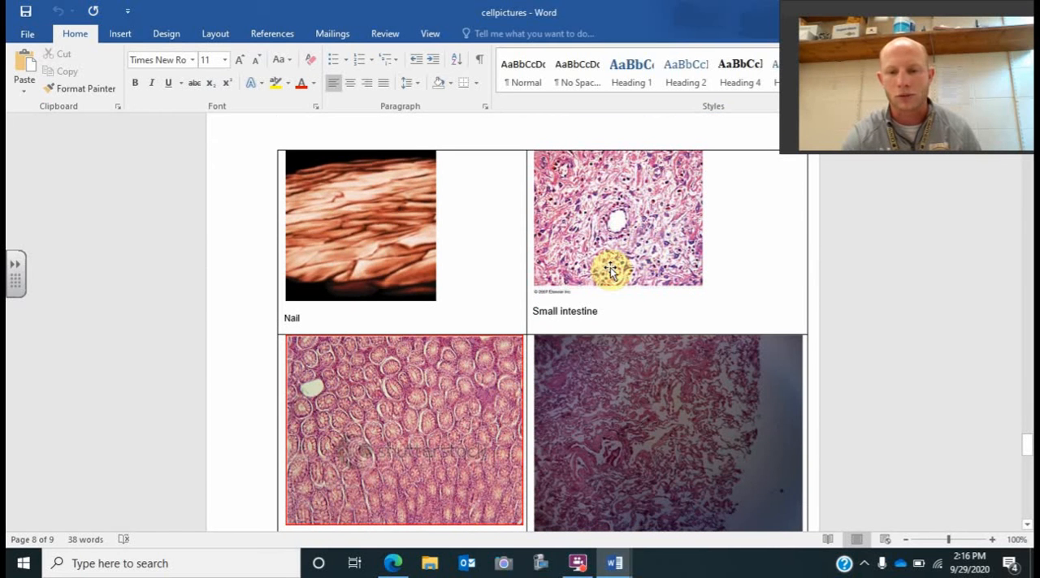
scroll(down, 3)
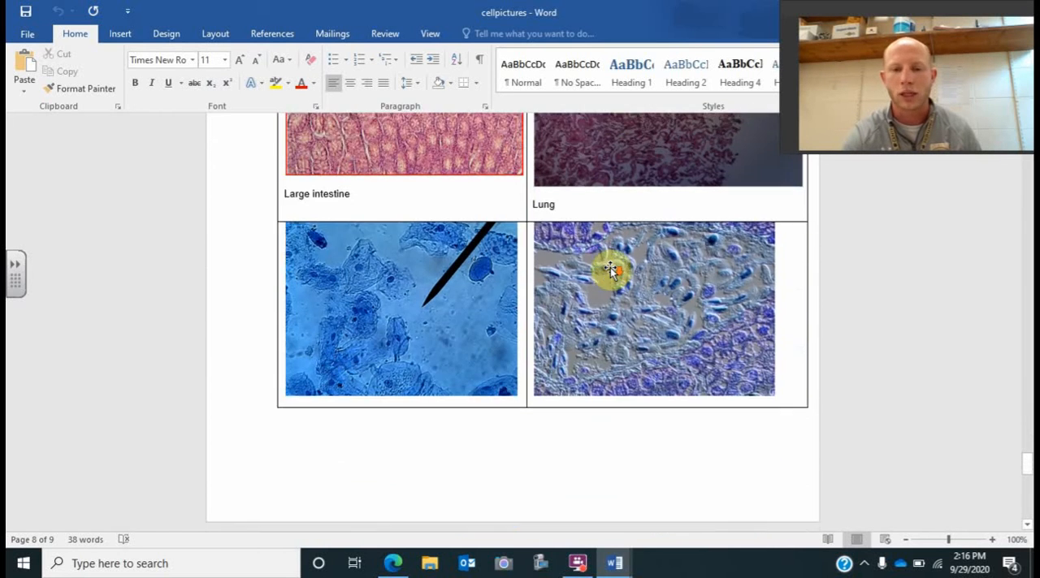
scroll(down, 3)
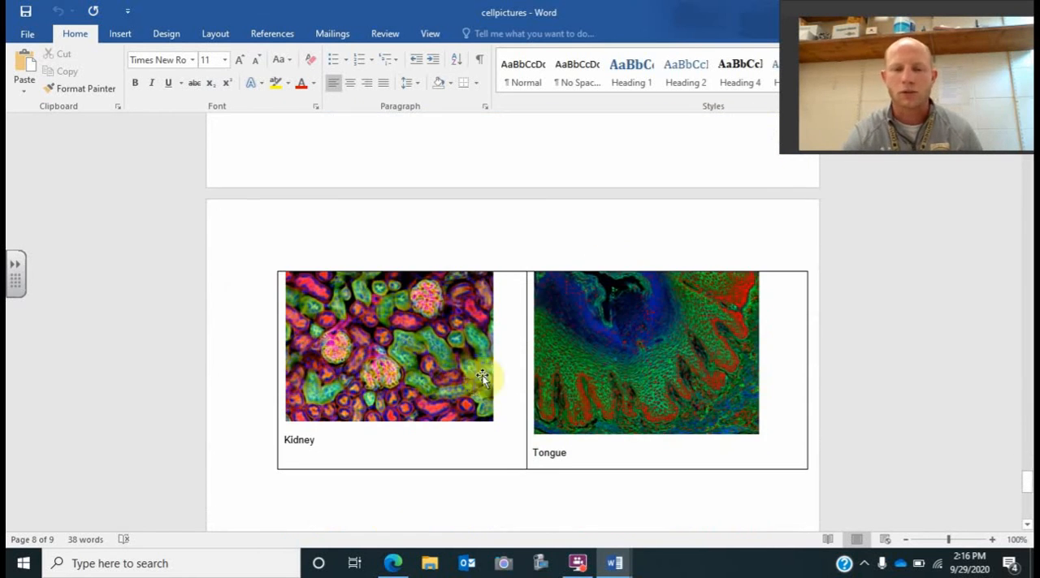
mouse_move(457, 363)
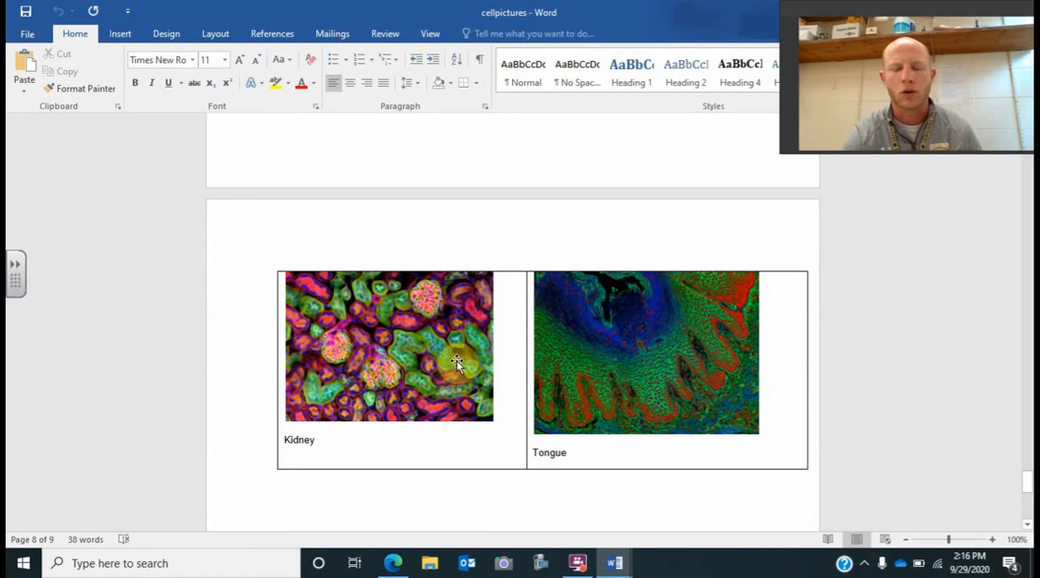
scroll(down, 3)
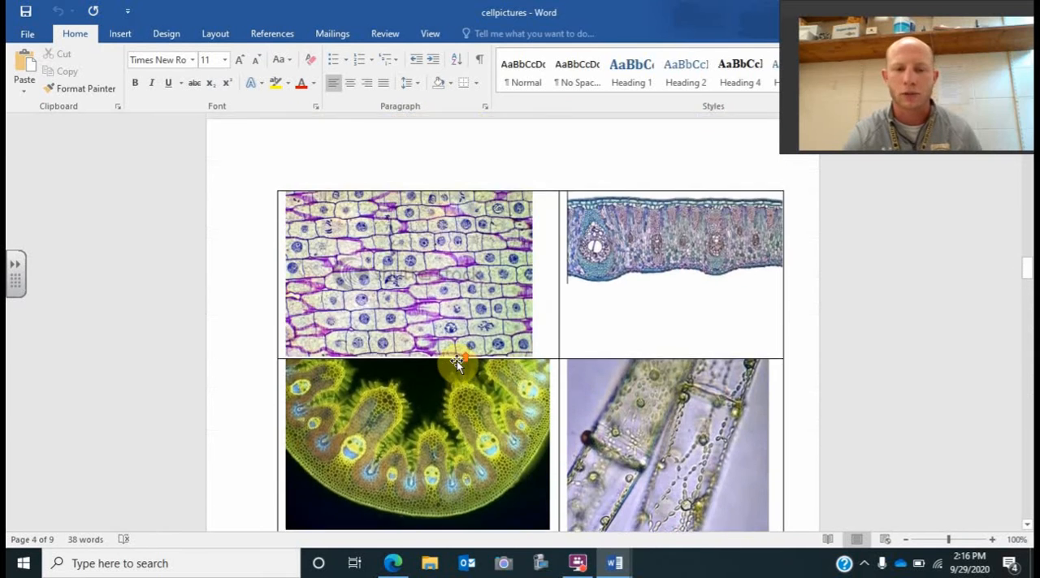
scroll(down, 3)
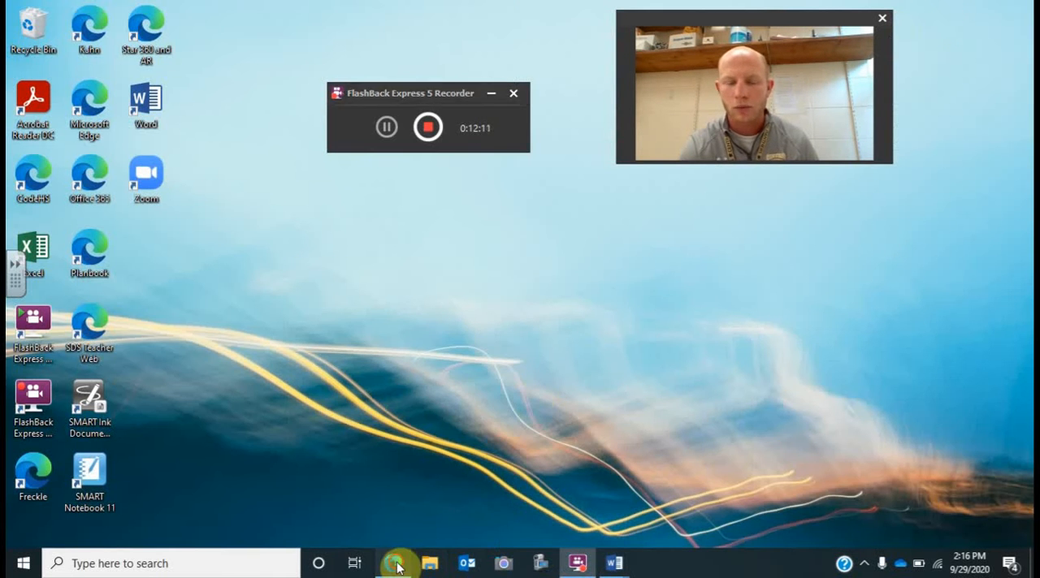
Sign in to Planbook, advance to the 09/28/2020 week, and open Organelletable.docx.
click(396, 563)
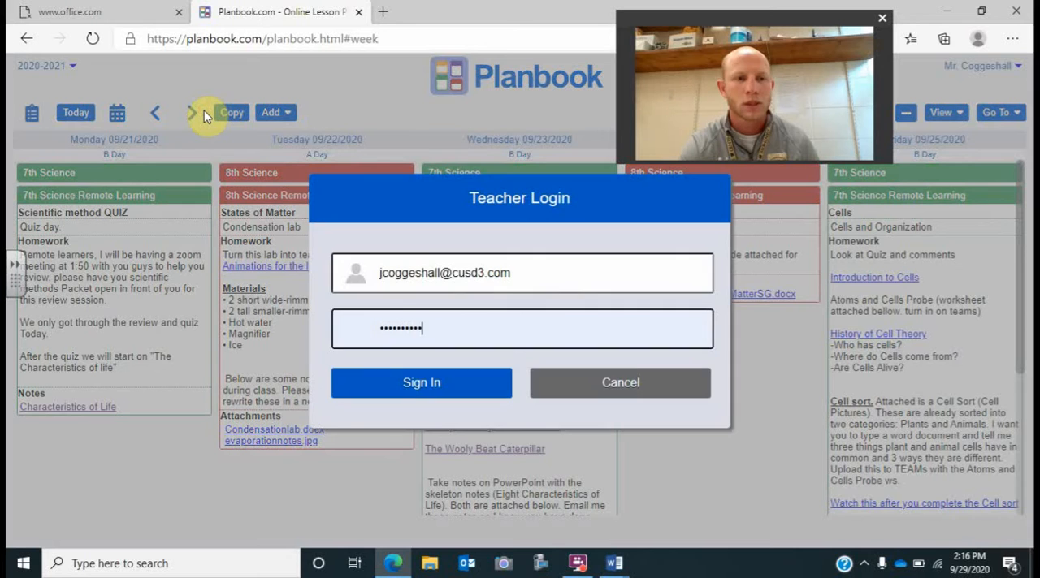
click(421, 382)
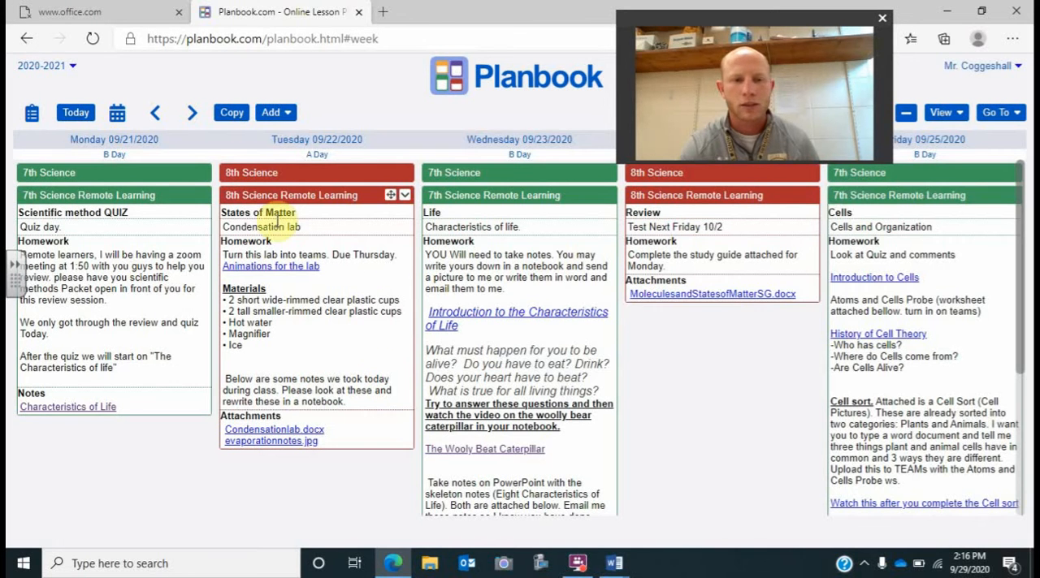
click(191, 112)
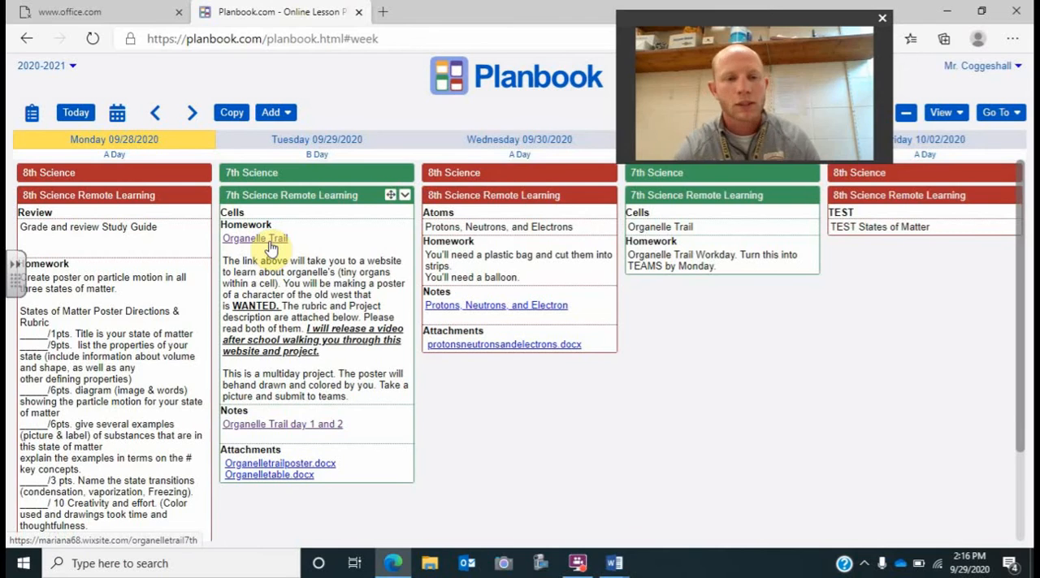
mouse_move(248, 424)
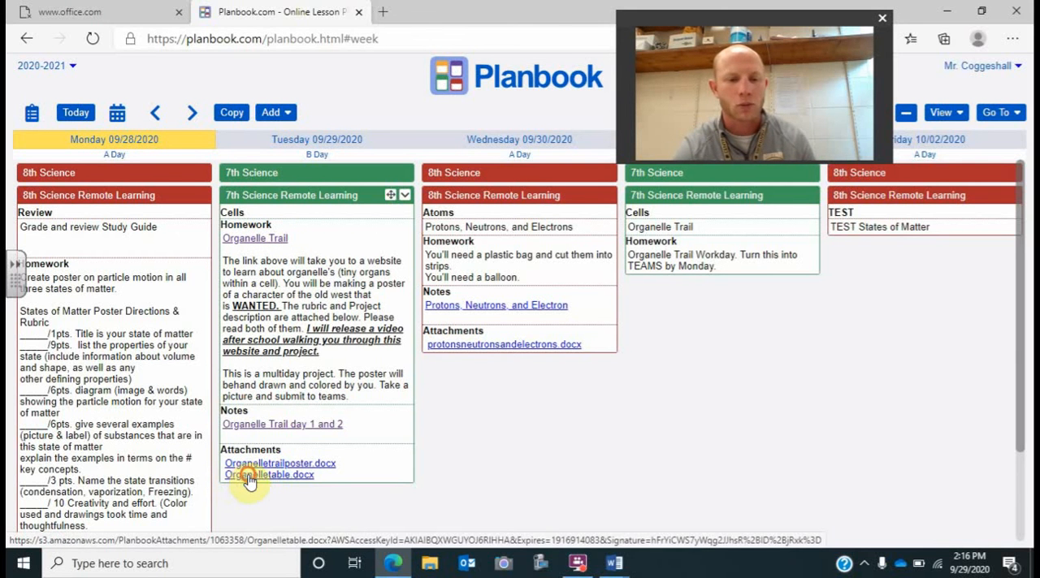
click(269, 475)
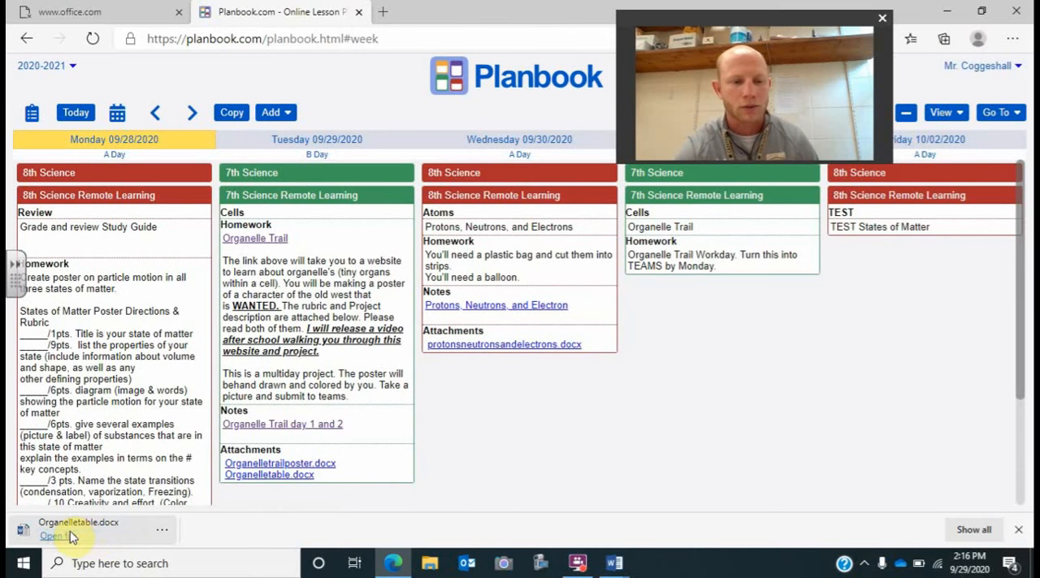
click(56, 536)
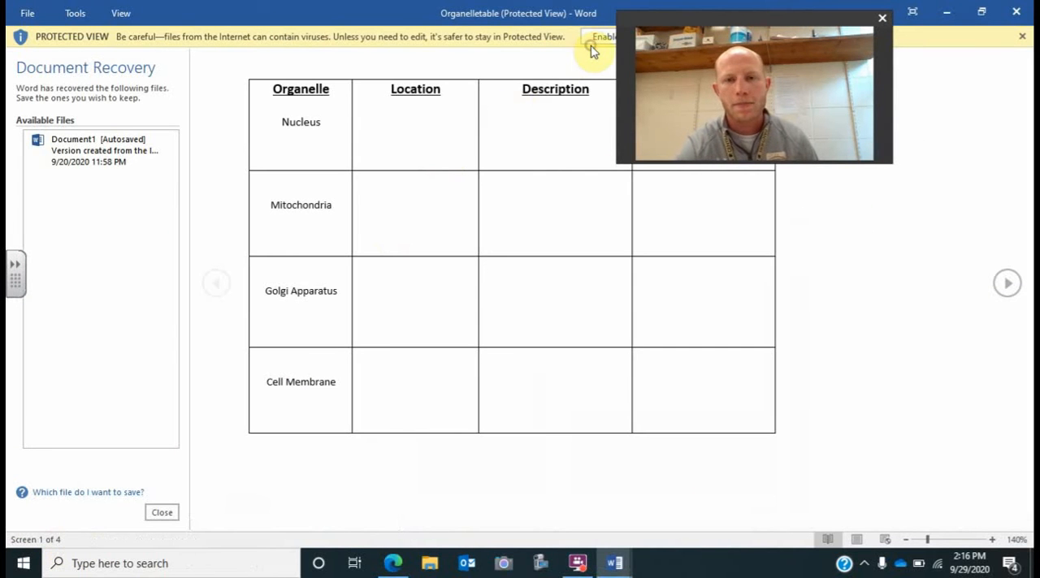
Enable editing on the Organelletable document, review its organelle rows, and return to Planbook.
click(605, 36)
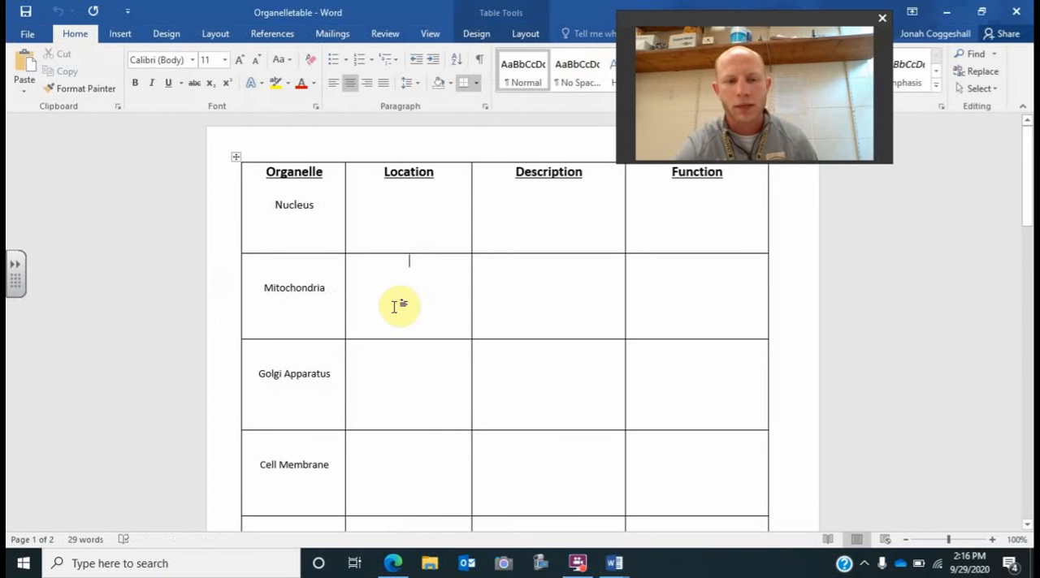
scroll(down, 3)
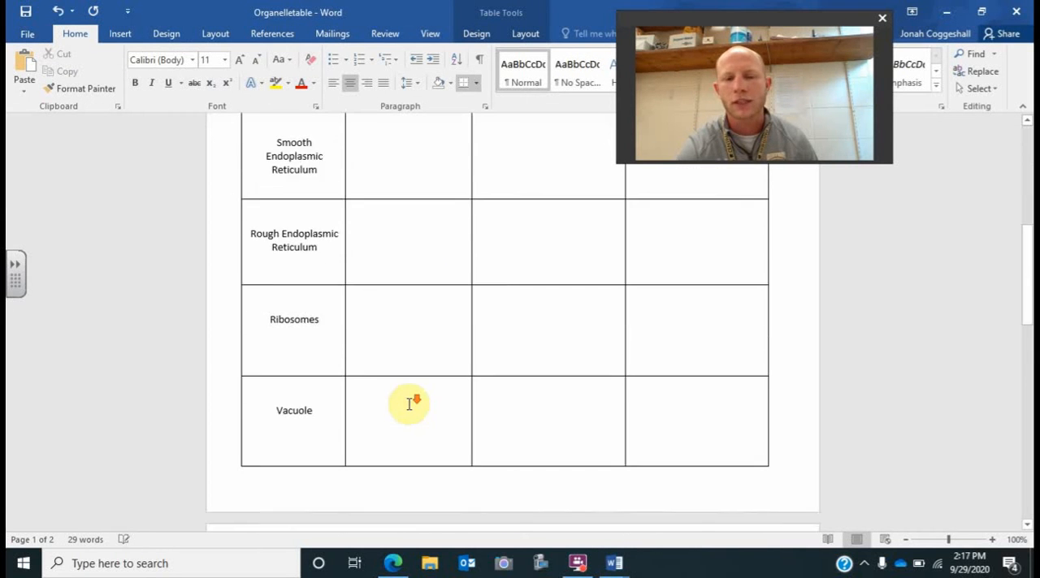
scroll(down, 3)
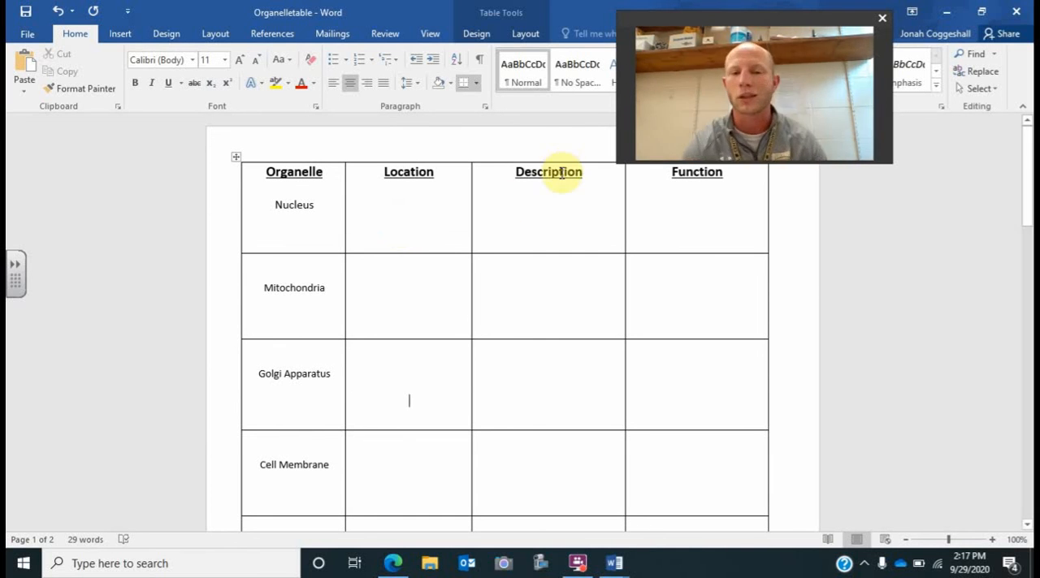
mouse_move(520, 224)
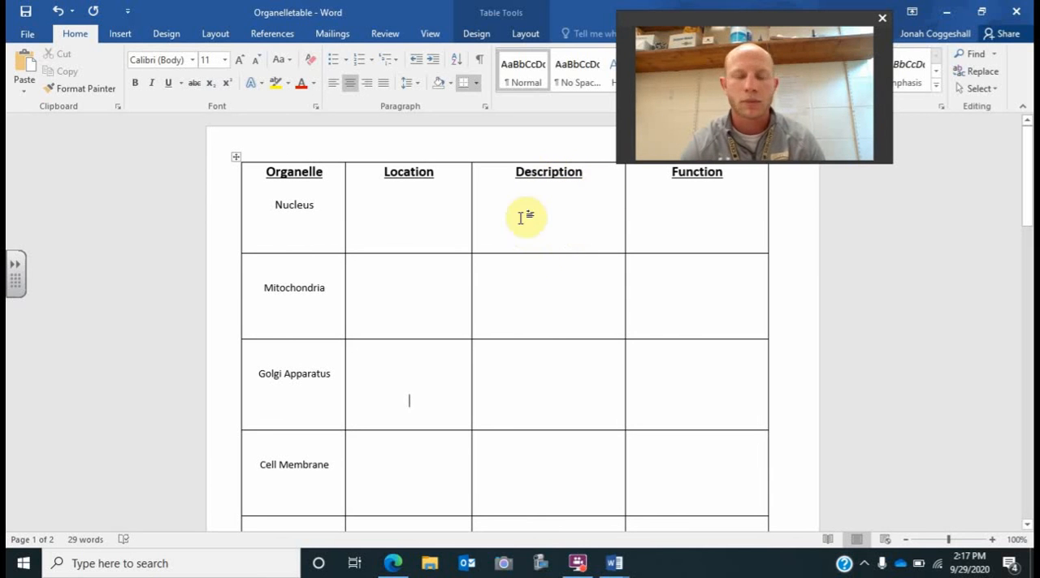
mouse_move(494, 203)
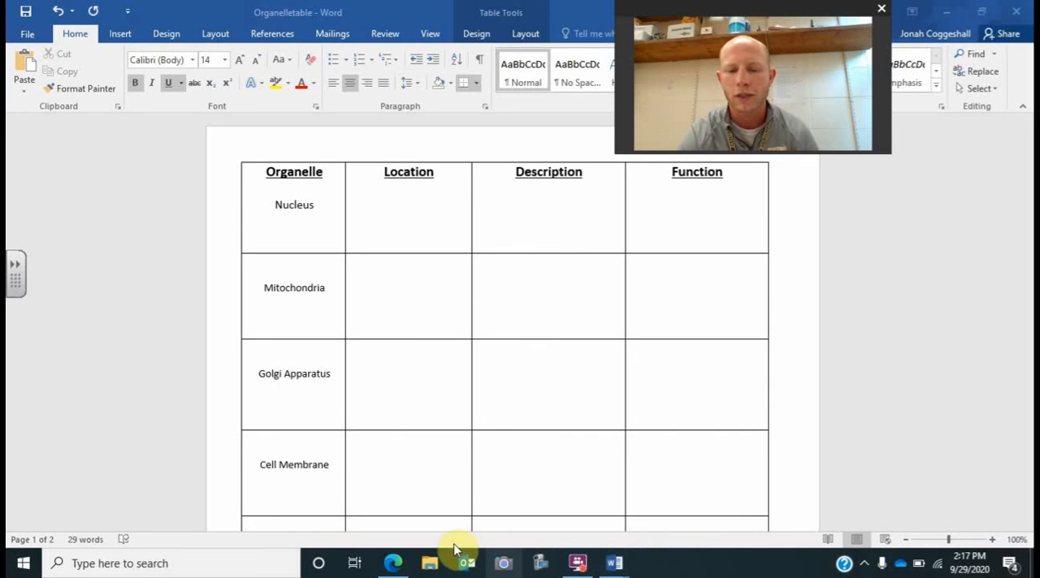
click(392, 563)
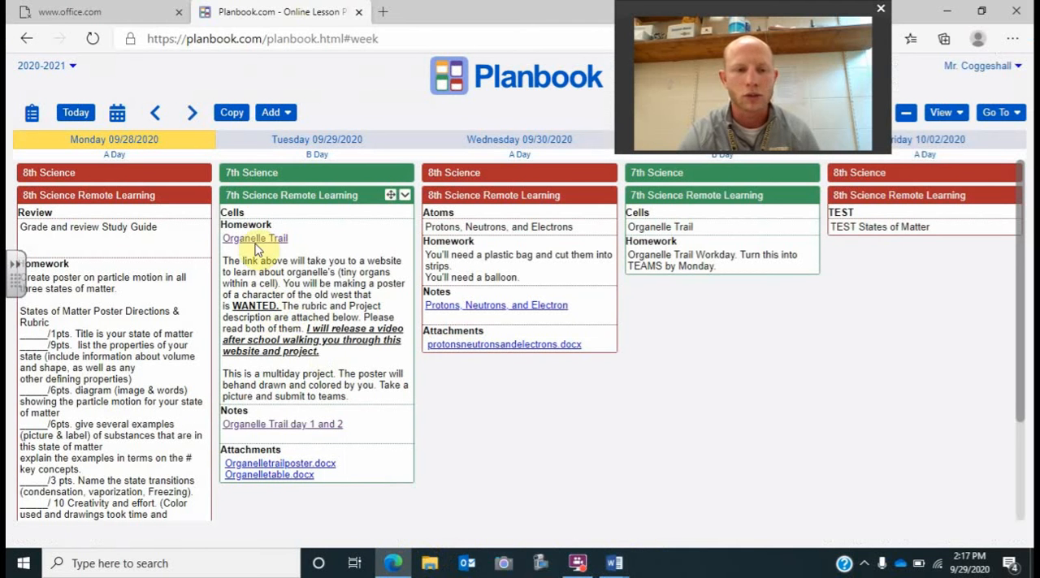
Open the Organelle Trail Wix site's Trail page and follow its Cell Organelles link to MicroscopeMaster.
click(255, 238)
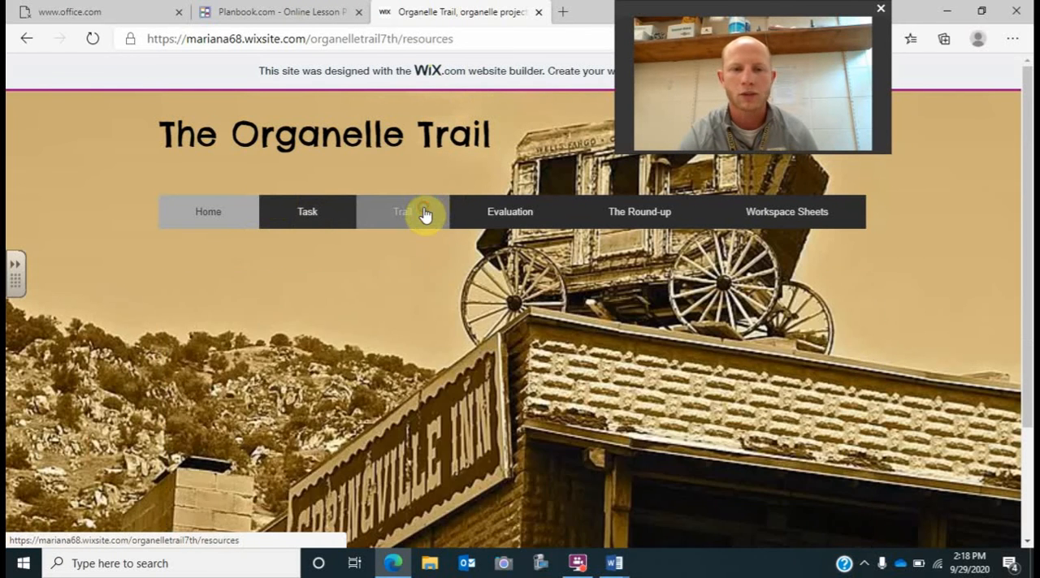
click(401, 211)
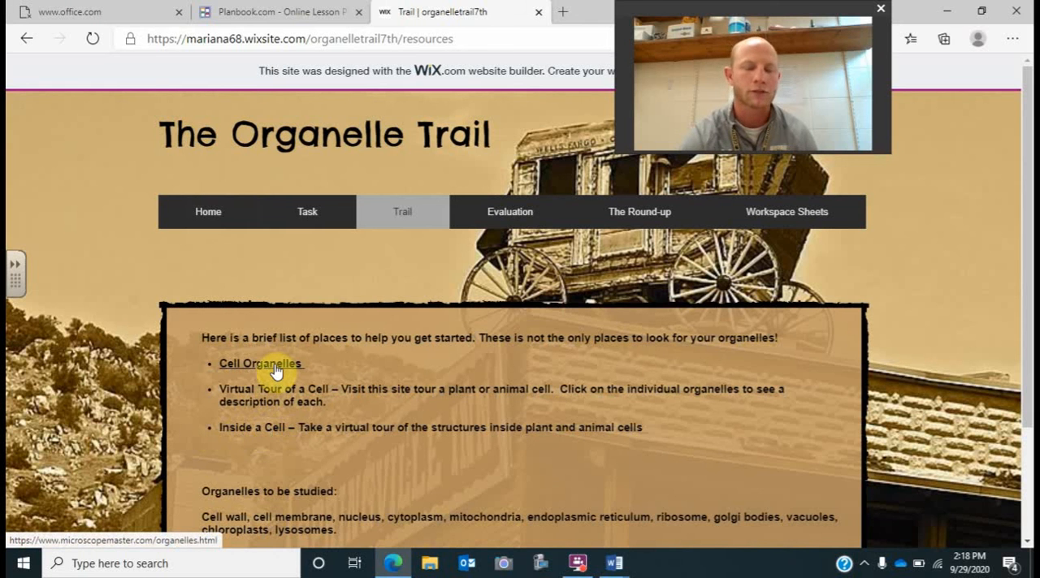
click(260, 363)
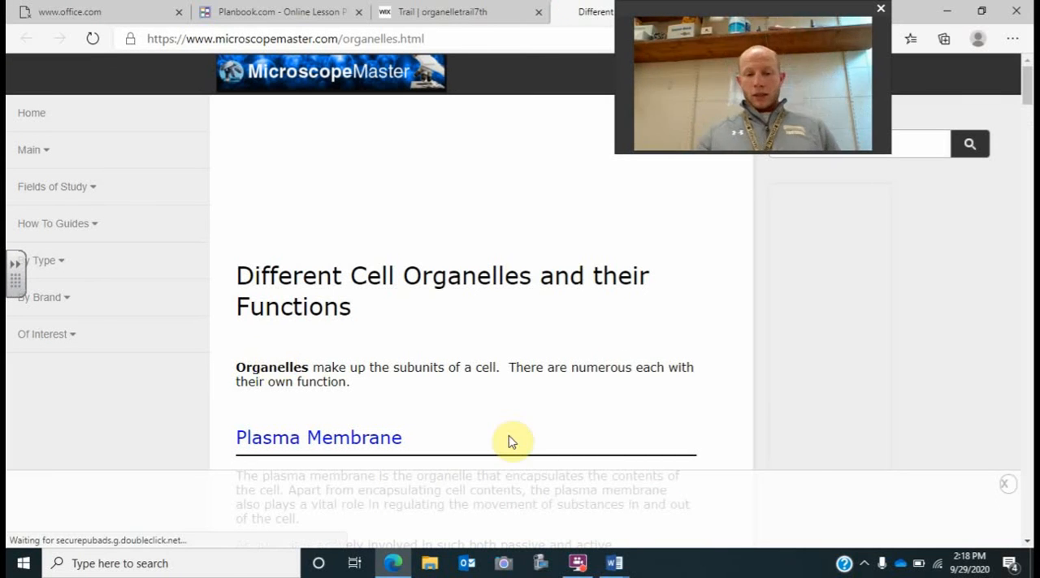
Scroll through MicroscopeMaster's nucleus-to-plastid sections, then return to the Organelle Trail page.
scroll(down, 3)
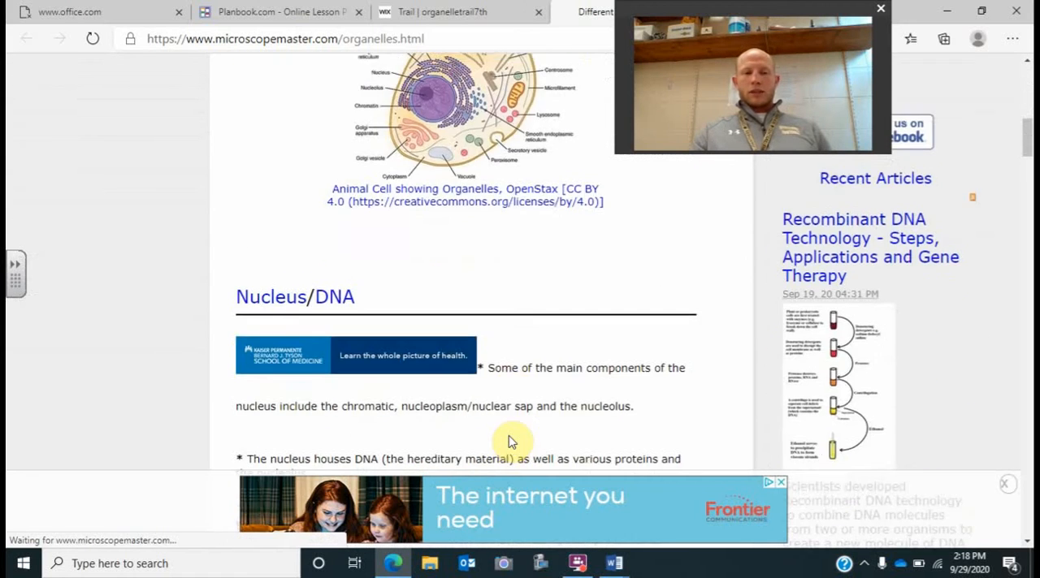
scroll(down, 3)
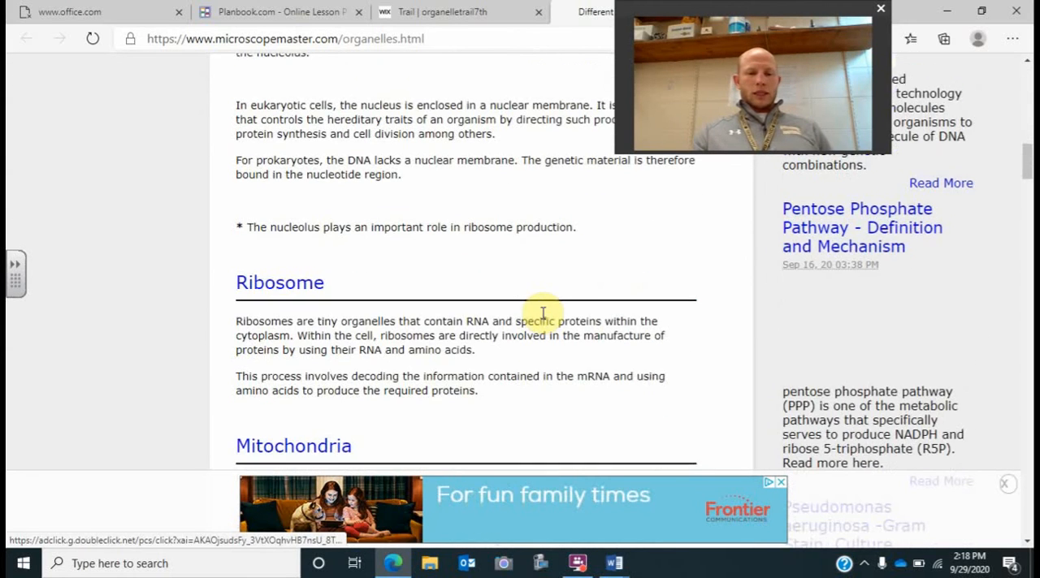
scroll(down, 3)
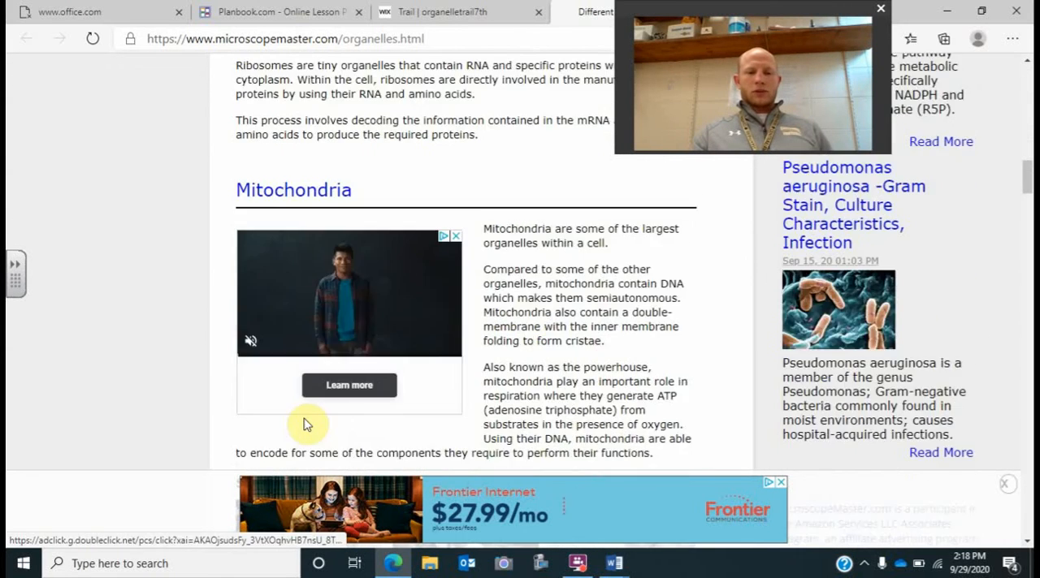
scroll(down, 3)
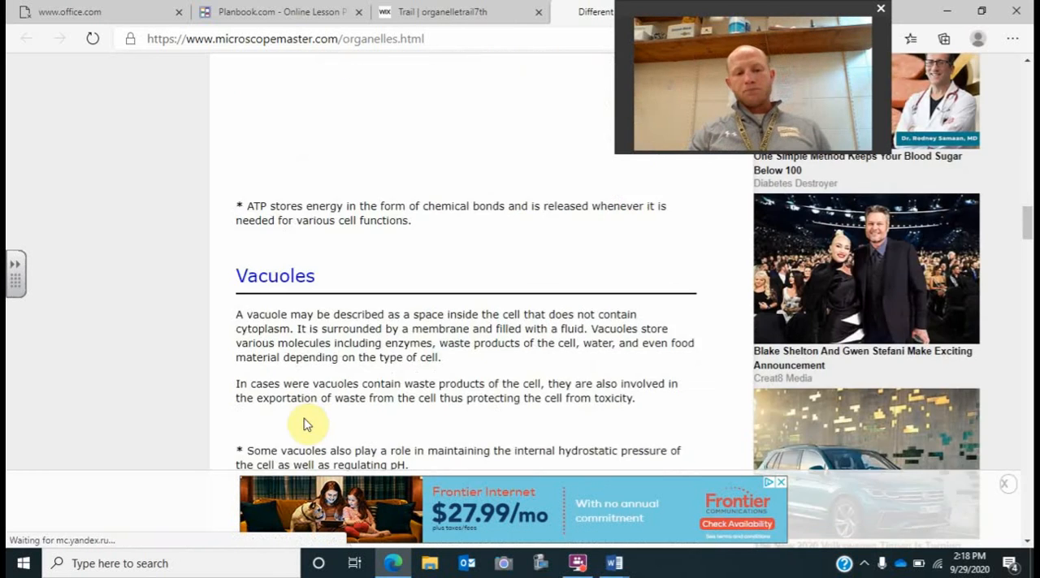
scroll(down, 3)
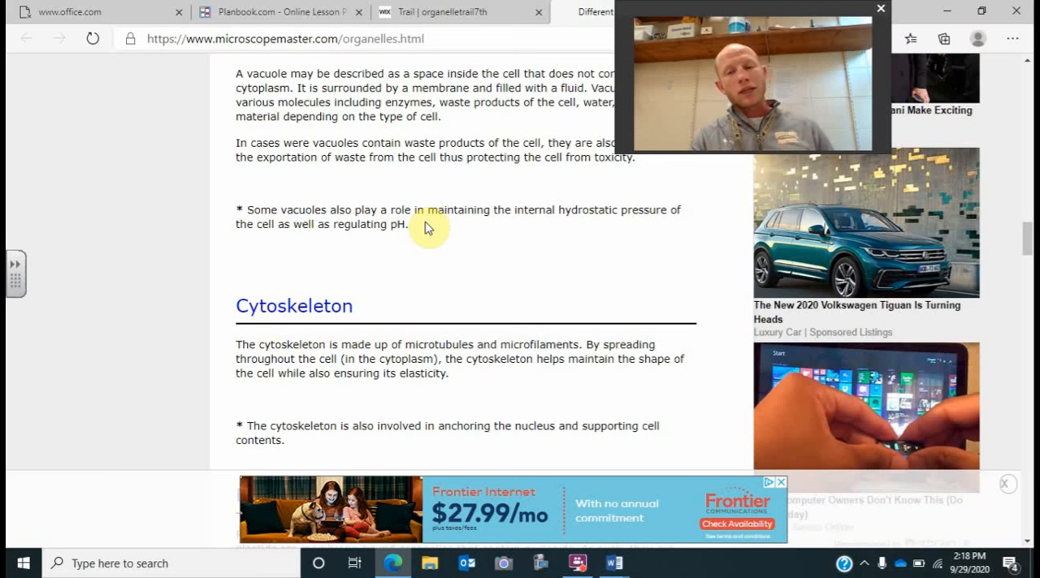
mouse_move(395, 323)
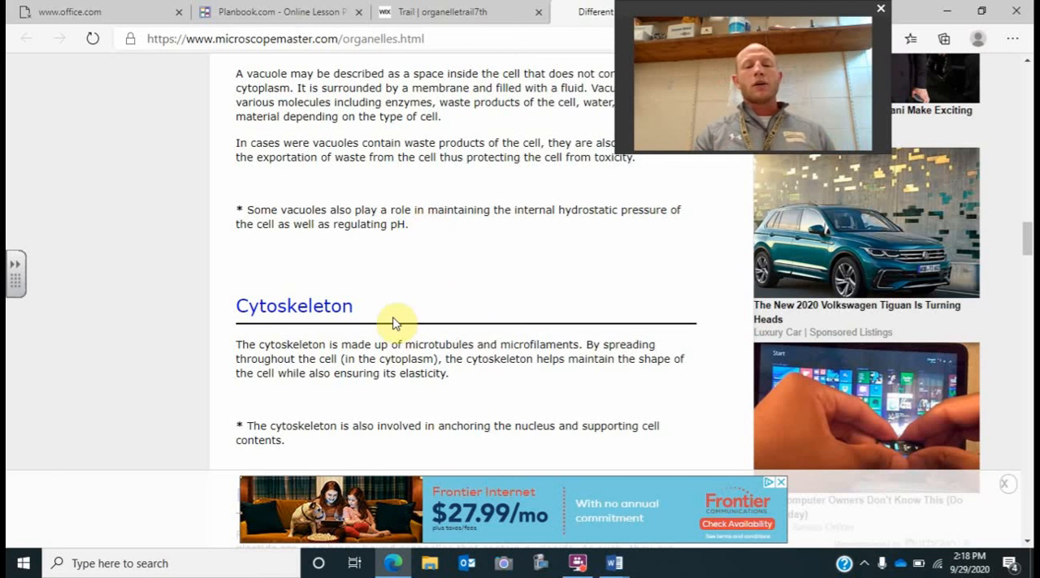
scroll(down, 3)
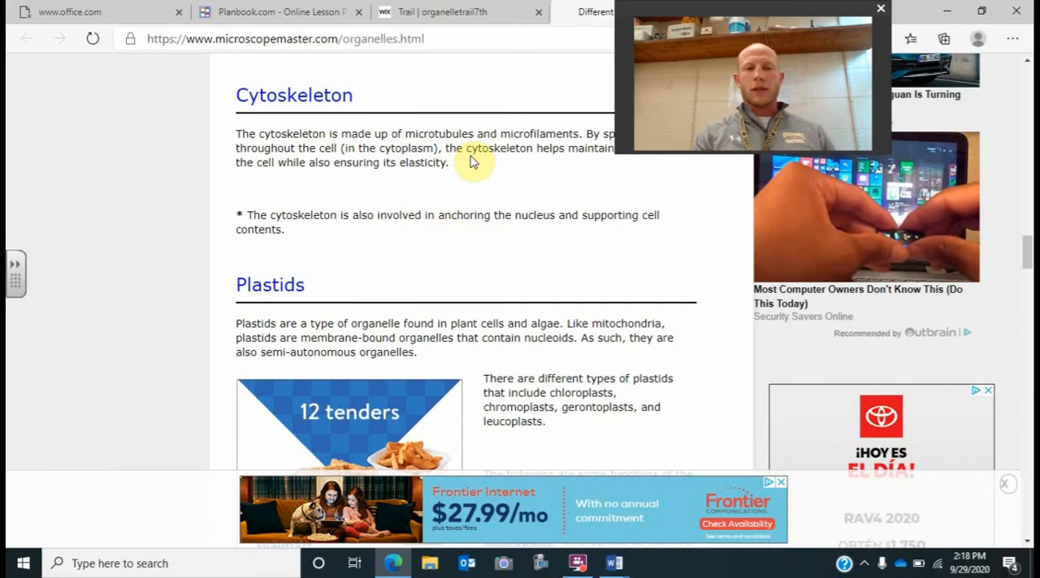
click(438, 12)
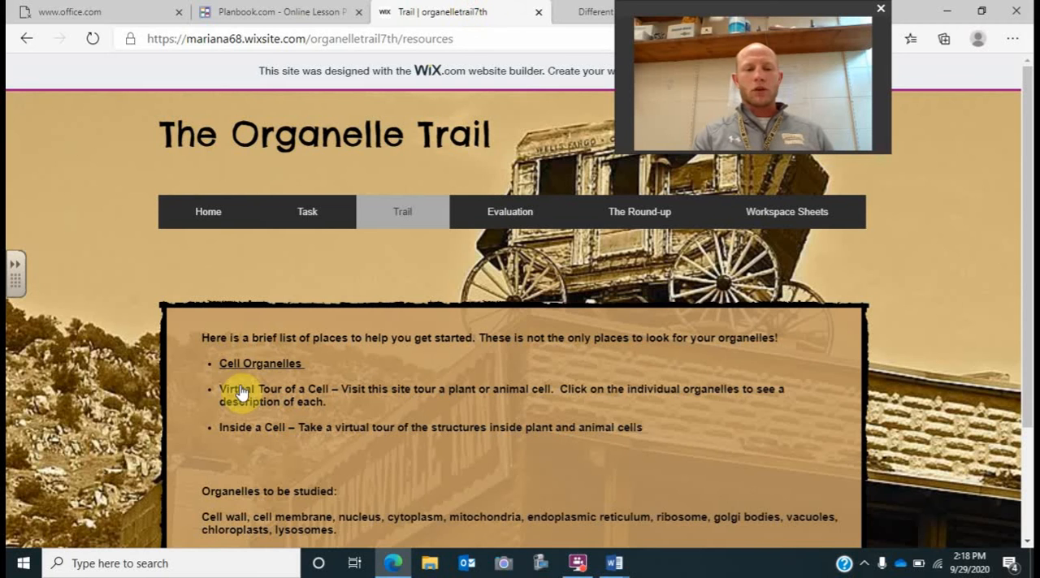
Open the CELLS alive! Virtual Tour of a Cell and switch from the animal to the plant cell model.
click(236, 390)
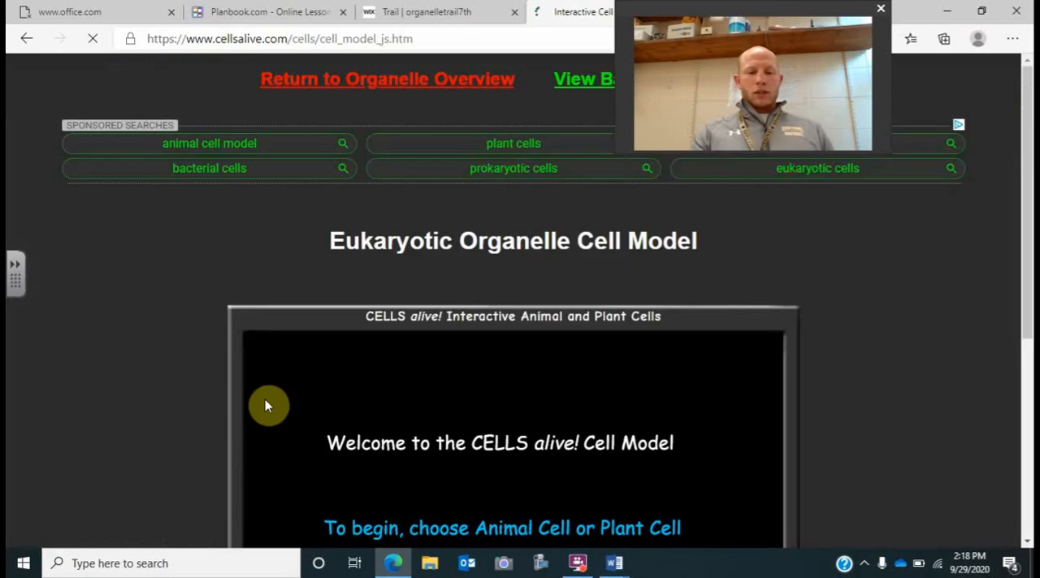
click(26, 39)
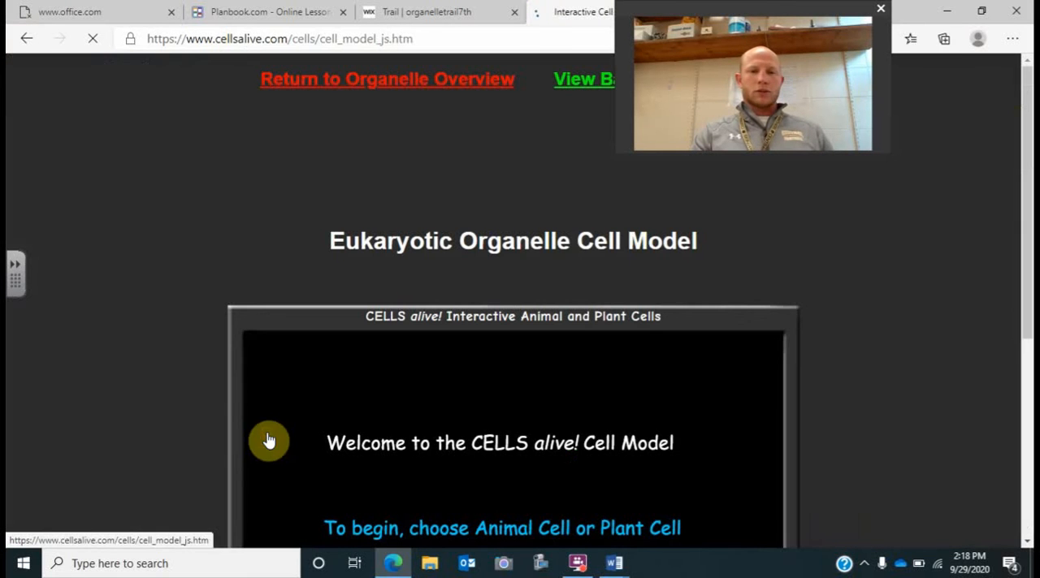
scroll(down, 3)
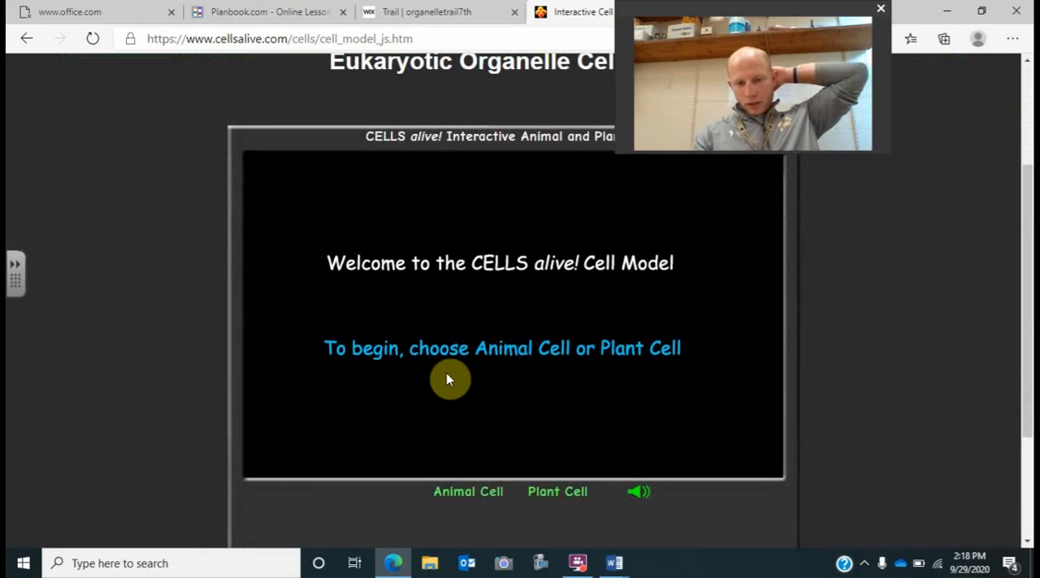
click(468, 492)
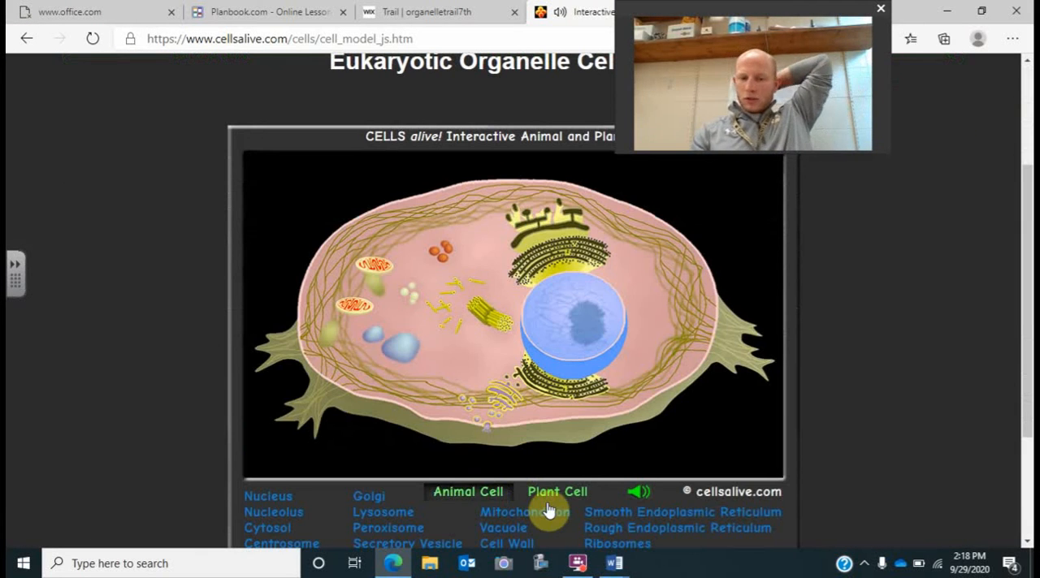
click(558, 491)
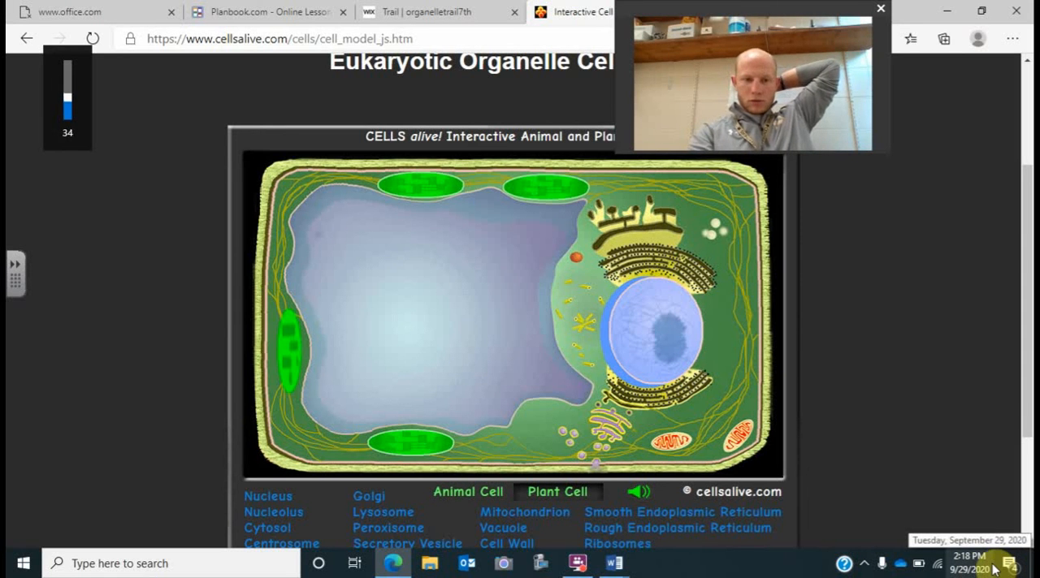
Highlight nucleus, cytosol, cell wall, rough ER and nucleolus, then open the nucleus description.
click(268, 495)
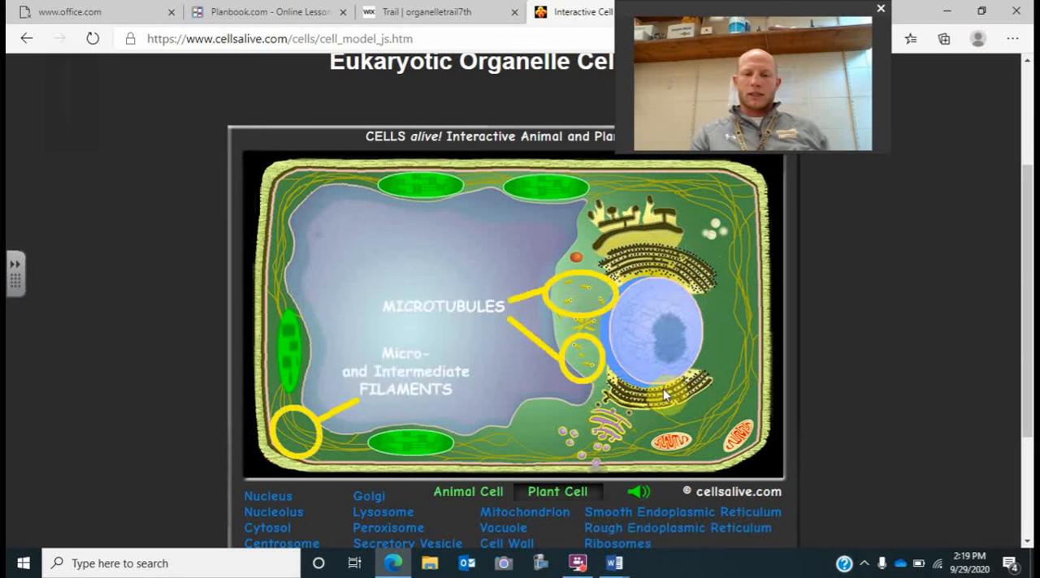
click(268, 495)
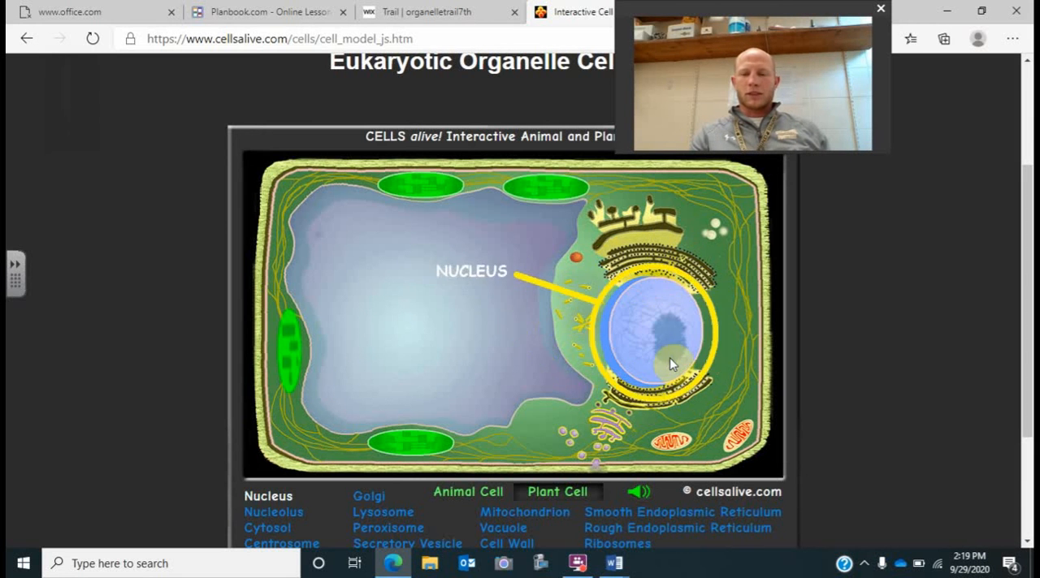
mouse_move(621, 351)
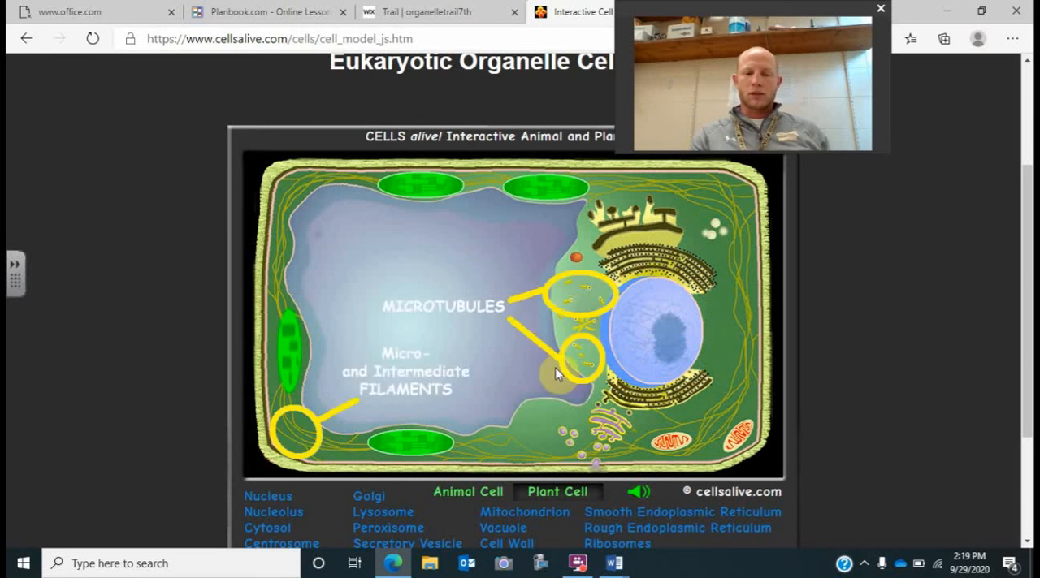
click(267, 496)
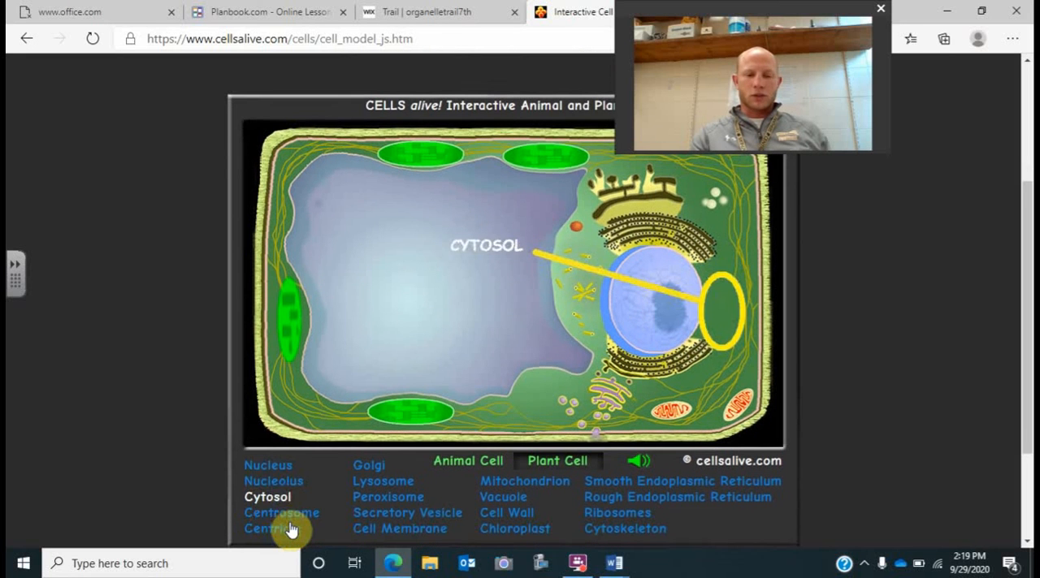
click(506, 513)
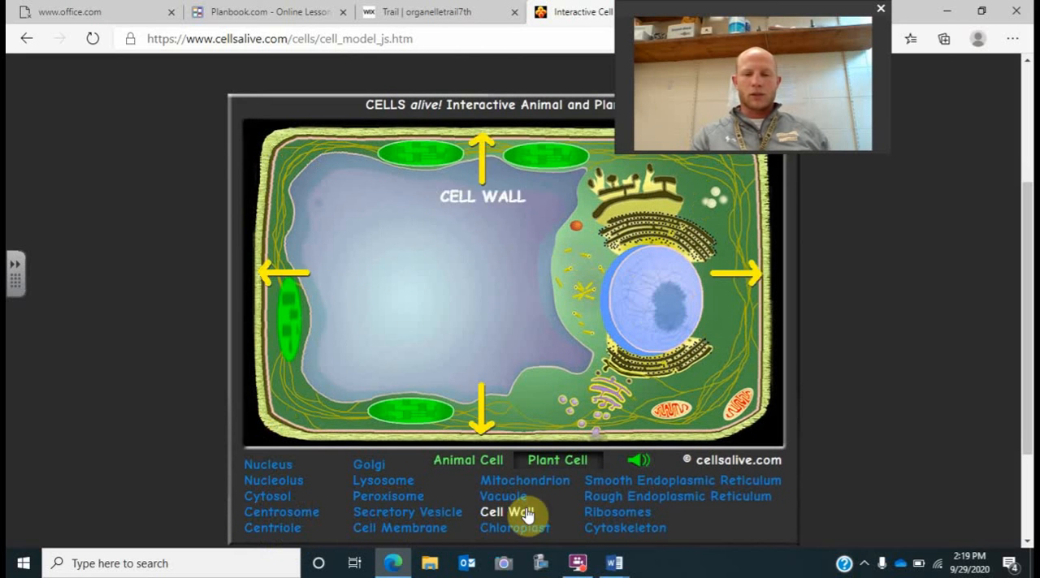
click(677, 497)
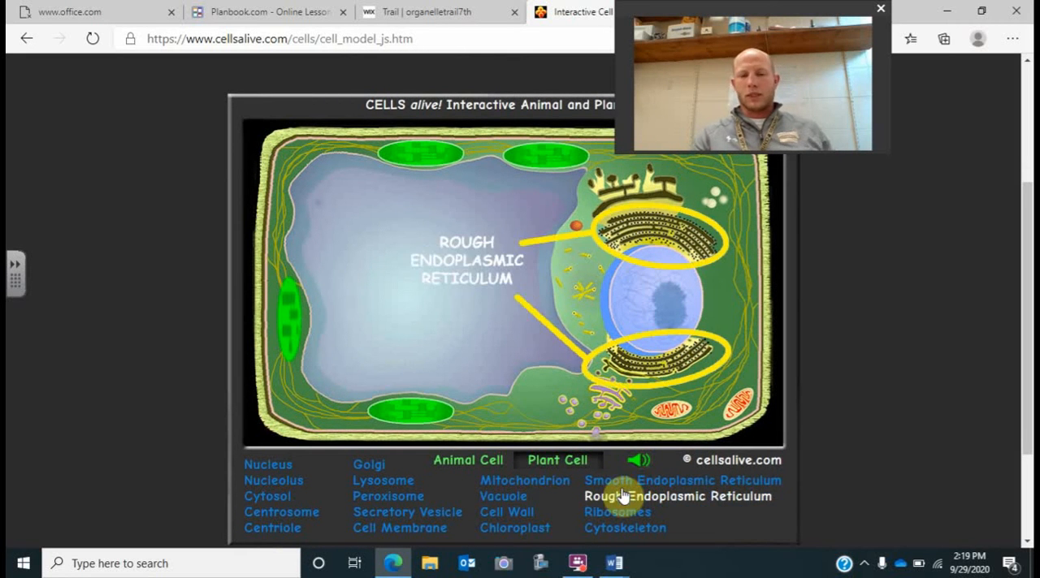
click(273, 480)
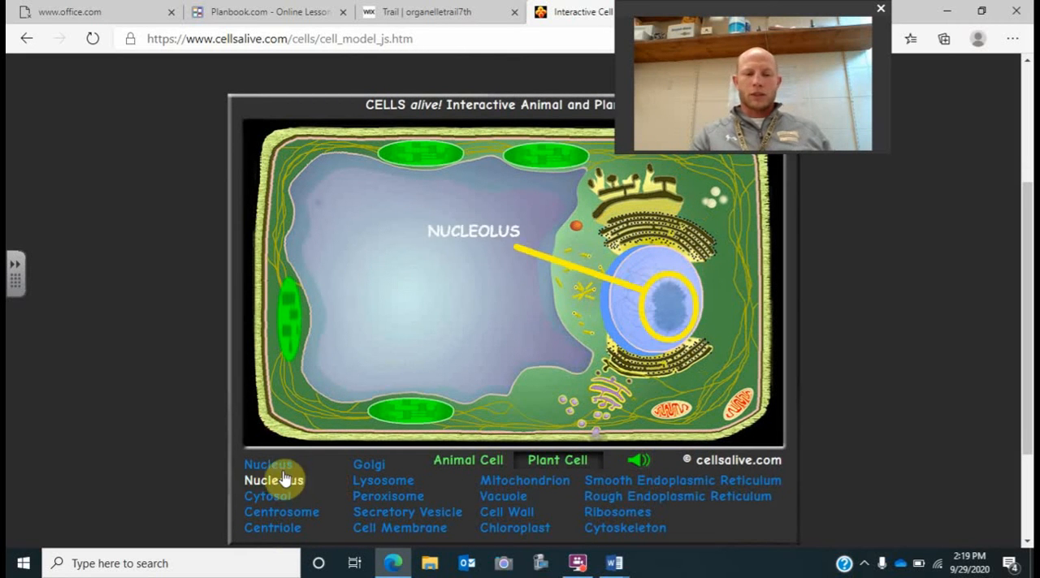
click(268, 465)
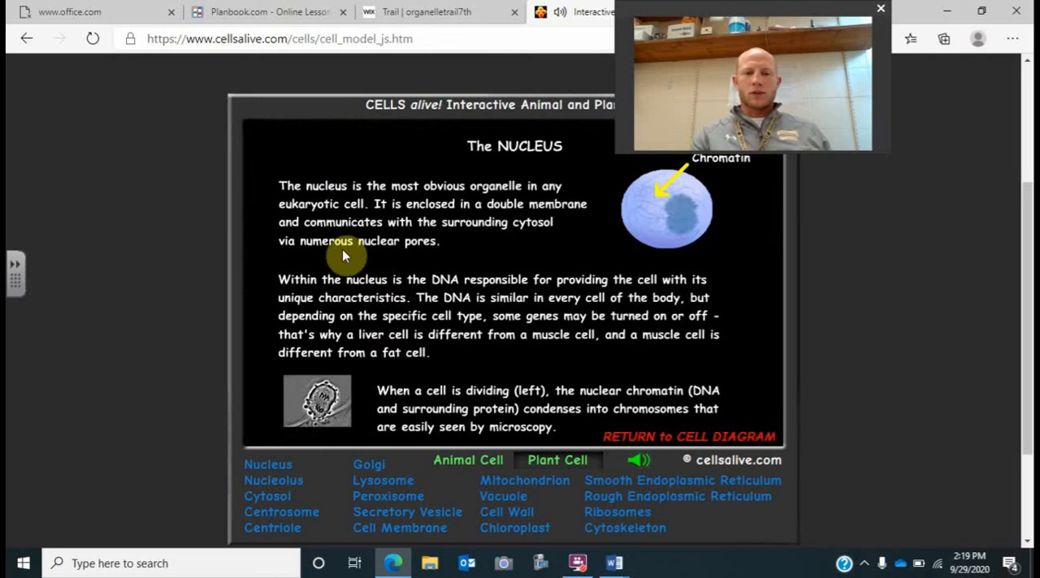
mouse_move(496, 187)
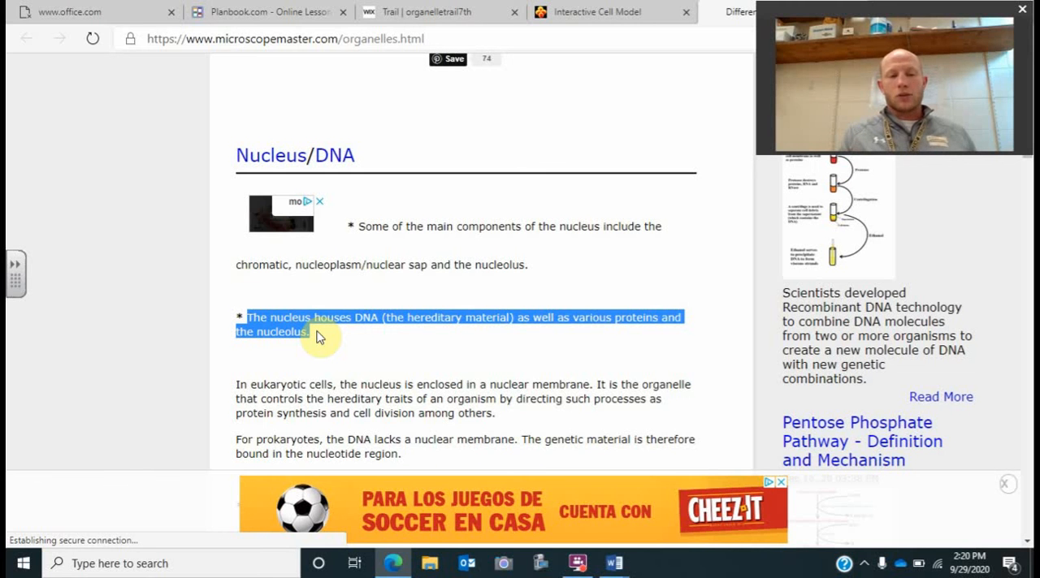
click(596, 12)
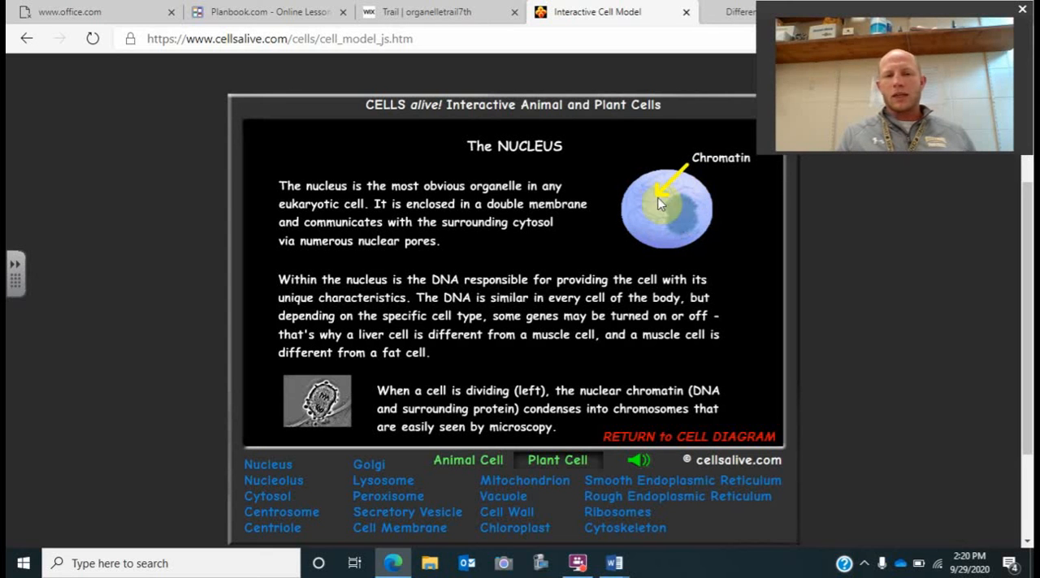
mouse_move(535, 217)
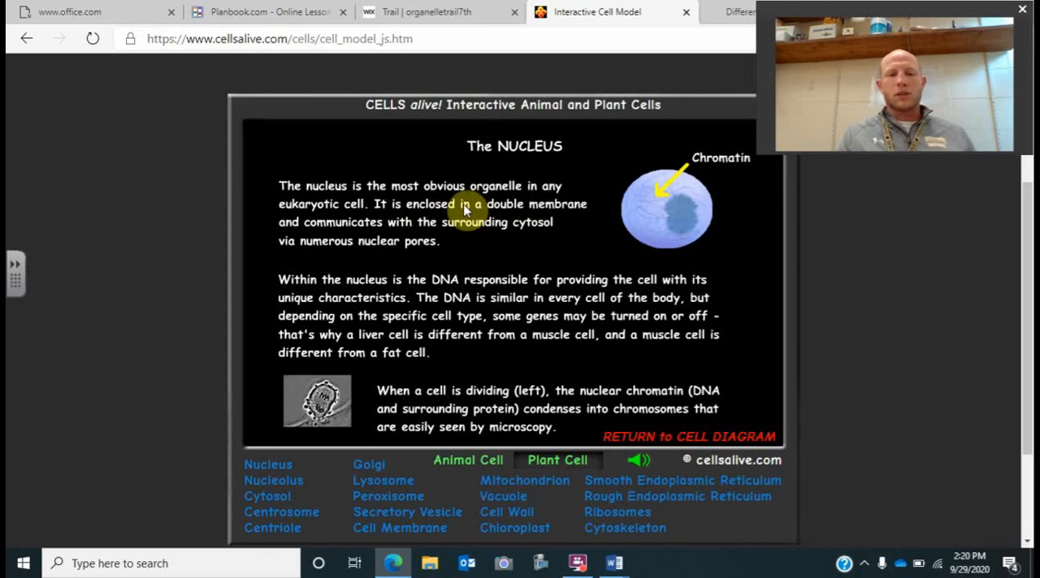
mouse_move(395, 229)
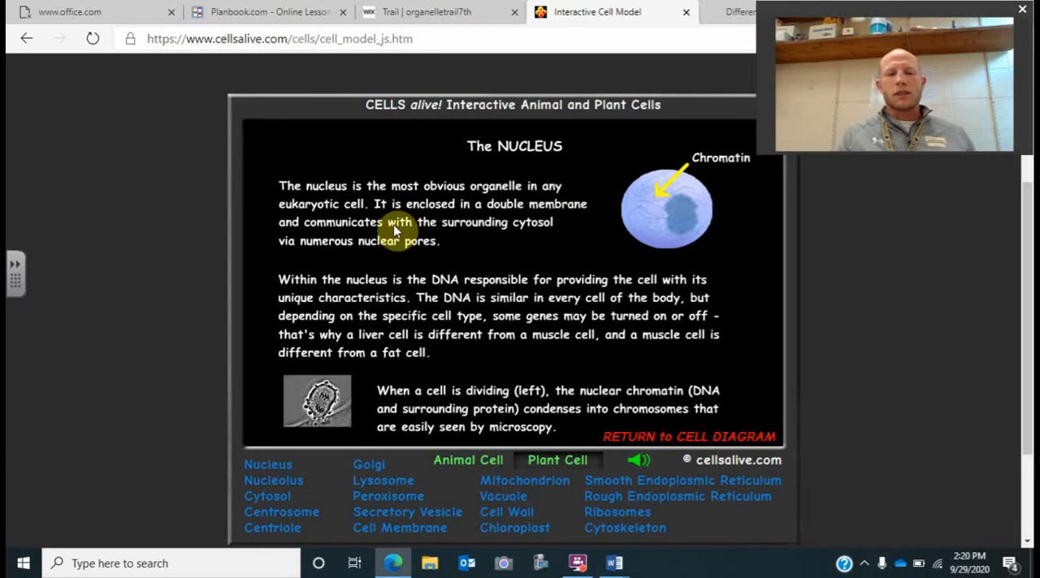
mouse_move(451, 242)
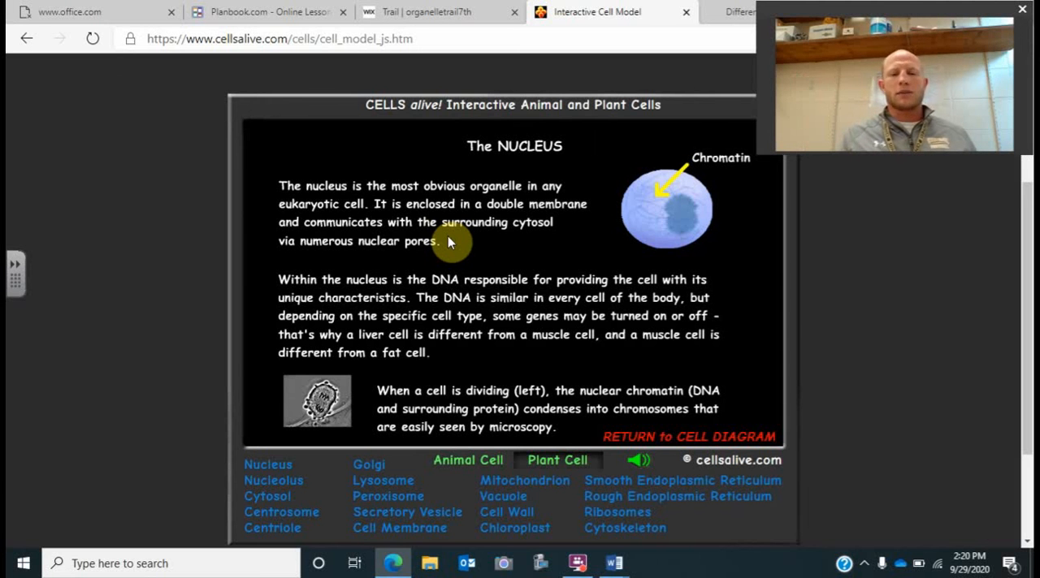
click(438, 11)
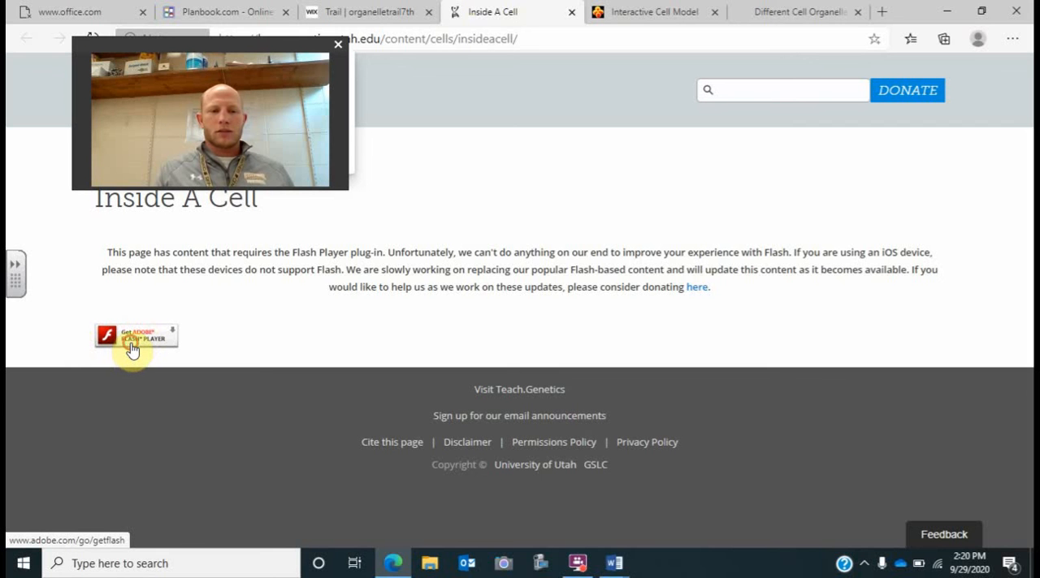
mouse_move(191, 132)
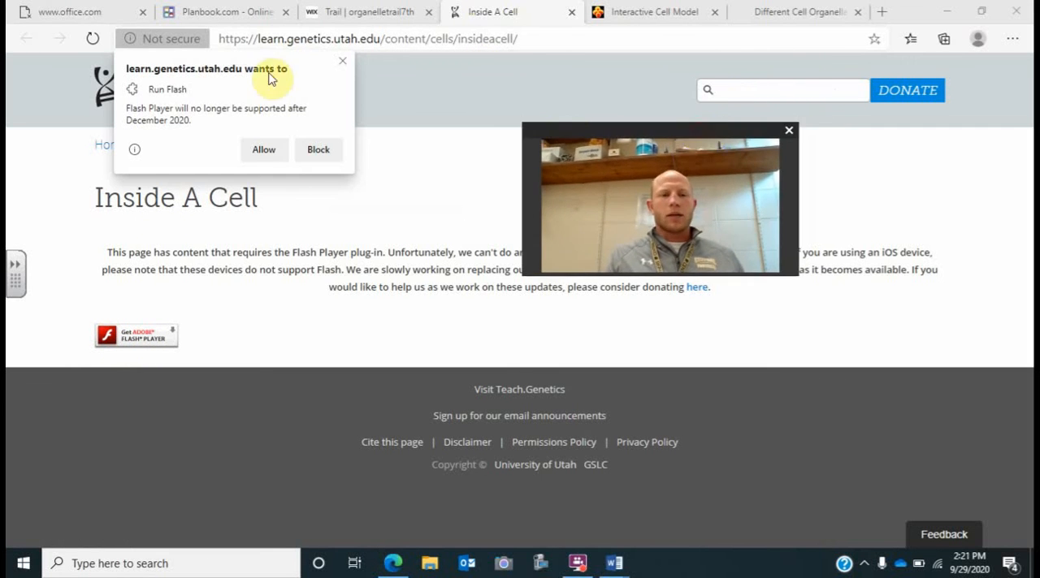
mouse_move(123, 111)
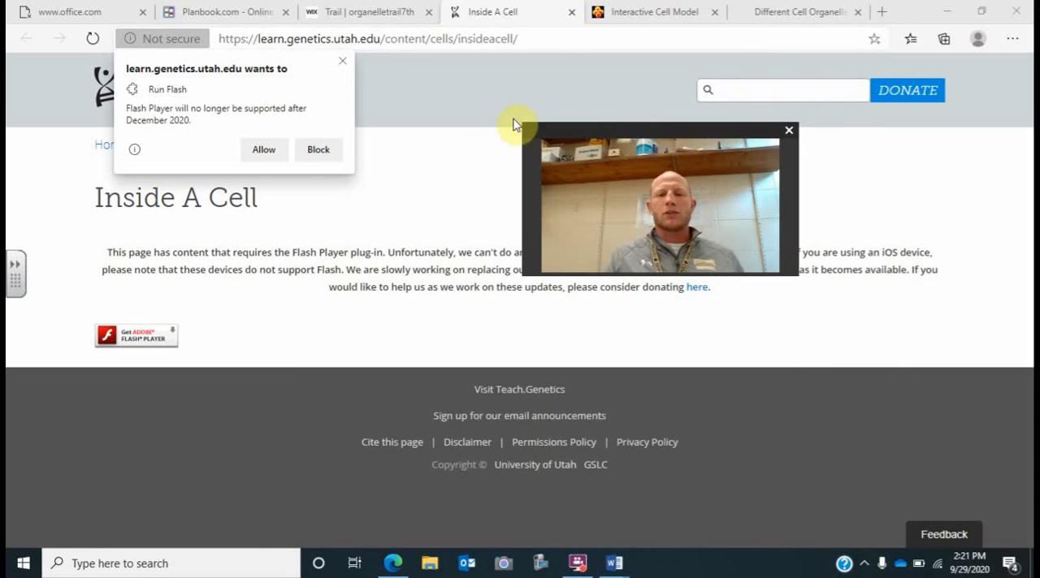
mouse_move(544, 152)
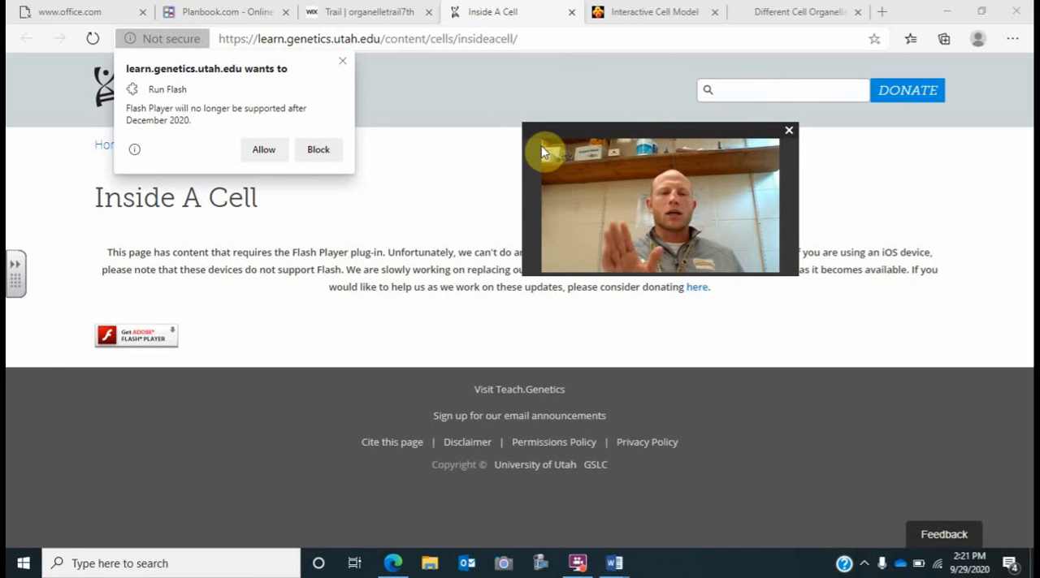
mouse_move(544, 107)
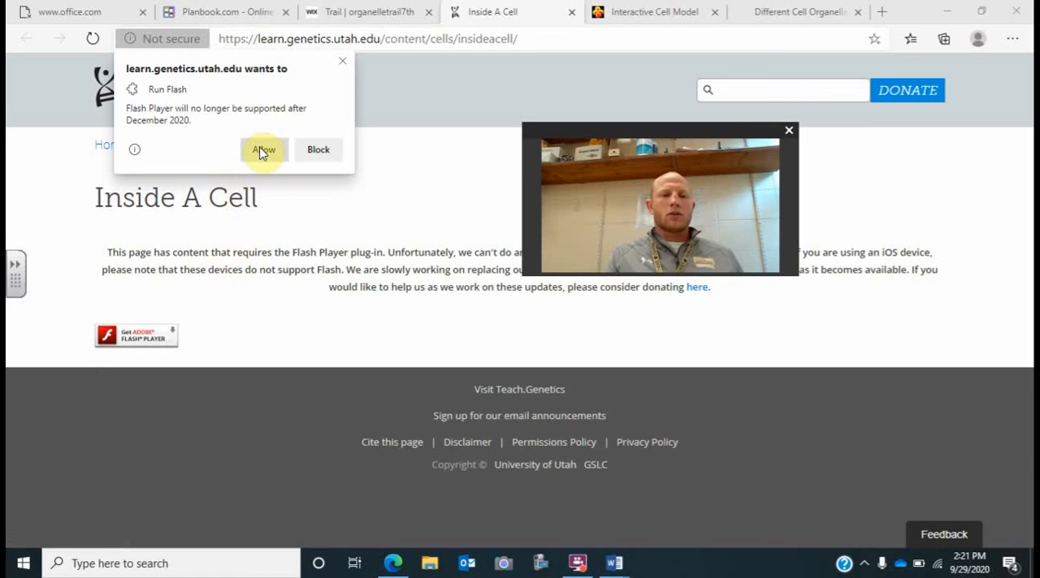
Allow Flash so the Inside A Cell interactive cell model loads.
click(263, 149)
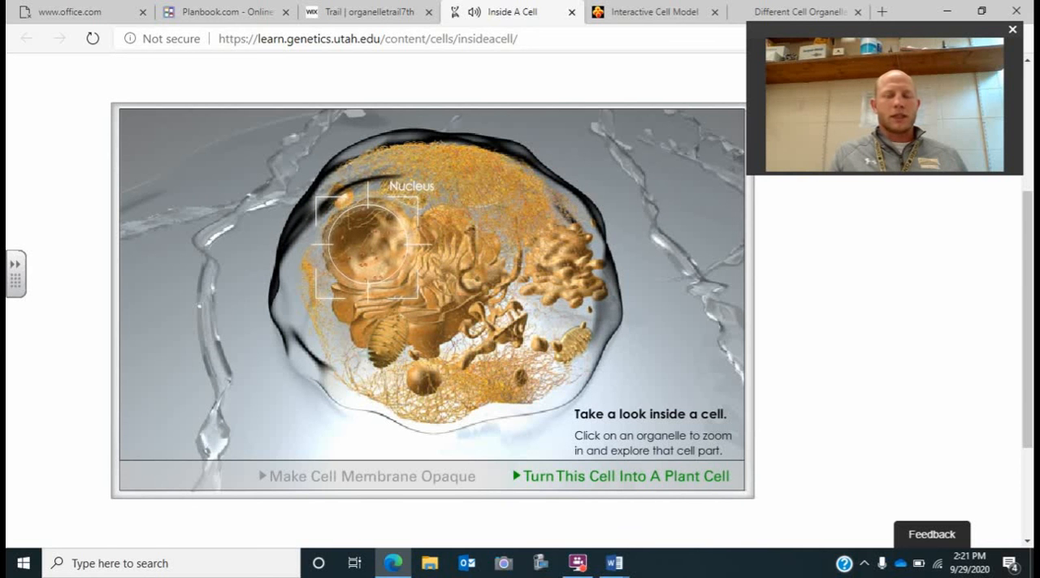
View the nucleus close-up, return to the whole cell, and switch back to the Planbook tab.
click(373, 244)
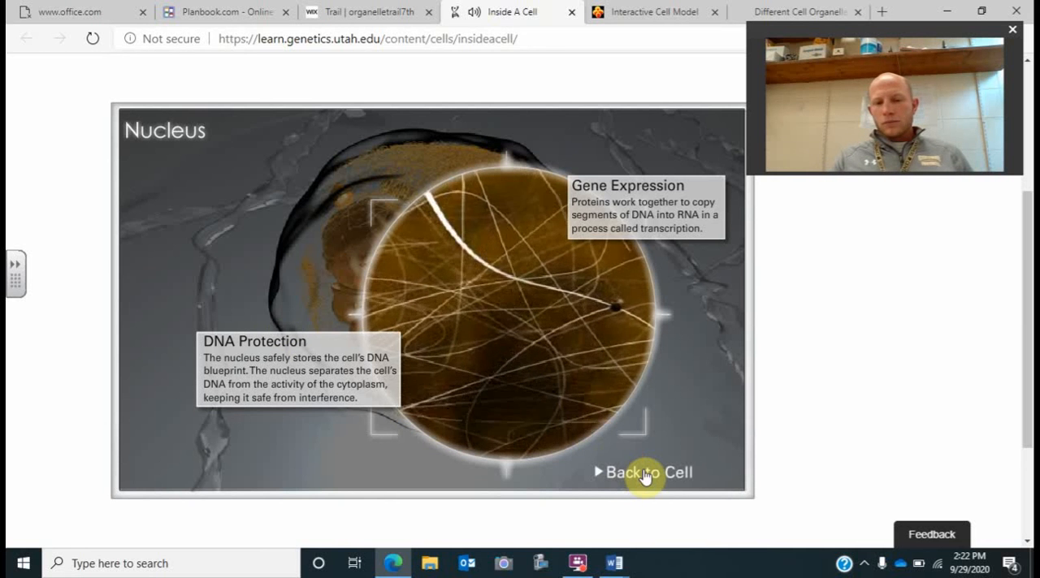
click(646, 472)
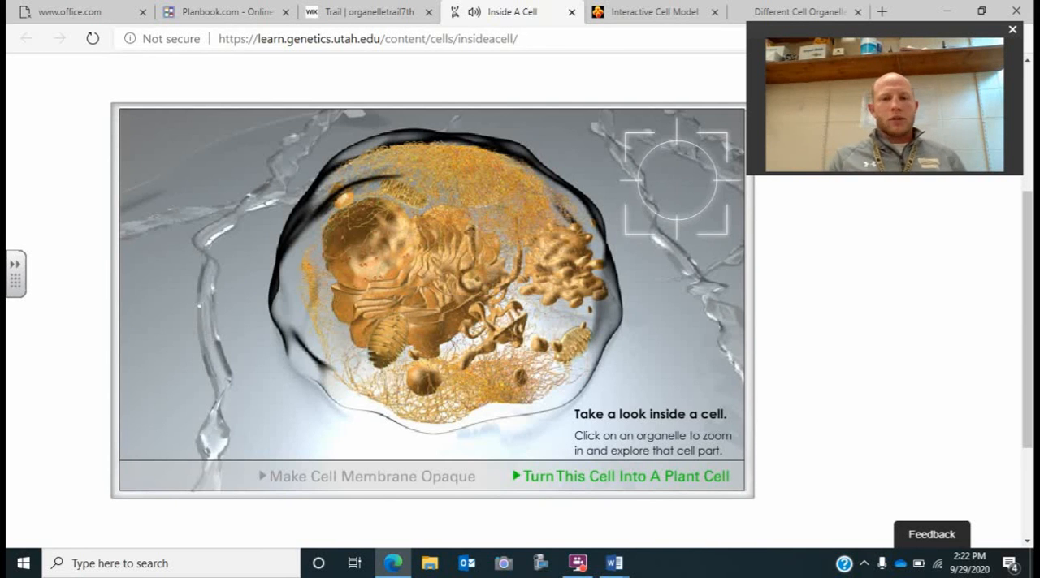
mouse_move(426, 370)
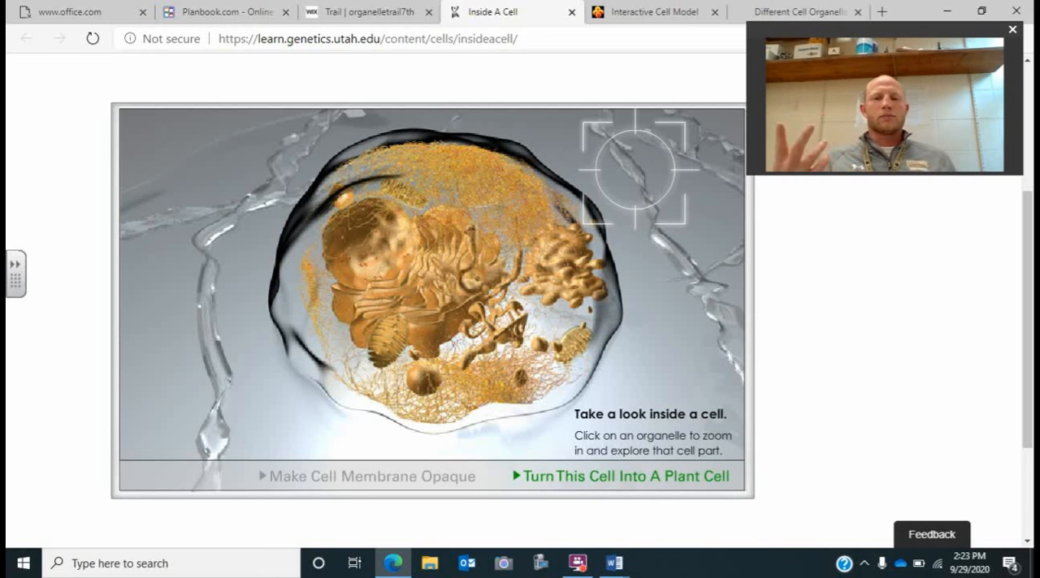
click(226, 12)
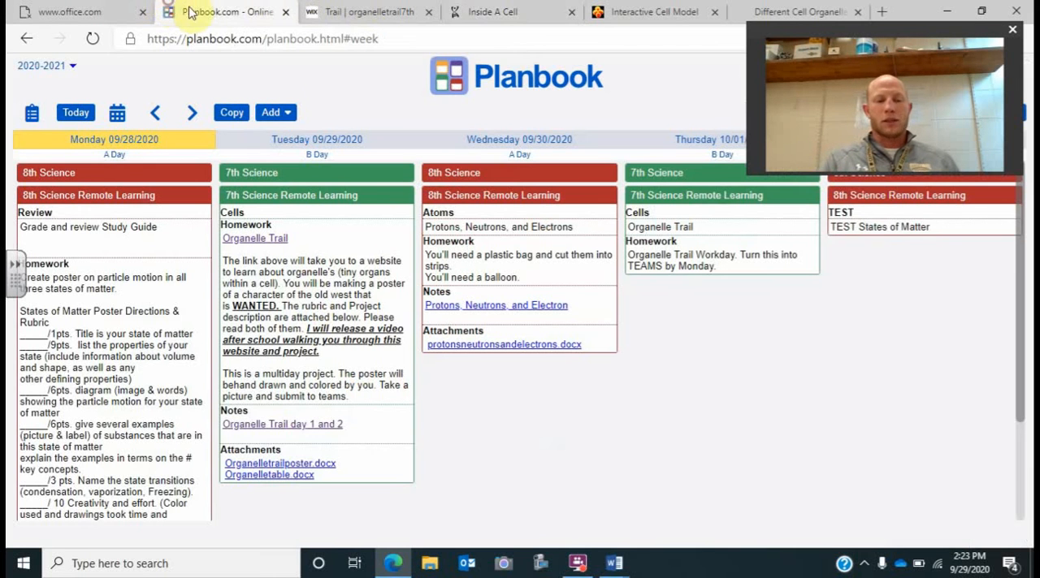